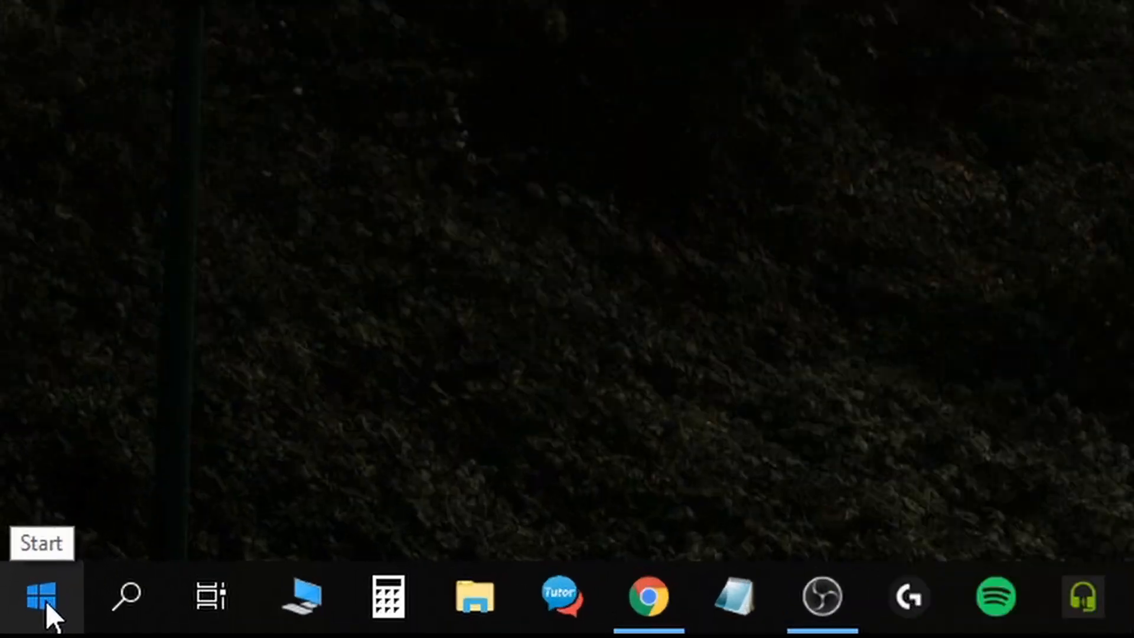
# - Open Device Manager and expand Display adapters to show Intel HD Graphics 630 and NVIDIA GeForce GTX 1050
pyautogui.click(39, 596)
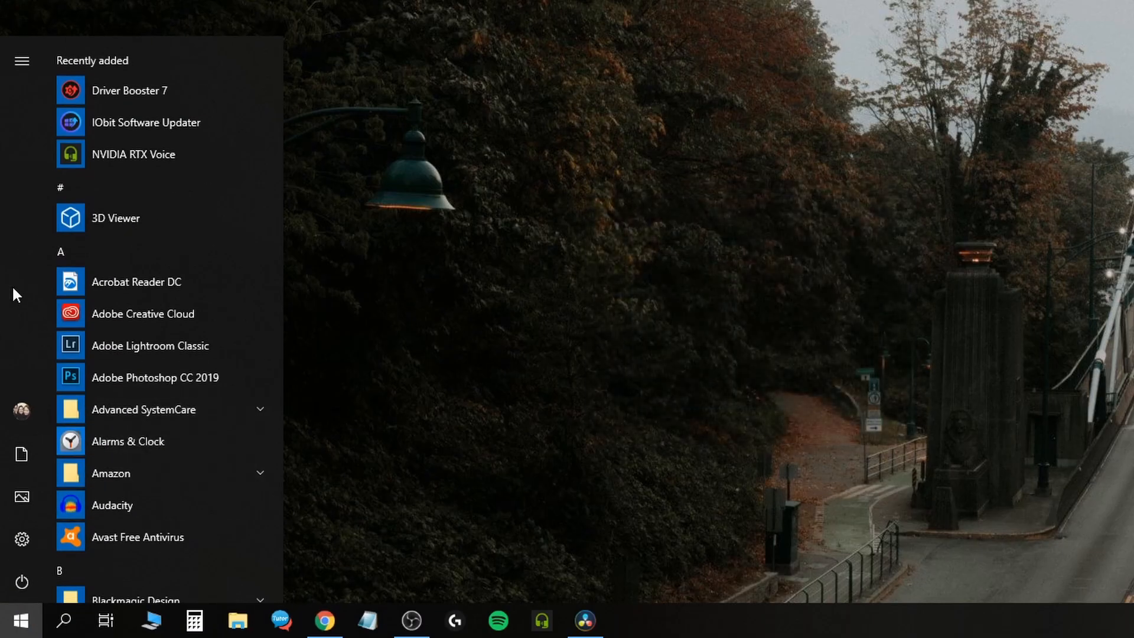
pyautogui.write('device manager')
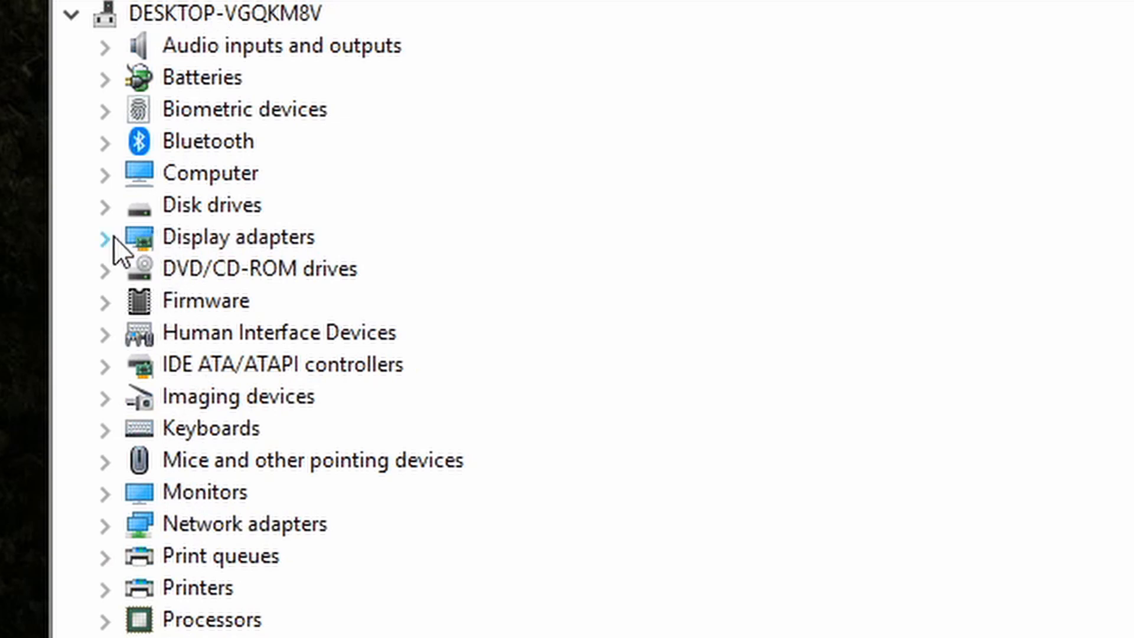
pyautogui.click(104, 236)
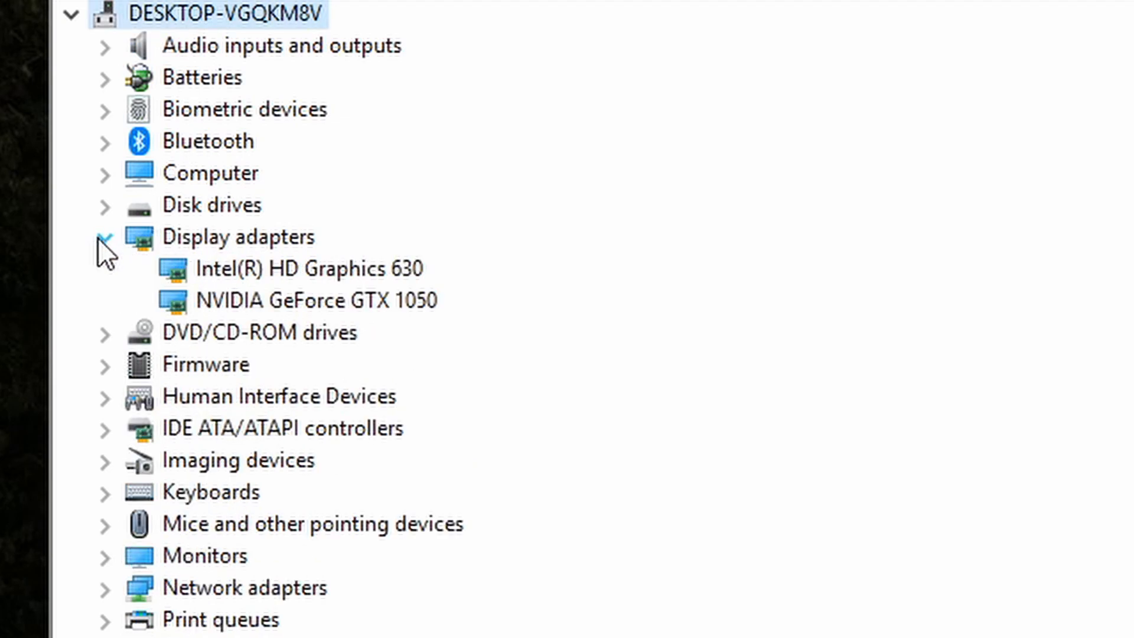
pyautogui.click(295, 269)
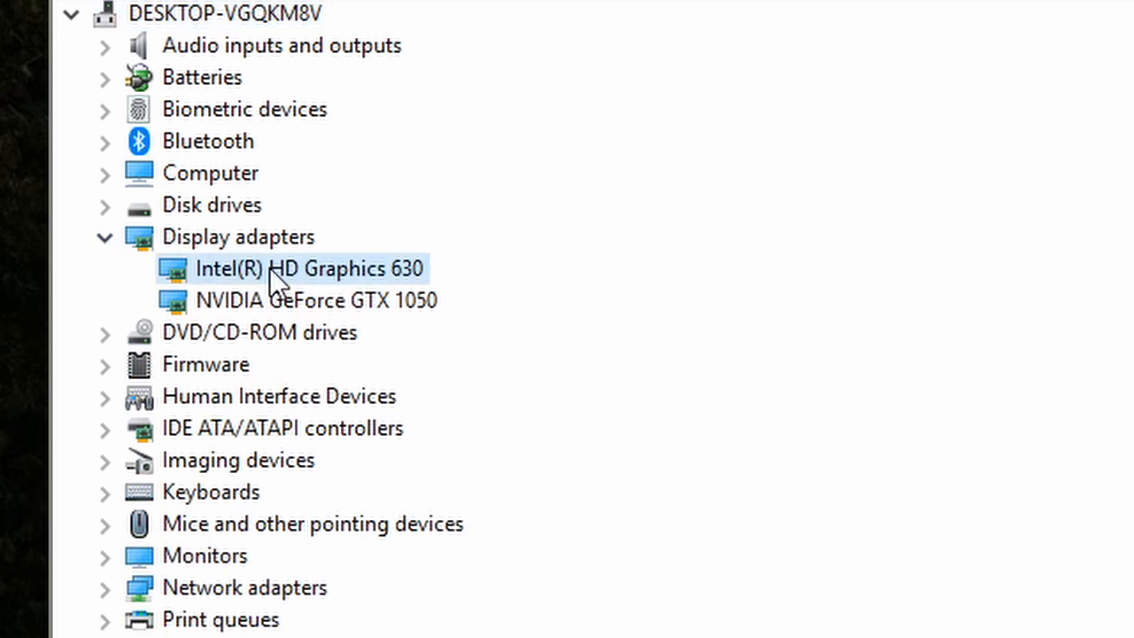
pyautogui.moveTo(293, 296)
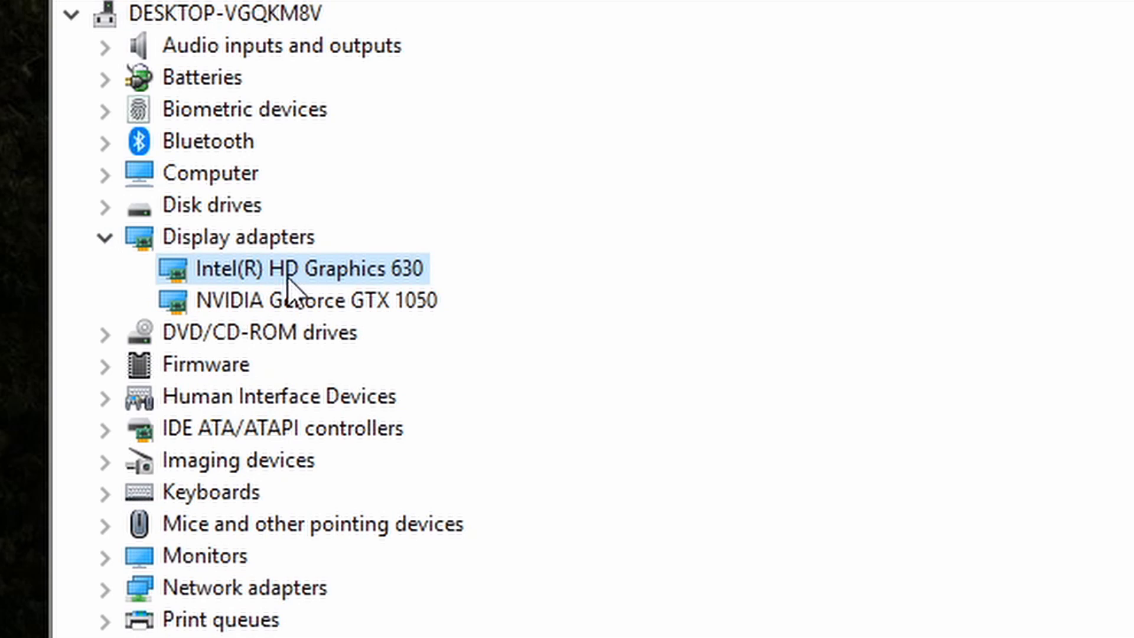
pyautogui.moveTo(348, 329)
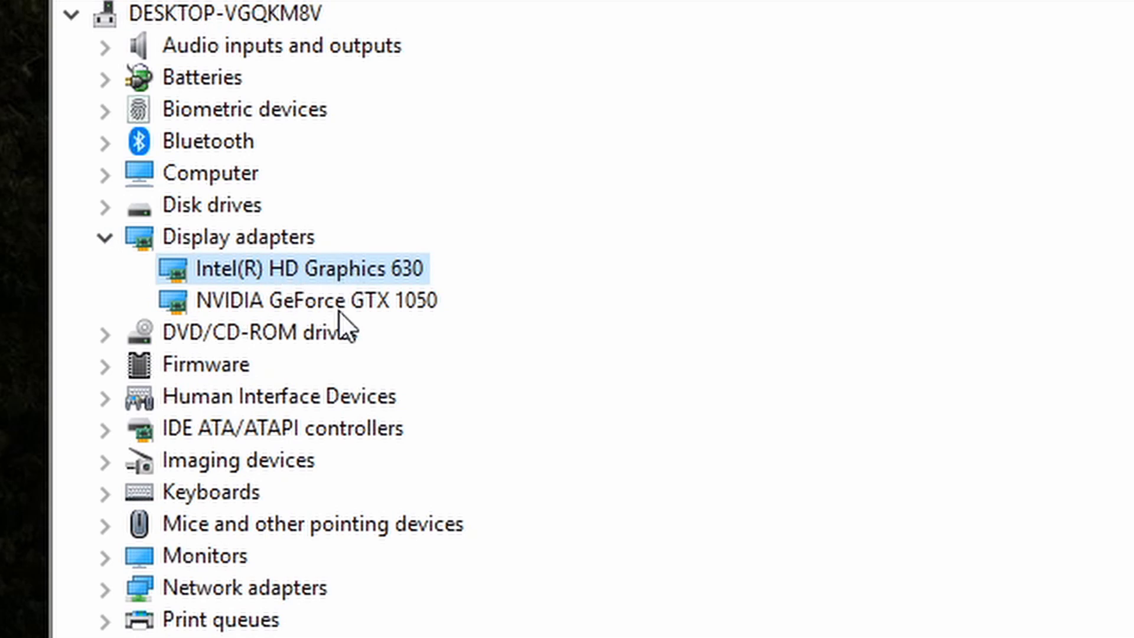
pyautogui.click(312, 301)
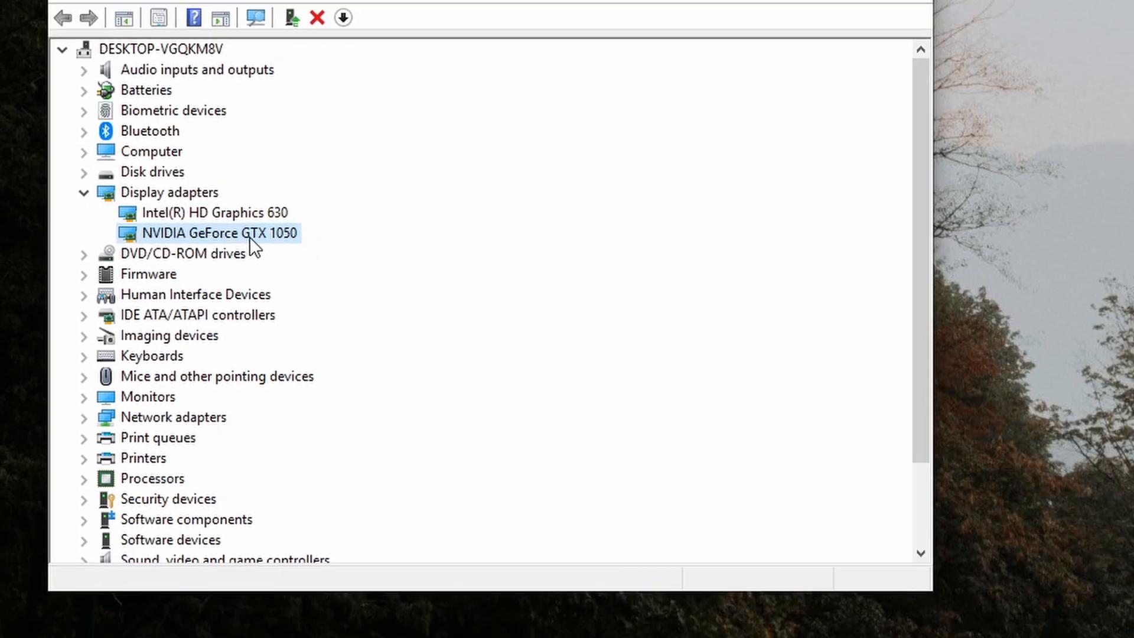
pyautogui.click(466, 32)
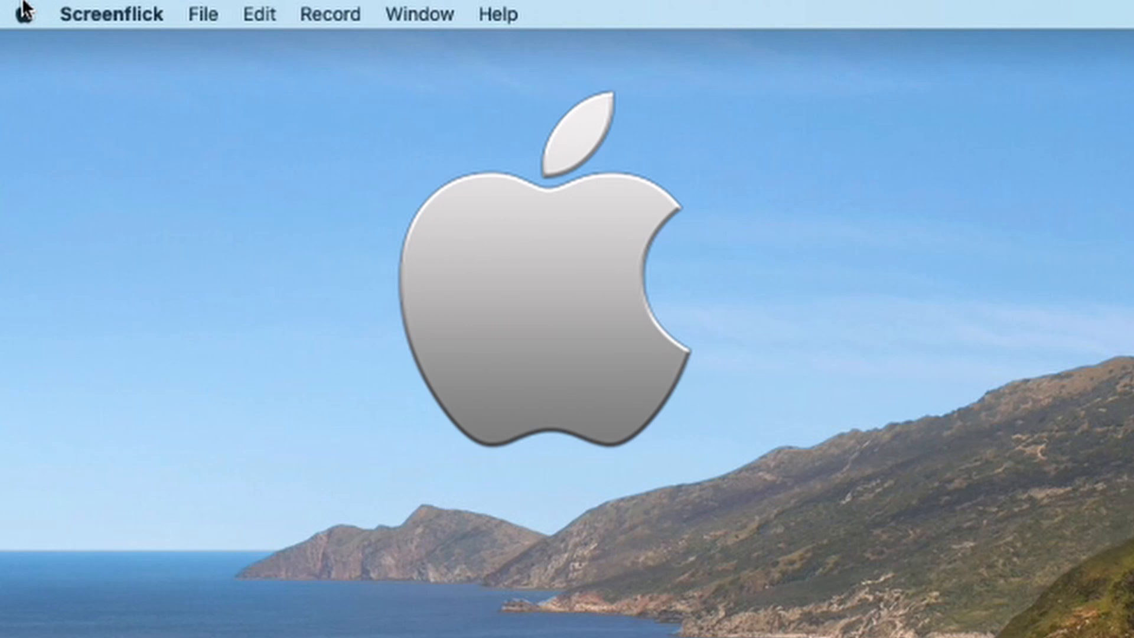
# - Open About This Mac to view the NVIDIA GeForce GTX 680MX 2 GB graphics
pyautogui.click(20, 13)
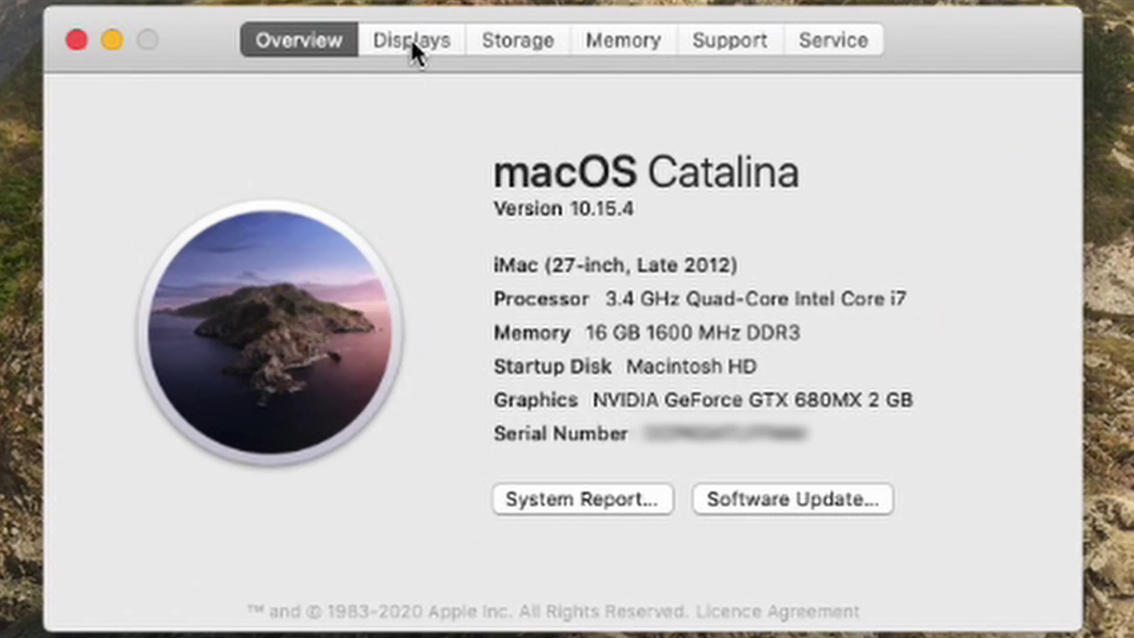
pyautogui.click(411, 39)
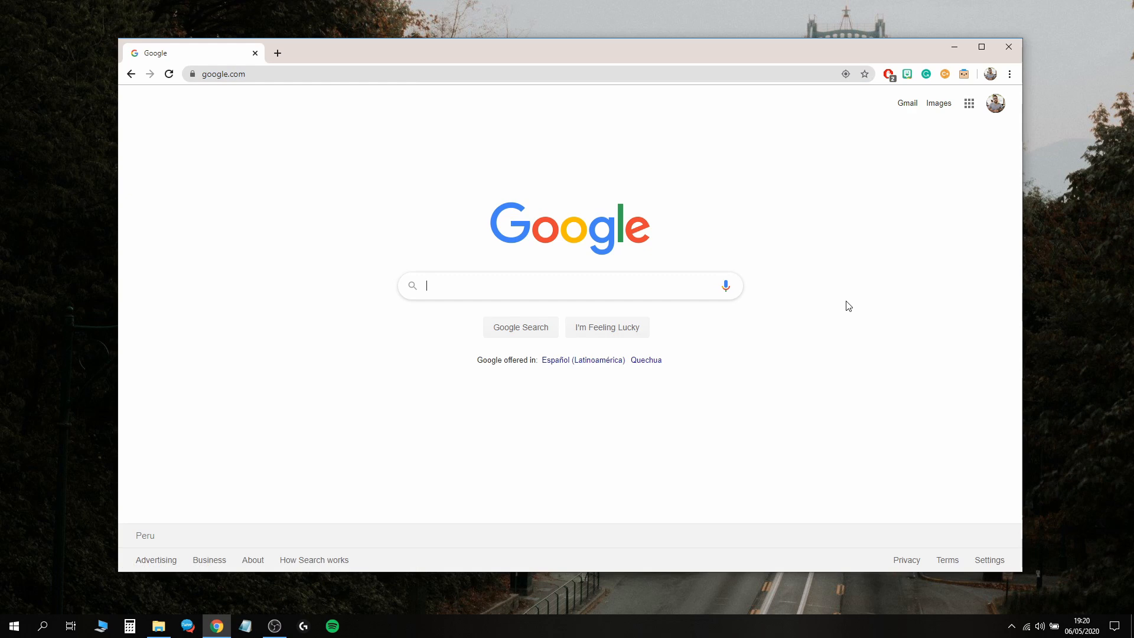
# - Type 'rtx' in Google and pick the 'rtx voice' suggestion
pyautogui.write('rtx')
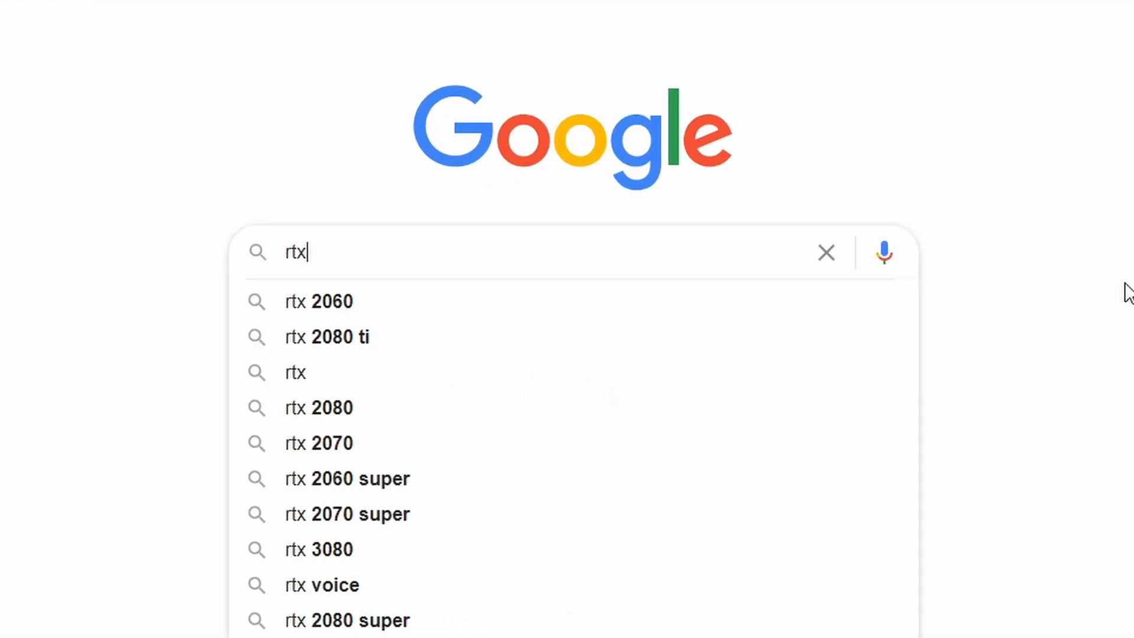
pyautogui.click(322, 585)
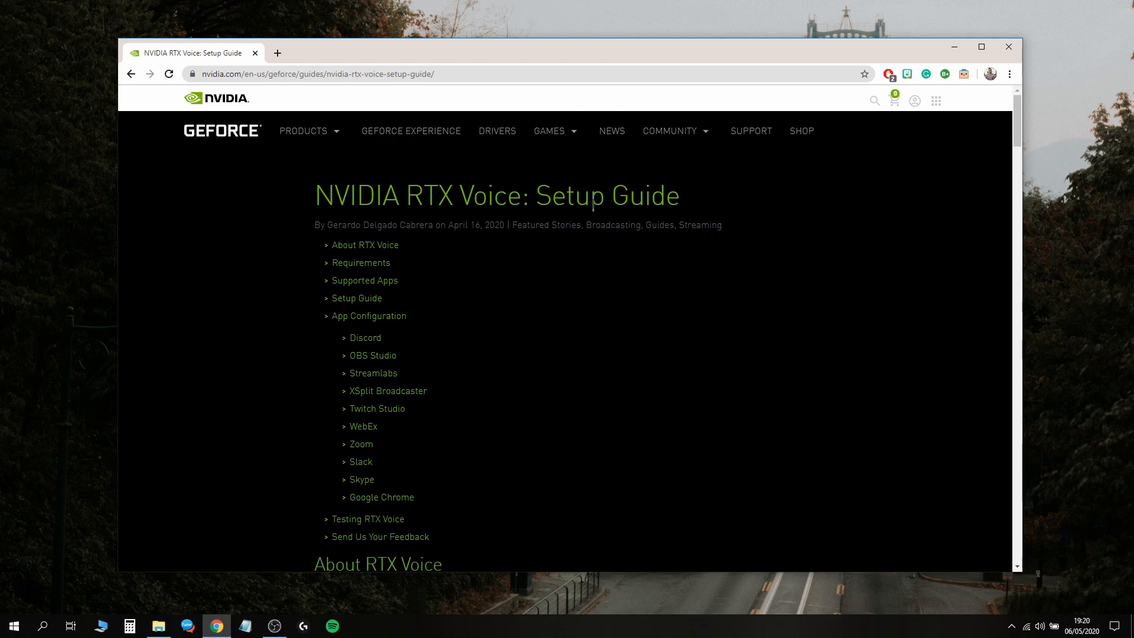
pyautogui.moveTo(469, 305)
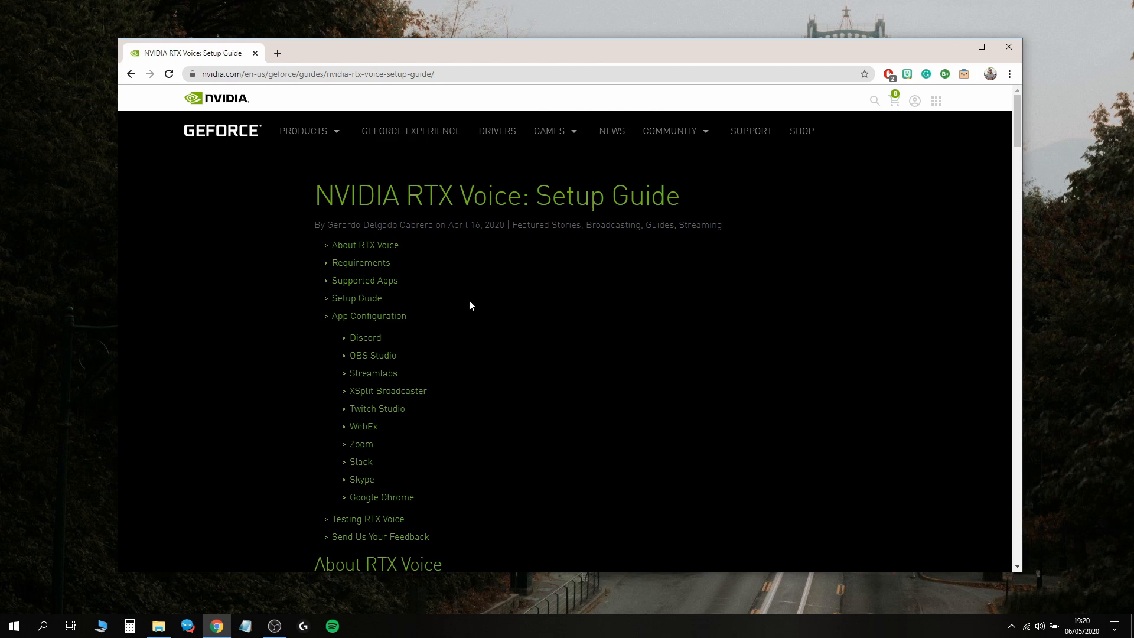
# - Scroll the RTX Voice guide past Requirements, highlighting the RTX GPU requirement, to the setup steps
pyautogui.scroll(-3)
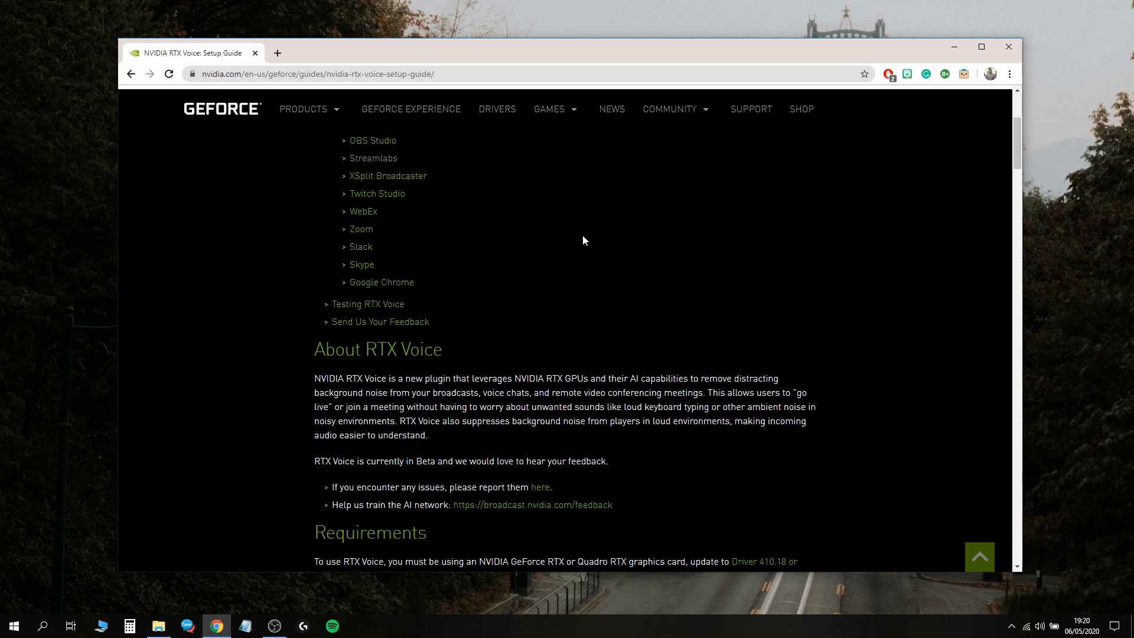
pyautogui.scroll(3)
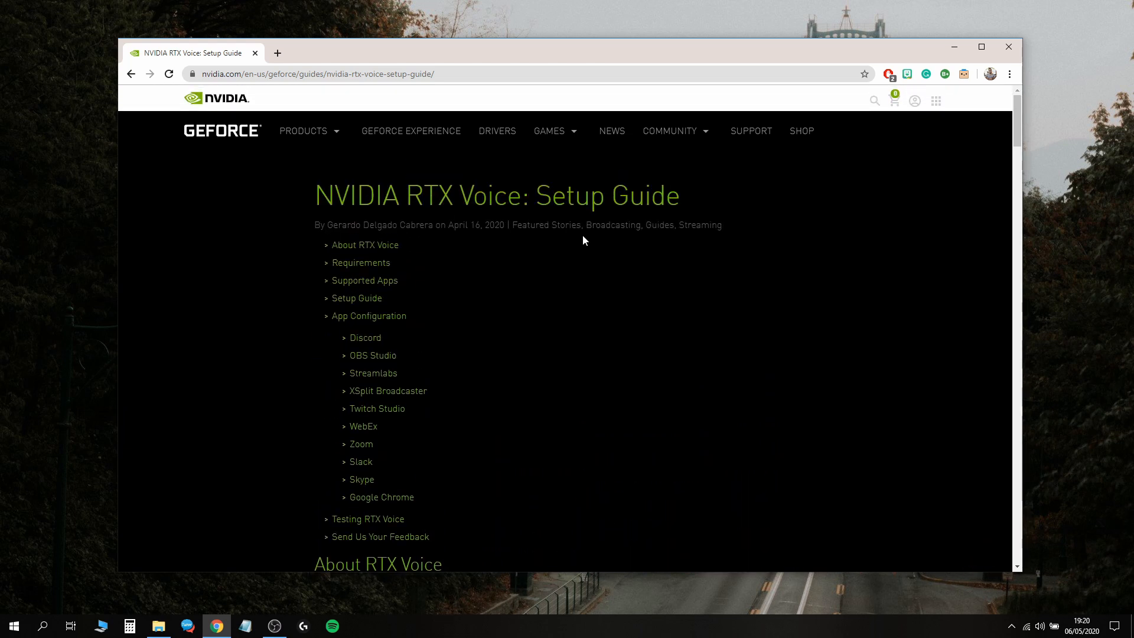
pyautogui.scroll(-3)
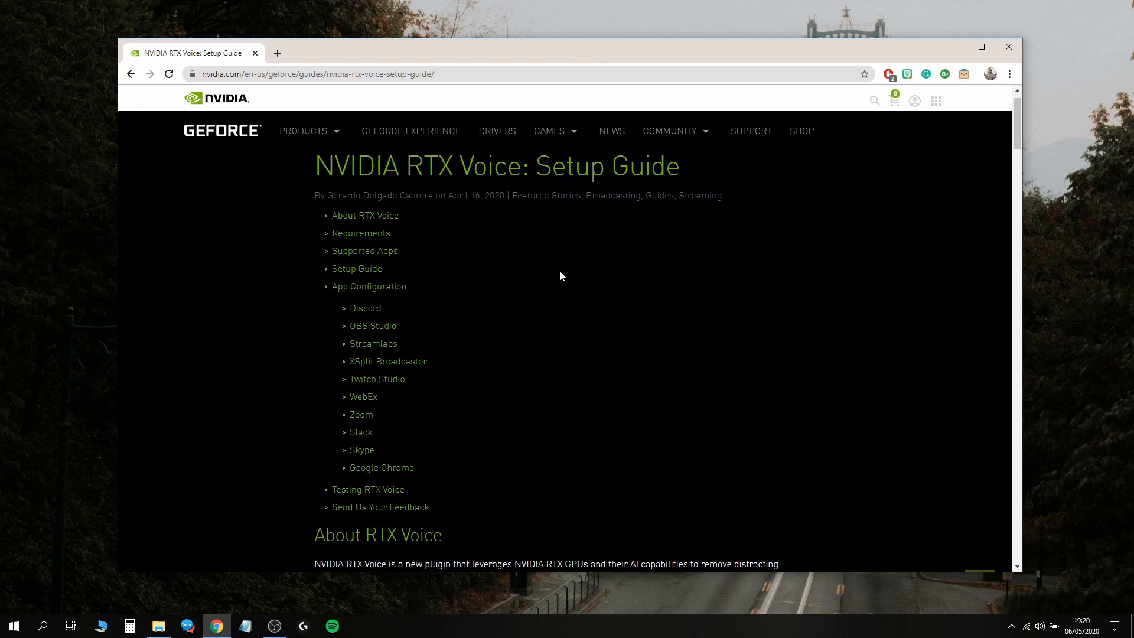
pyautogui.scroll(-3)
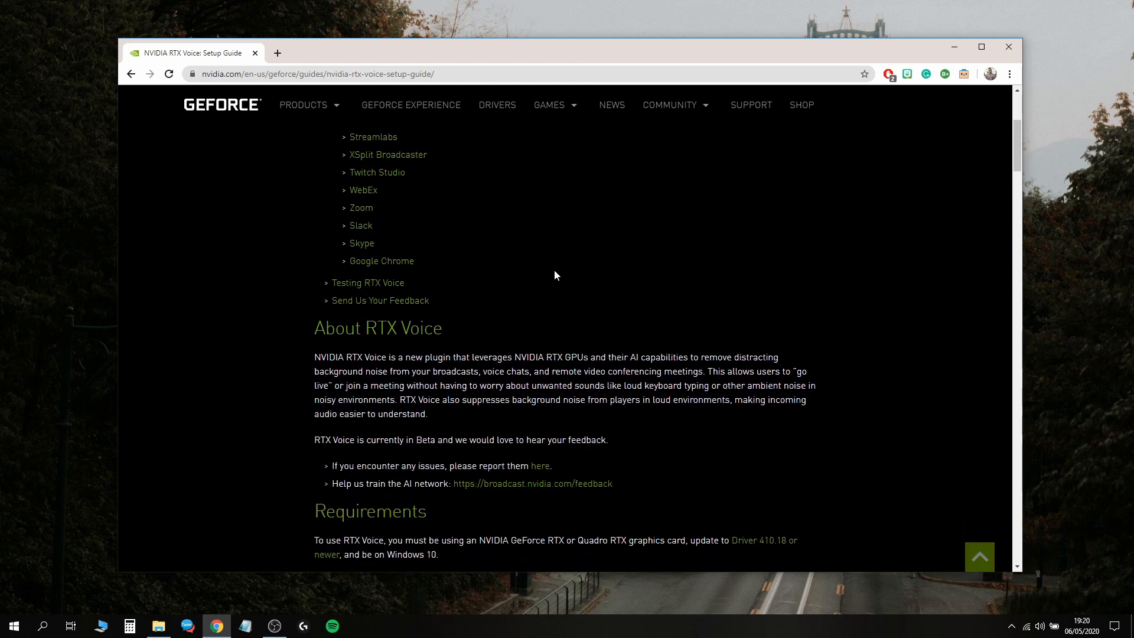
pyautogui.moveTo(583, 280)
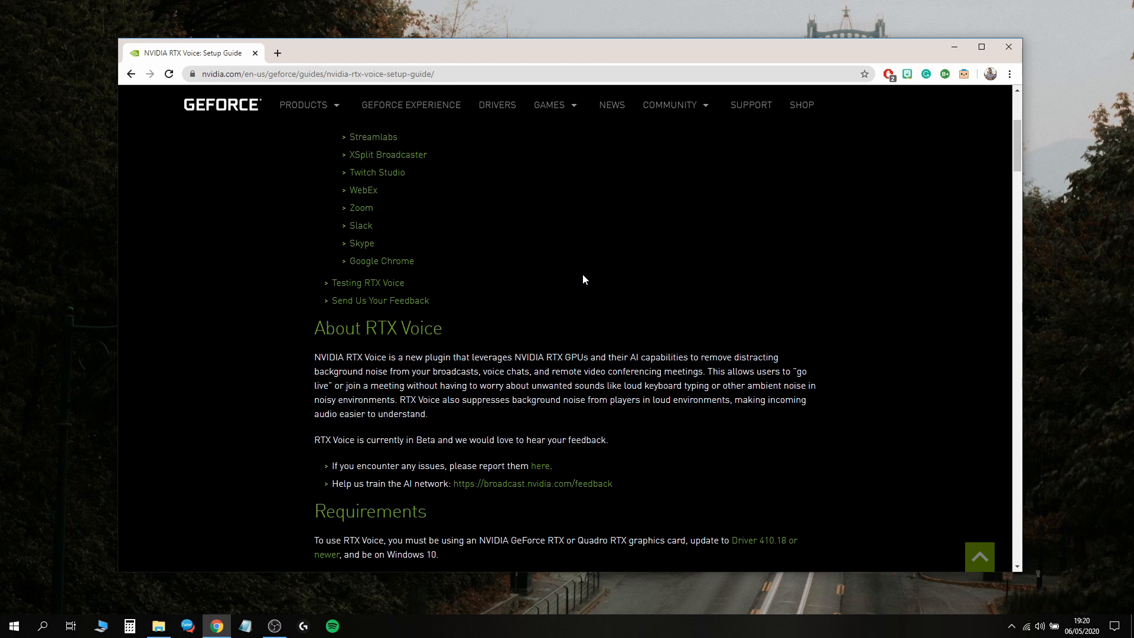
pyautogui.scroll(-3)
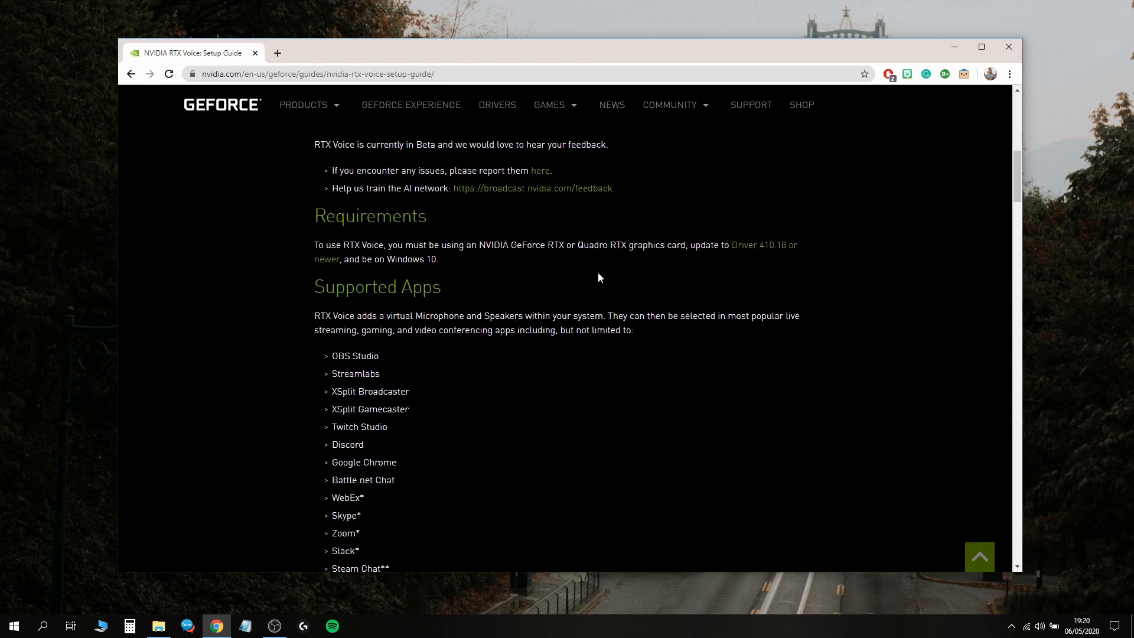
pyautogui.moveTo(618, 256)
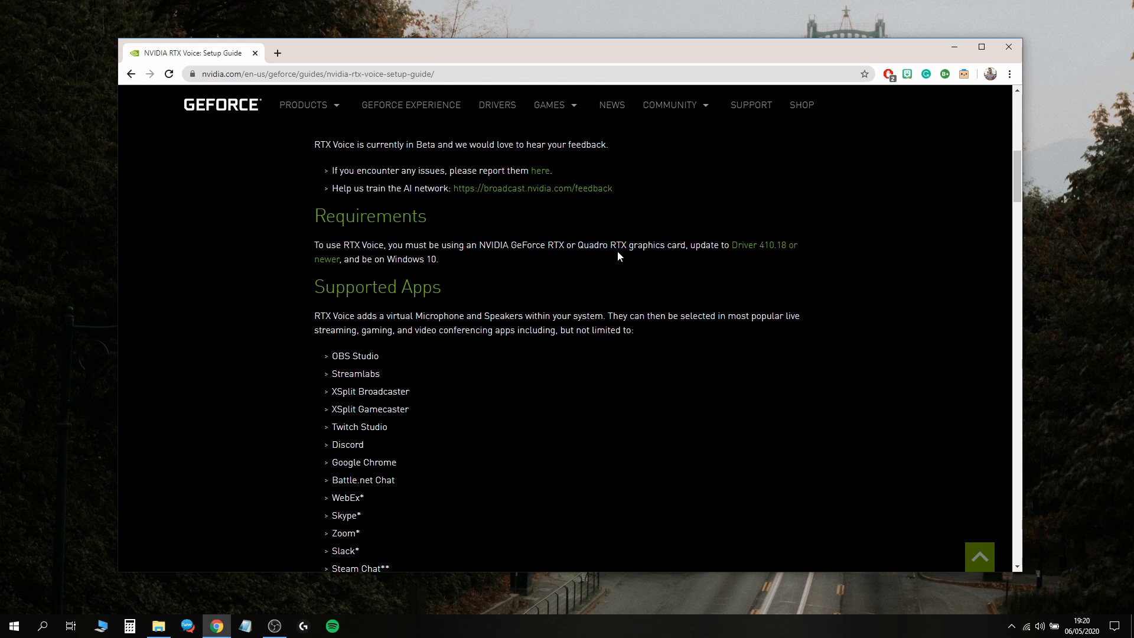
pyautogui.doubleClick(618, 245)
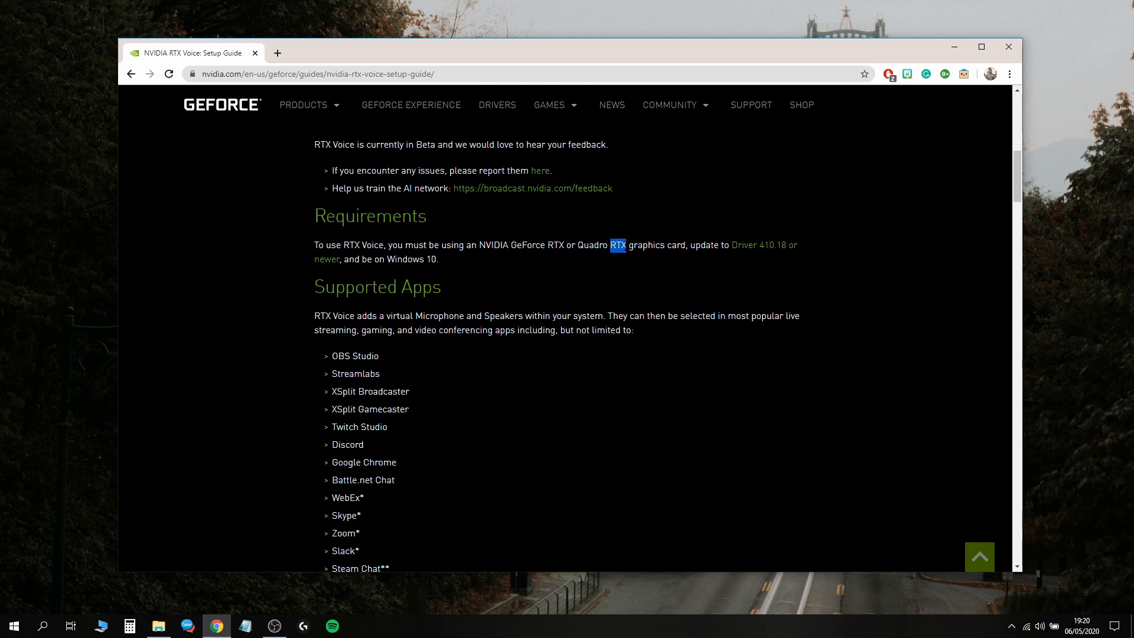
pyautogui.moveTo(628, 267)
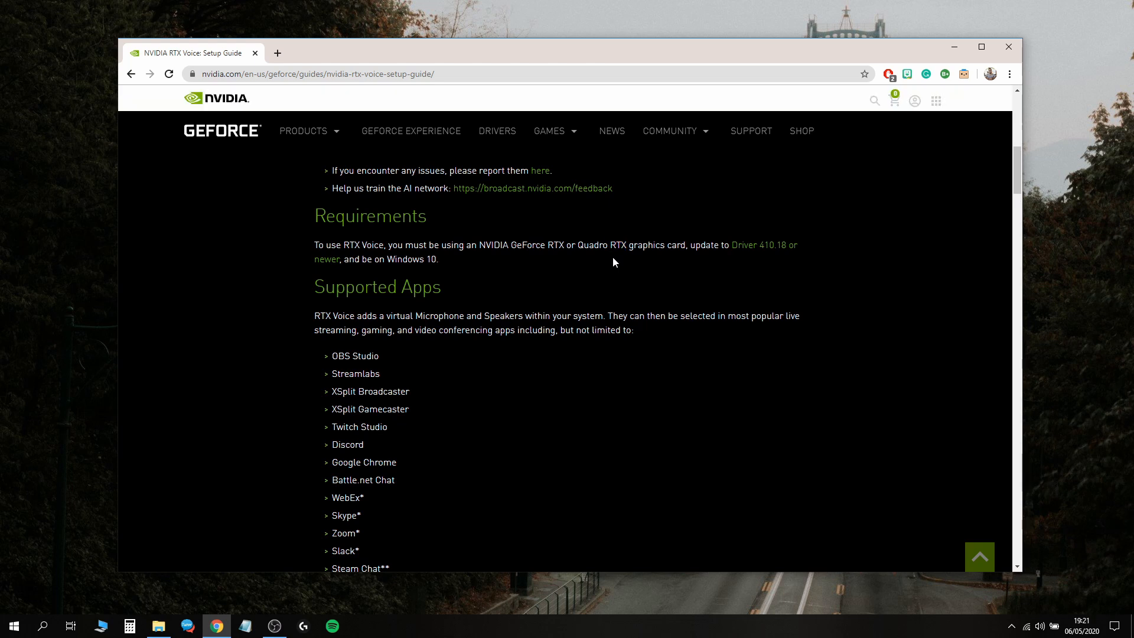
pyautogui.moveTo(537, 358)
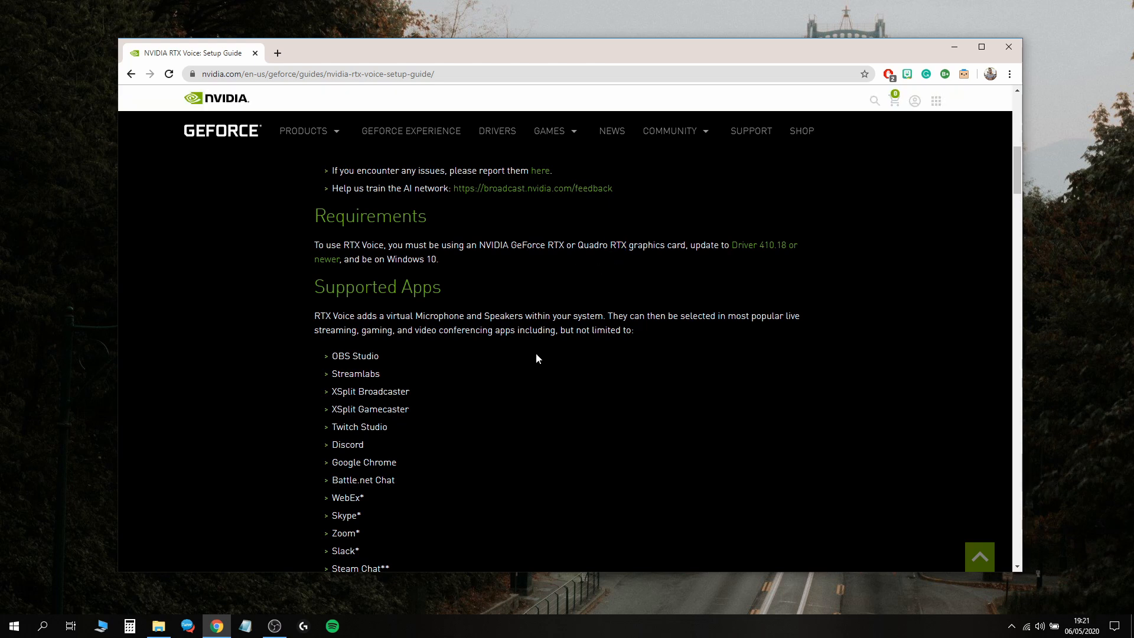
pyautogui.scroll(-3)
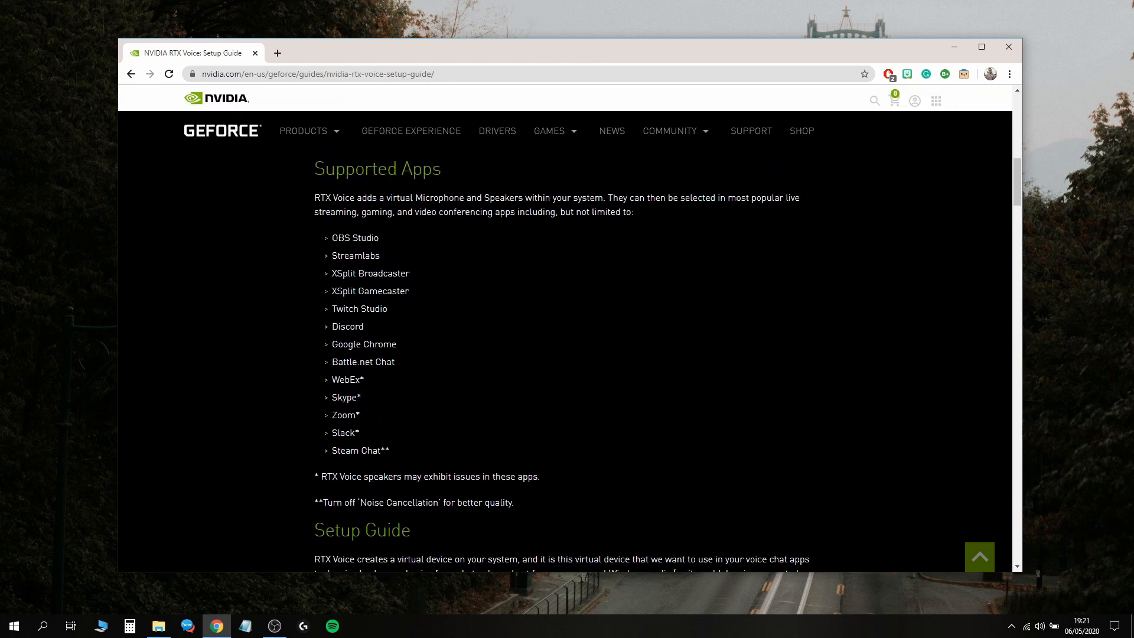
pyautogui.moveTo(626, 401)
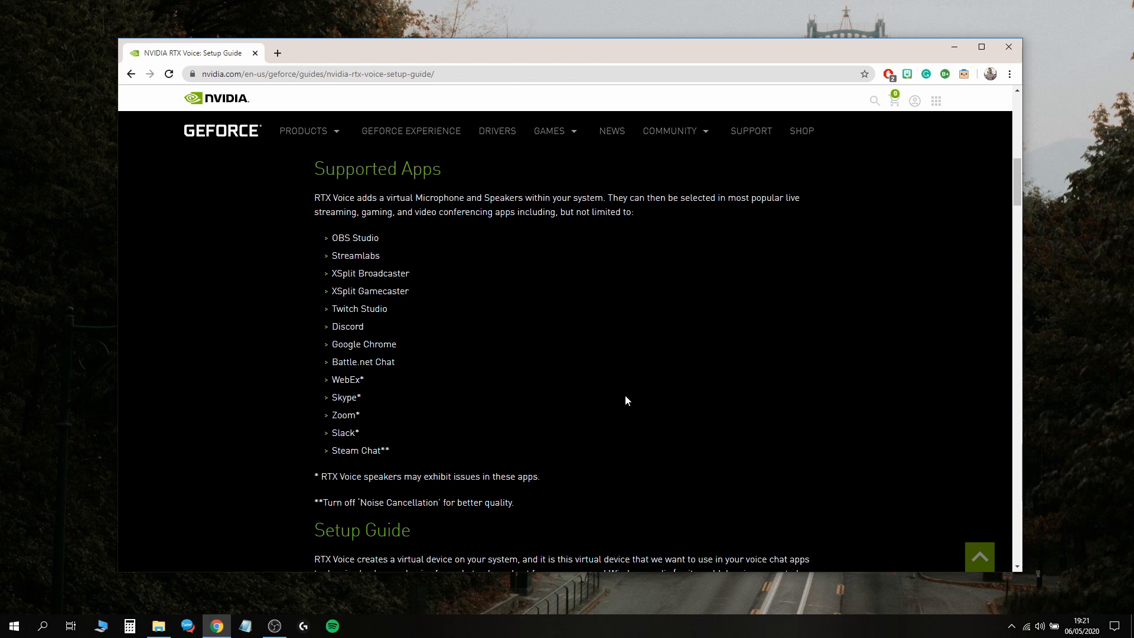
pyautogui.scroll(-3)
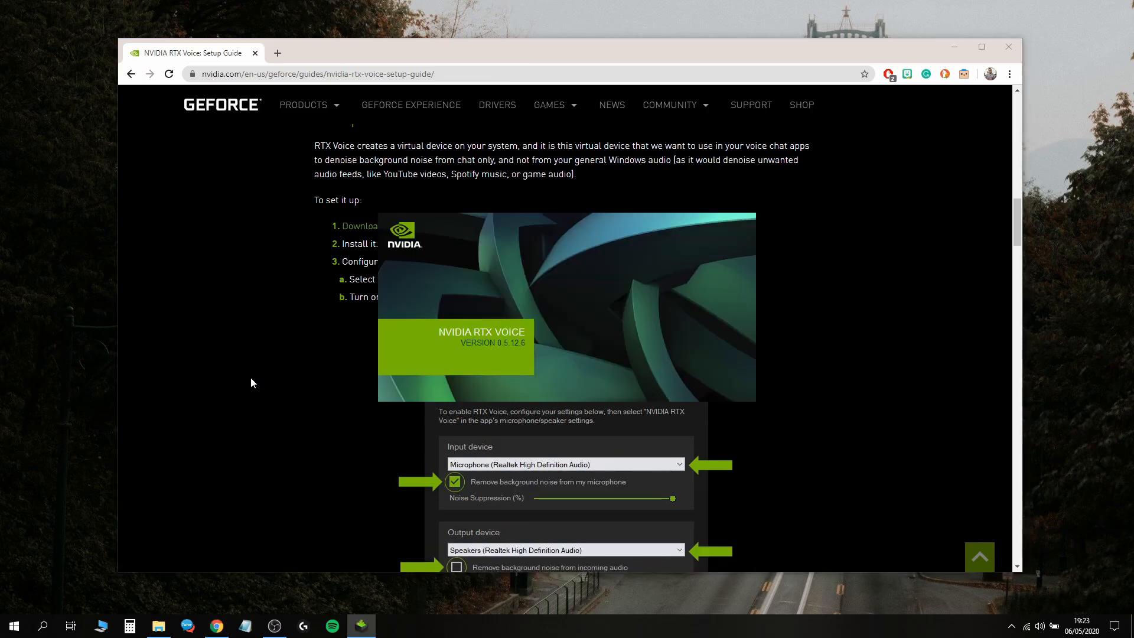
pyautogui.moveTo(894, 139)
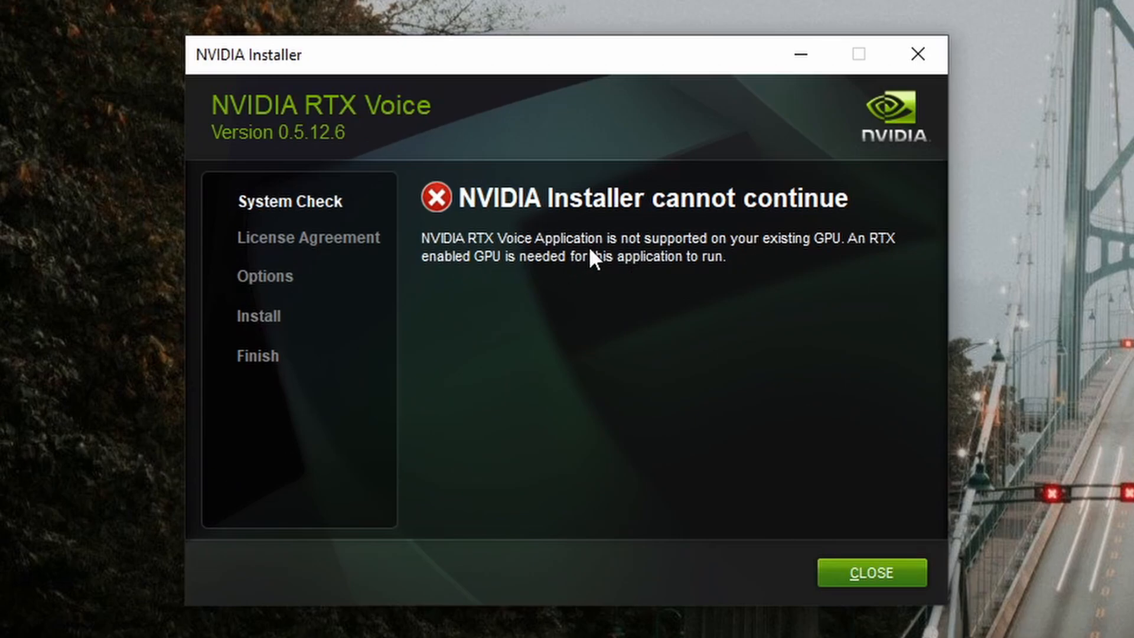
pyautogui.moveTo(799, 267)
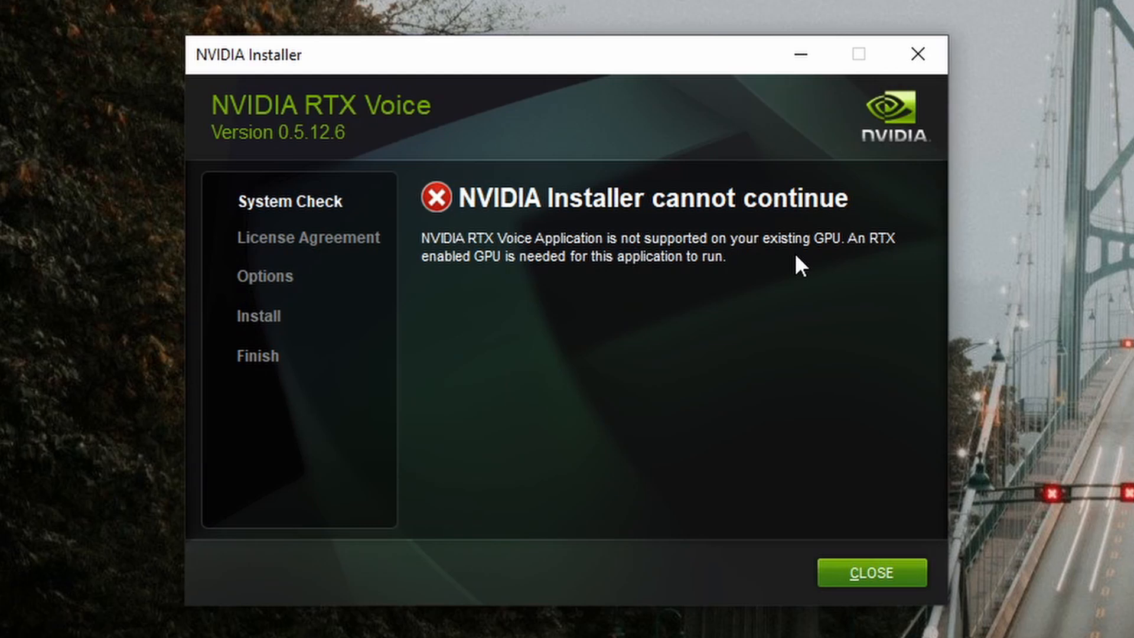
pyautogui.moveTo(511, 284)
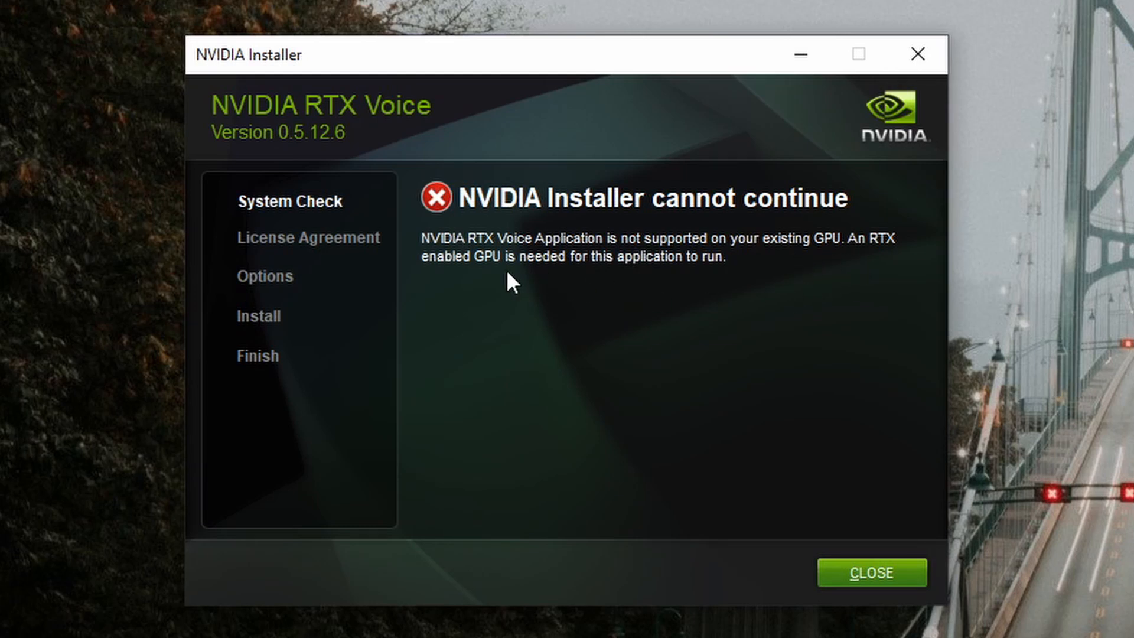
pyautogui.moveTo(596, 279)
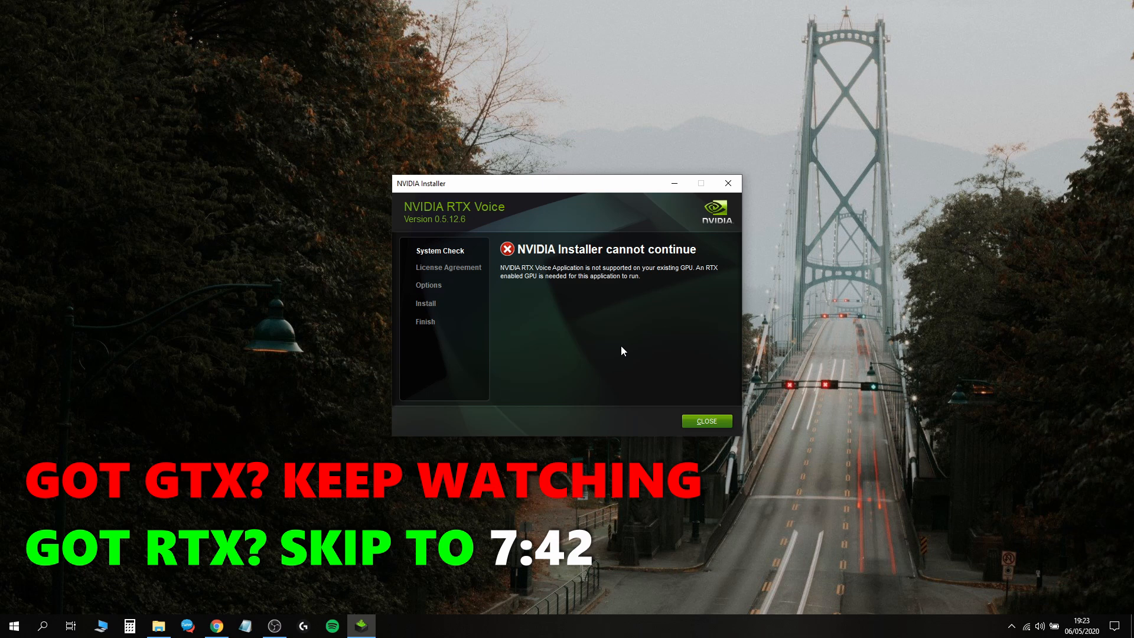
pyautogui.moveTo(688, 380)
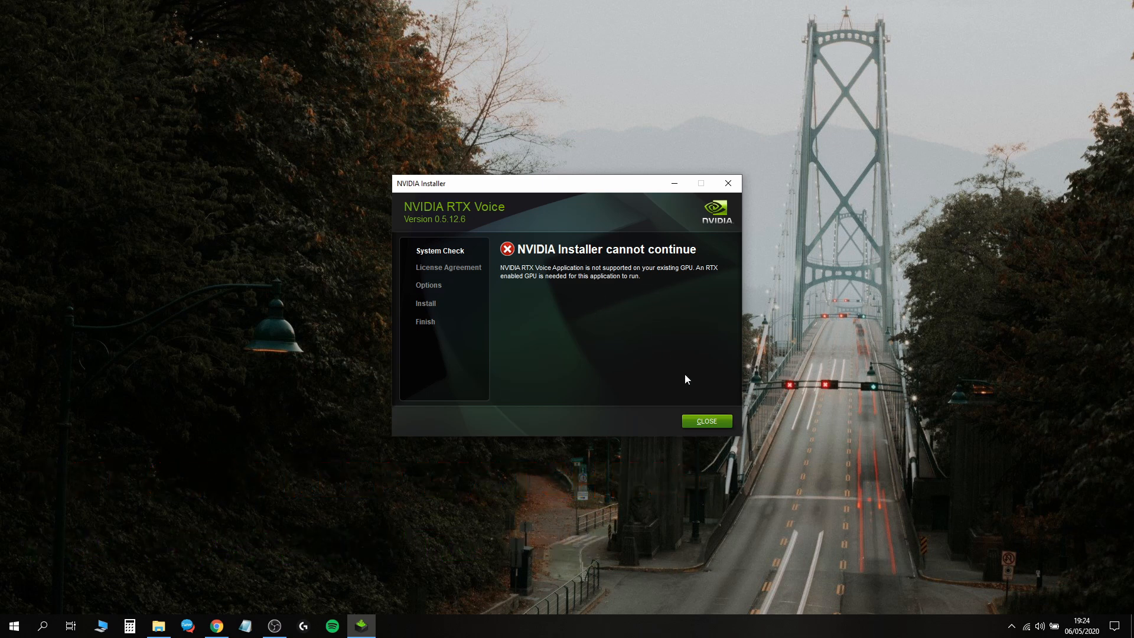
# - Close the NVIDIA Installer after its 'cannot continue' GPU check failure
pyautogui.click(706, 422)
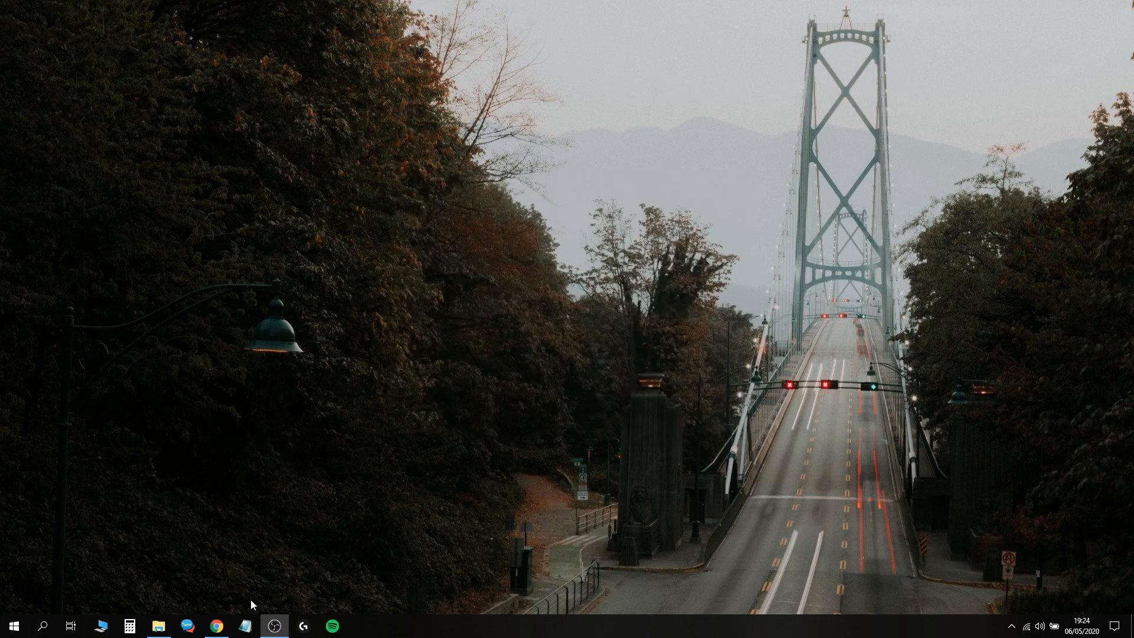
# - Bring up the Windows Central GTX workaround guide, select its URL, and scroll to the install steps
pyautogui.click(216, 625)
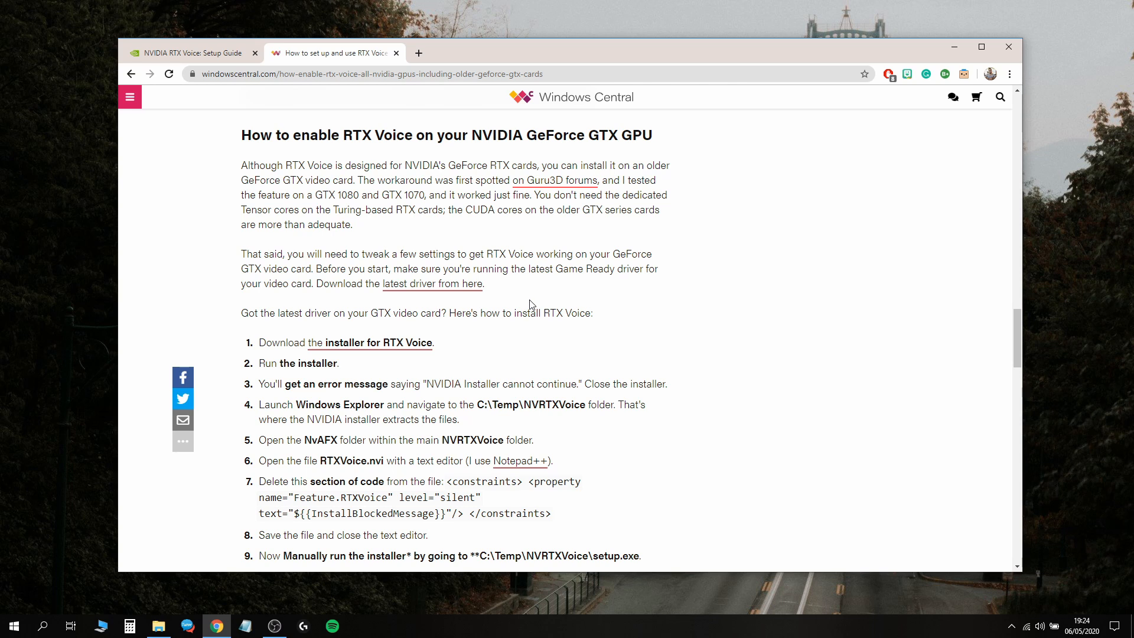
pyautogui.moveTo(603, 262)
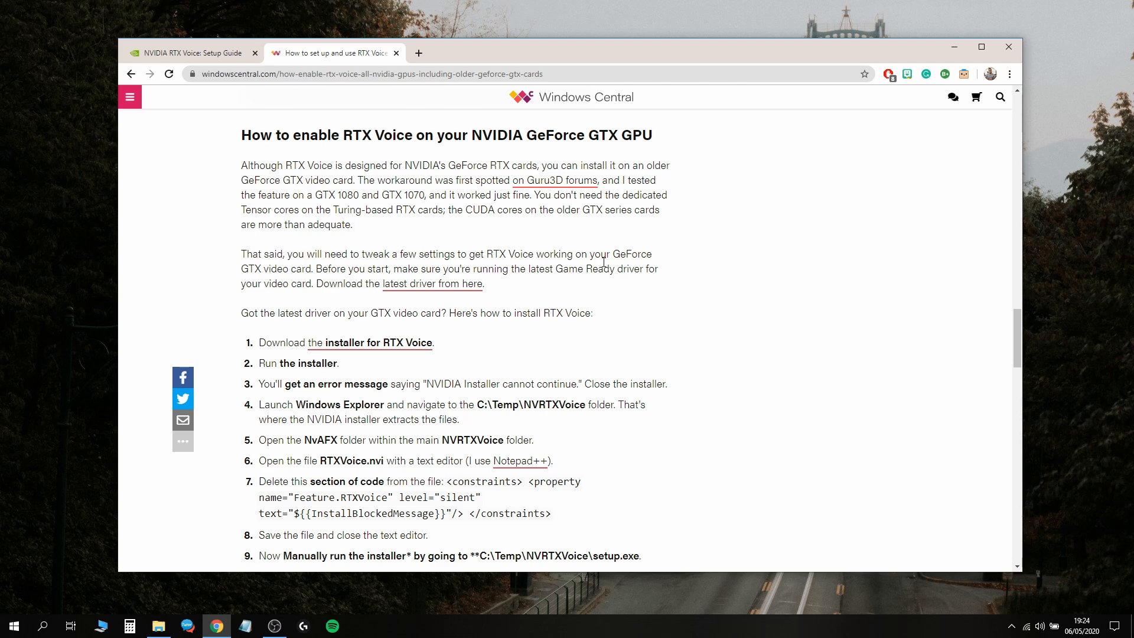
pyautogui.moveTo(456, 86)
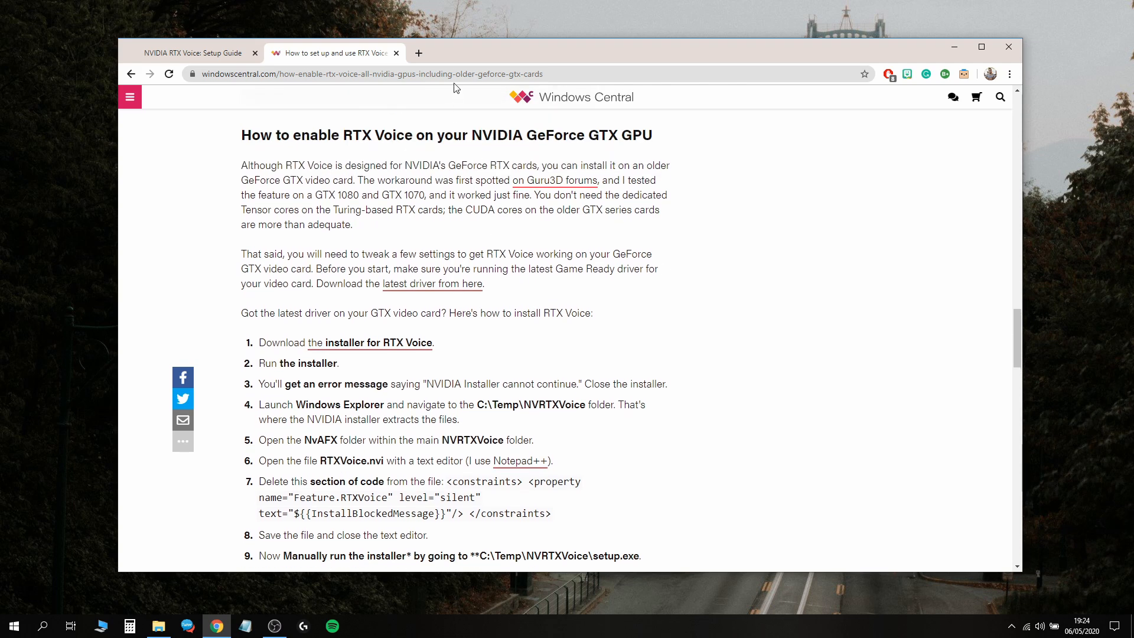
pyautogui.click(369, 74)
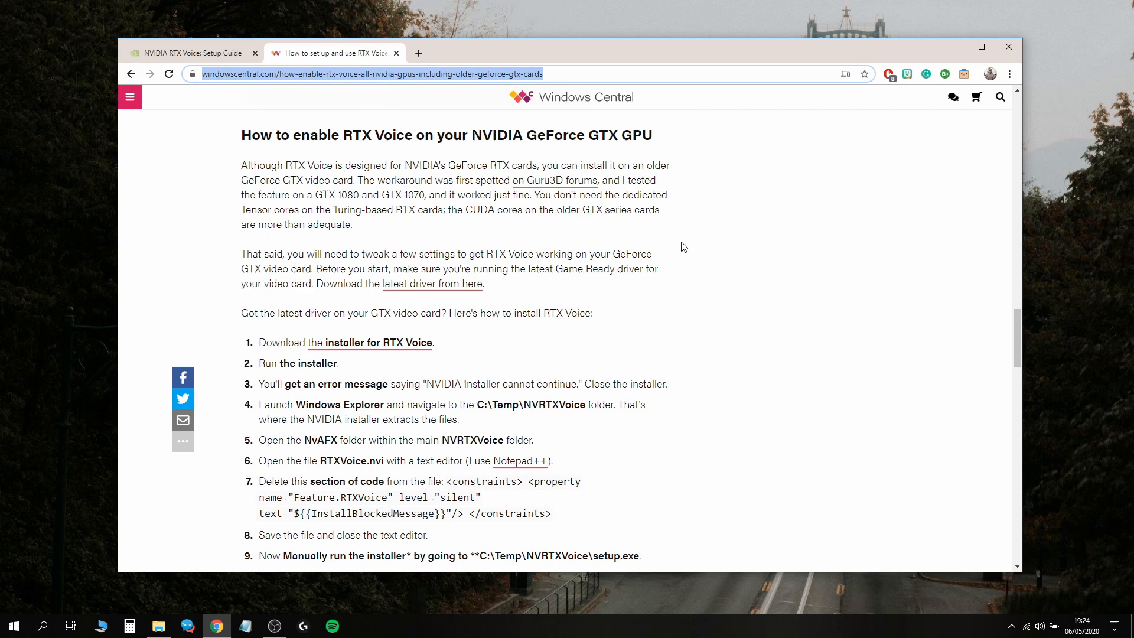
pyautogui.moveTo(722, 261)
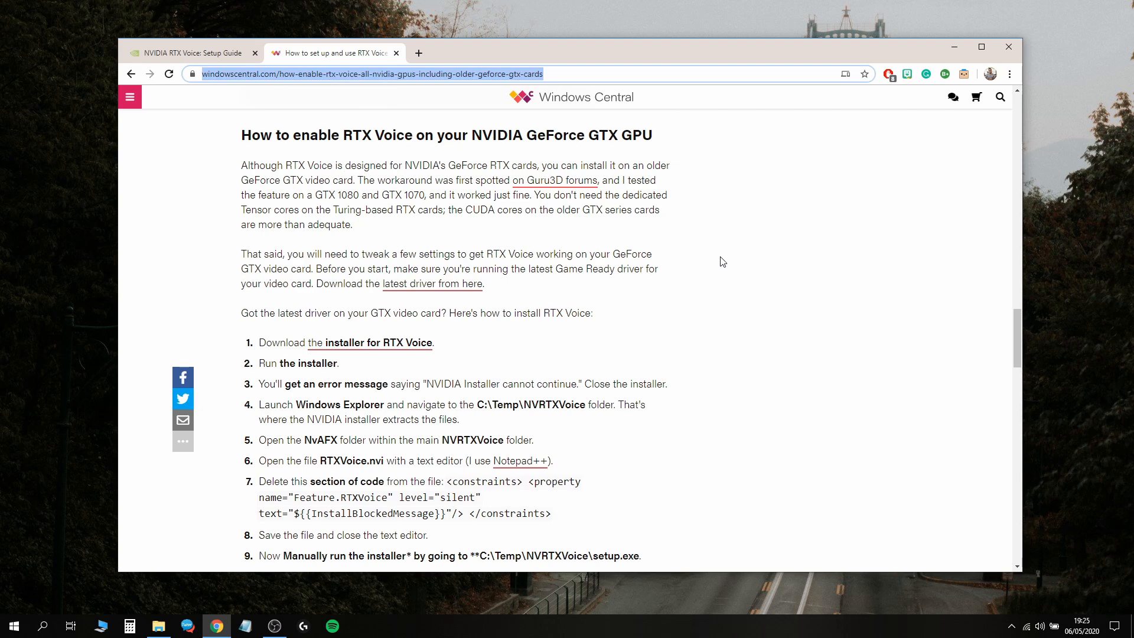
pyautogui.scroll(-3)
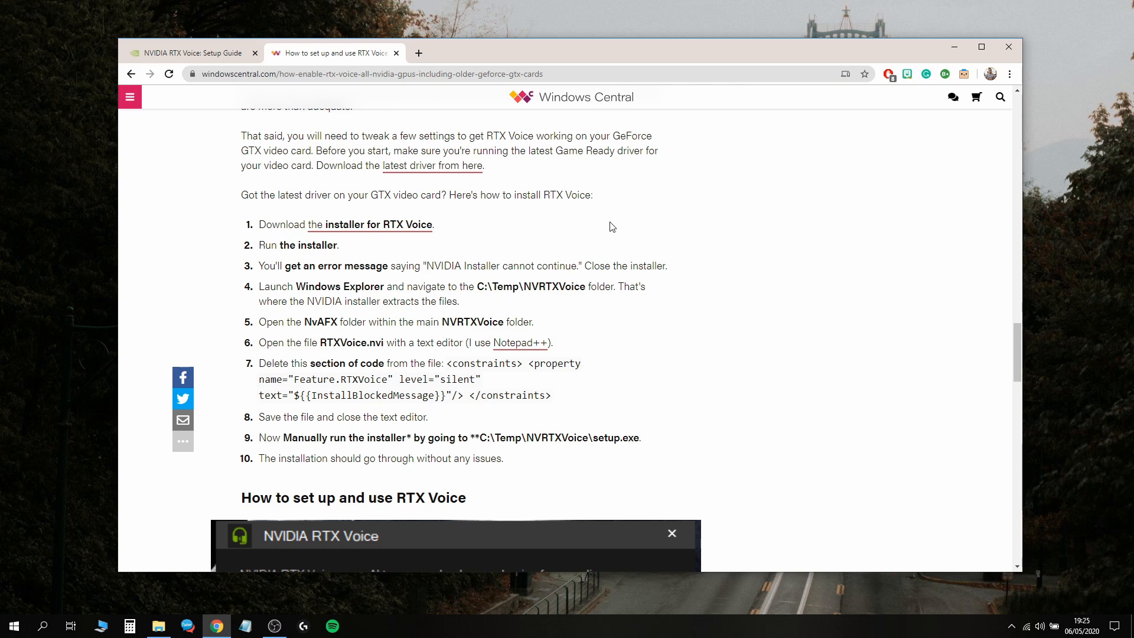
pyautogui.moveTo(509, 319)
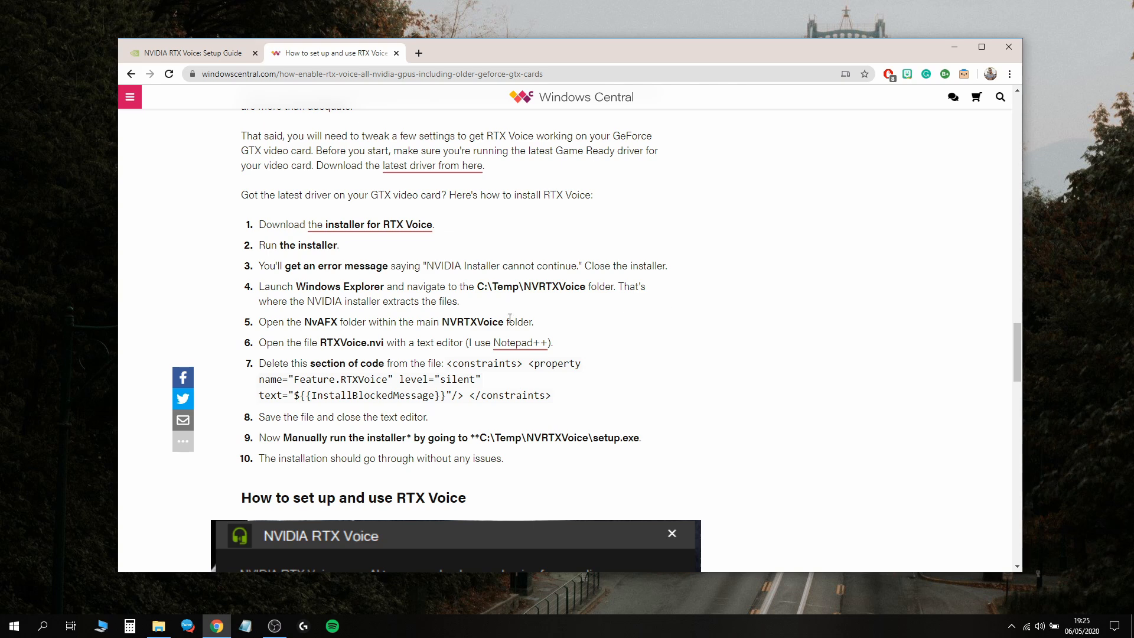
pyautogui.click(13, 626)
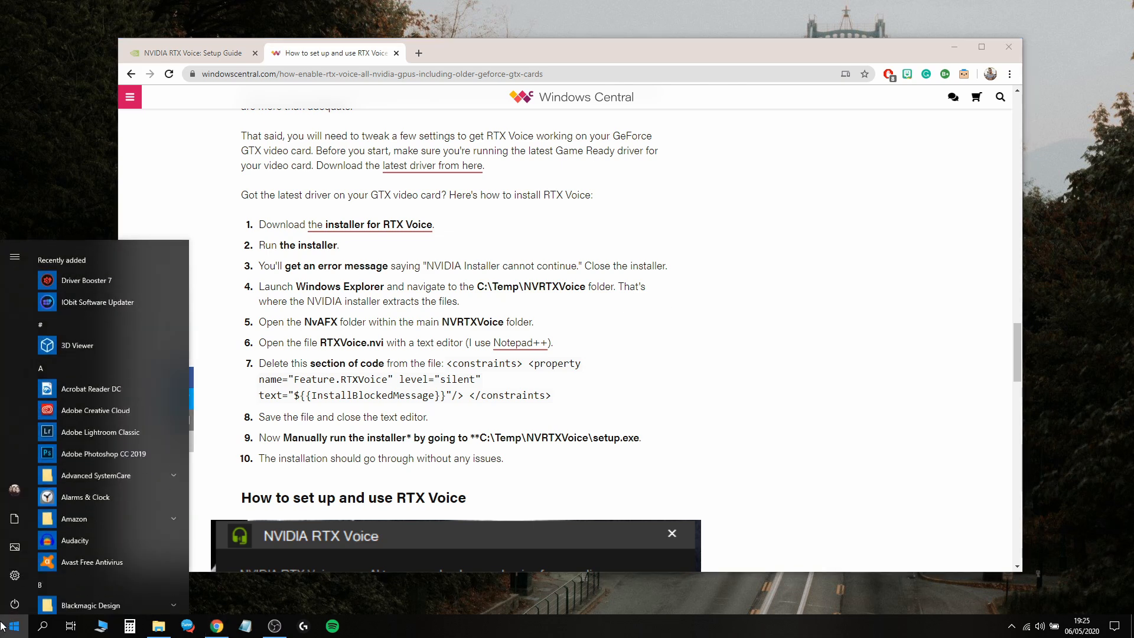
# - Launch GeForce Experience, confirm Game Ready driver 445.87 is current, and close it
pyautogui.write('geforce')
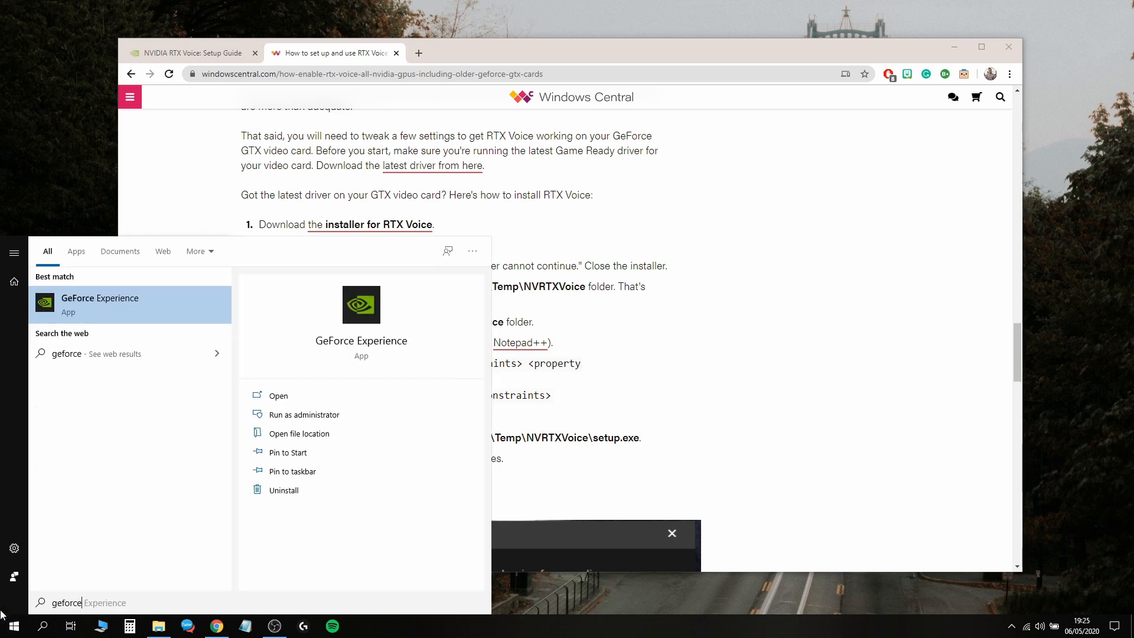
pyautogui.click(278, 396)
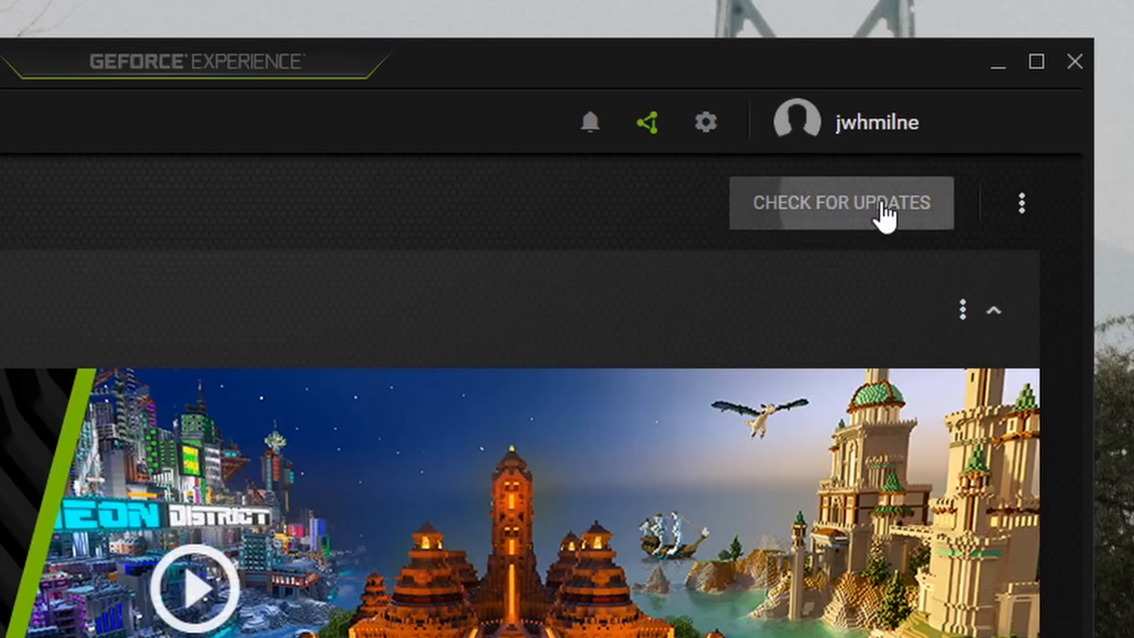
pyautogui.click(840, 202)
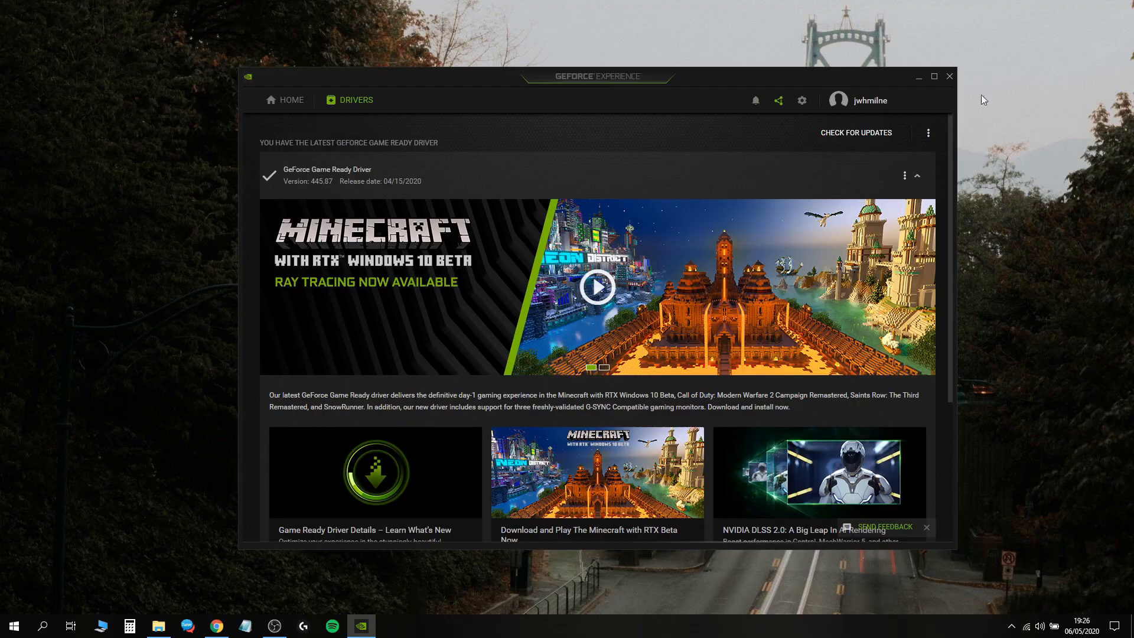
pyautogui.click(948, 76)
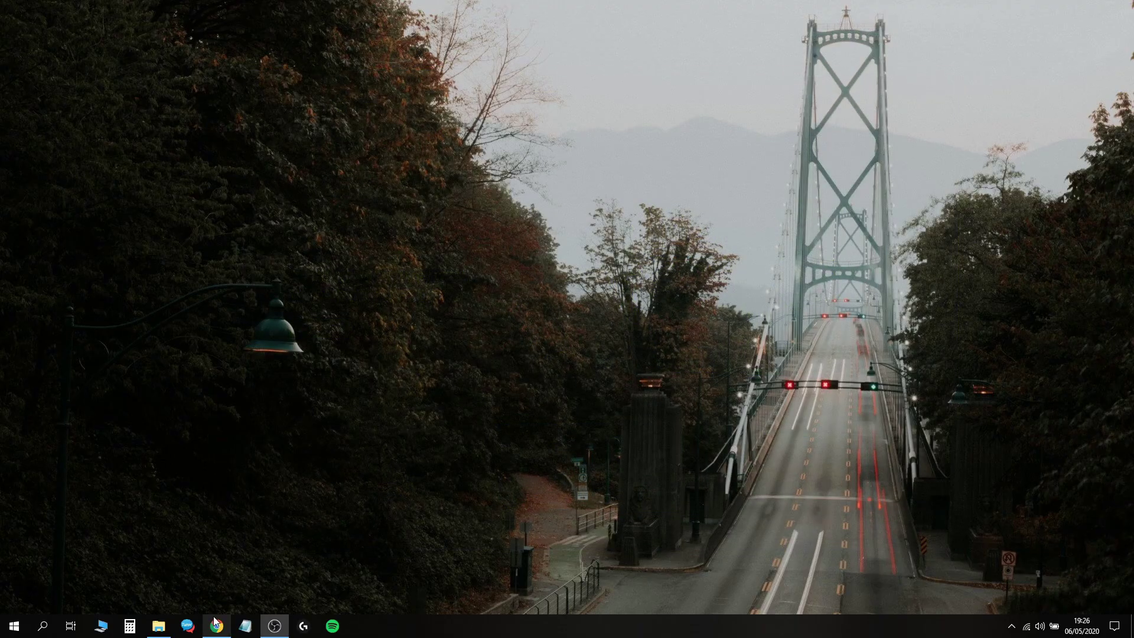
# - Return to the Windows Central tab in Chrome and highlight install steps 3 and 4
pyautogui.click(215, 626)
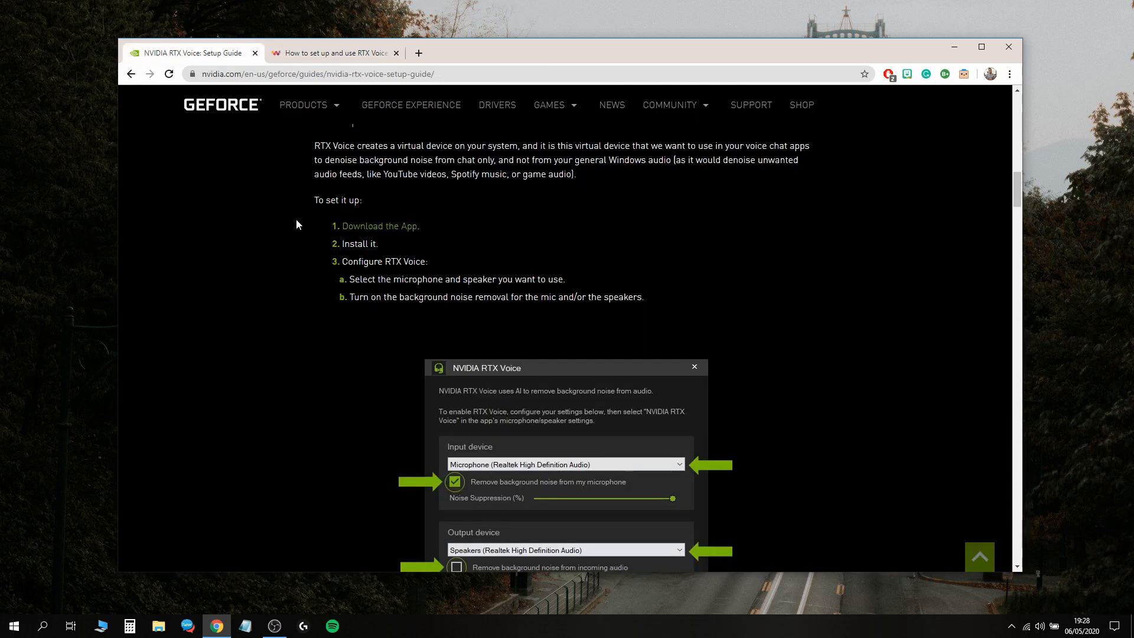
pyautogui.click(335, 52)
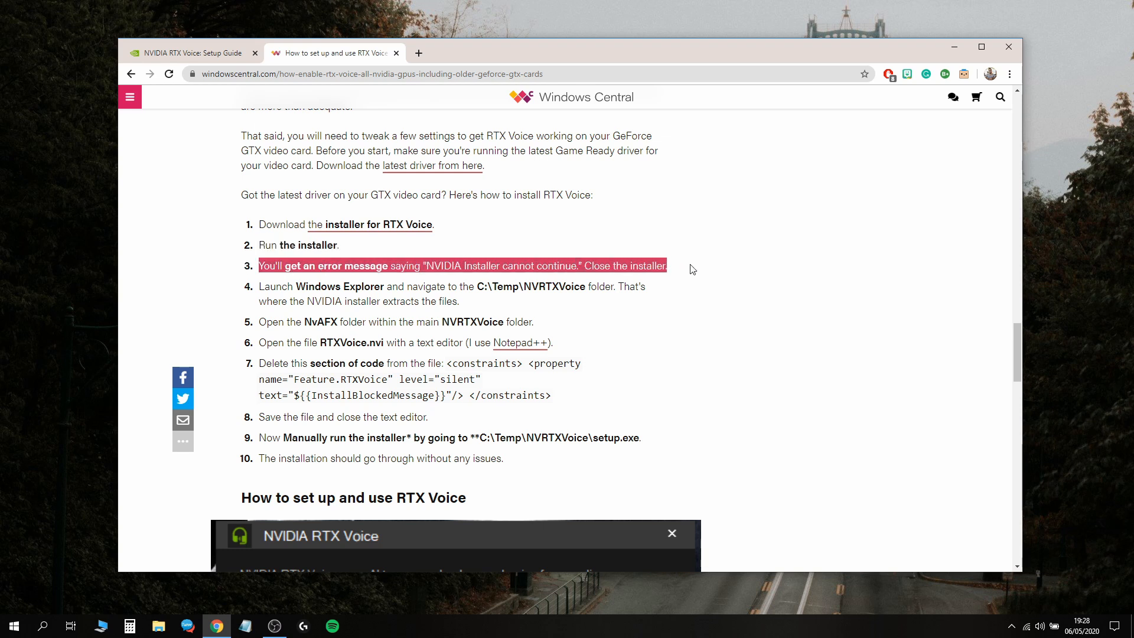
pyautogui.click(246, 290)
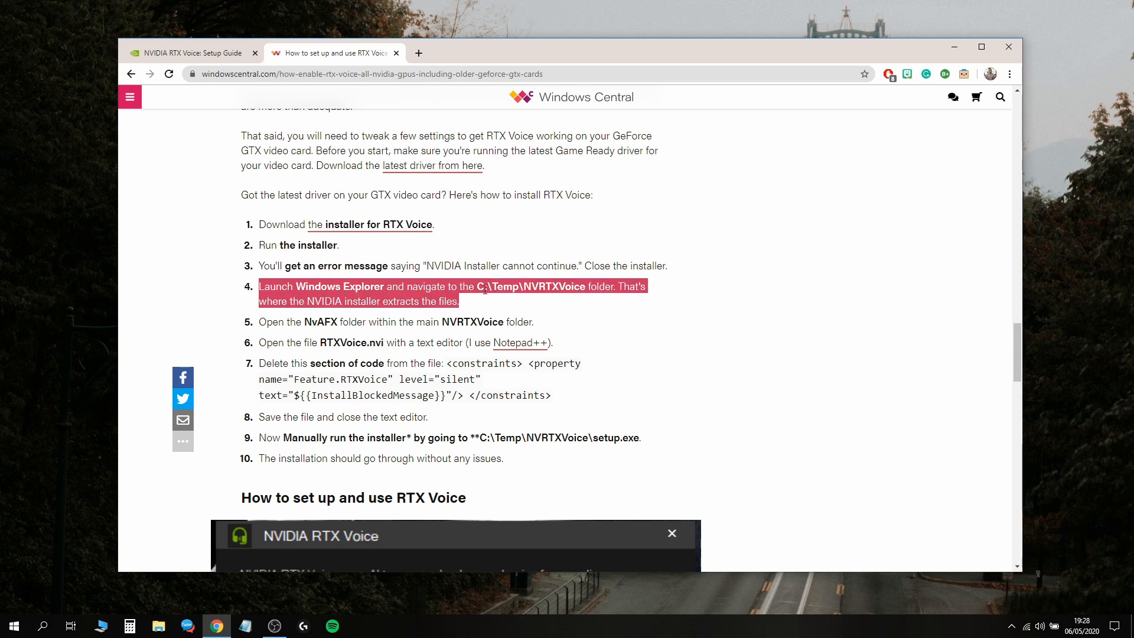
pyautogui.doubleClick(504, 286)
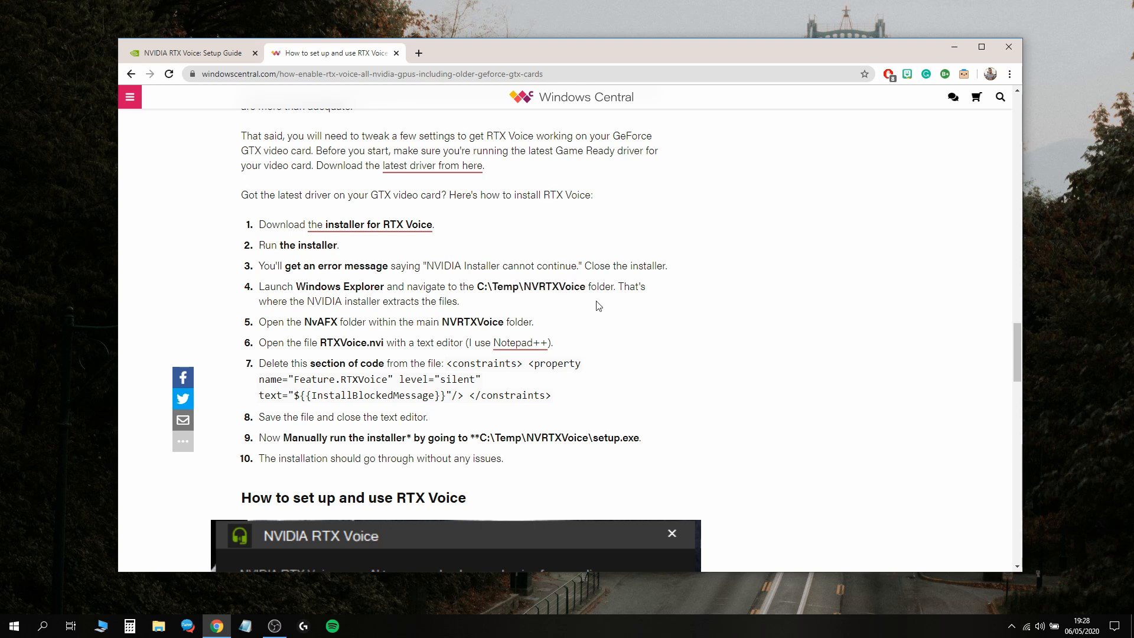
pyautogui.moveTo(100, 626)
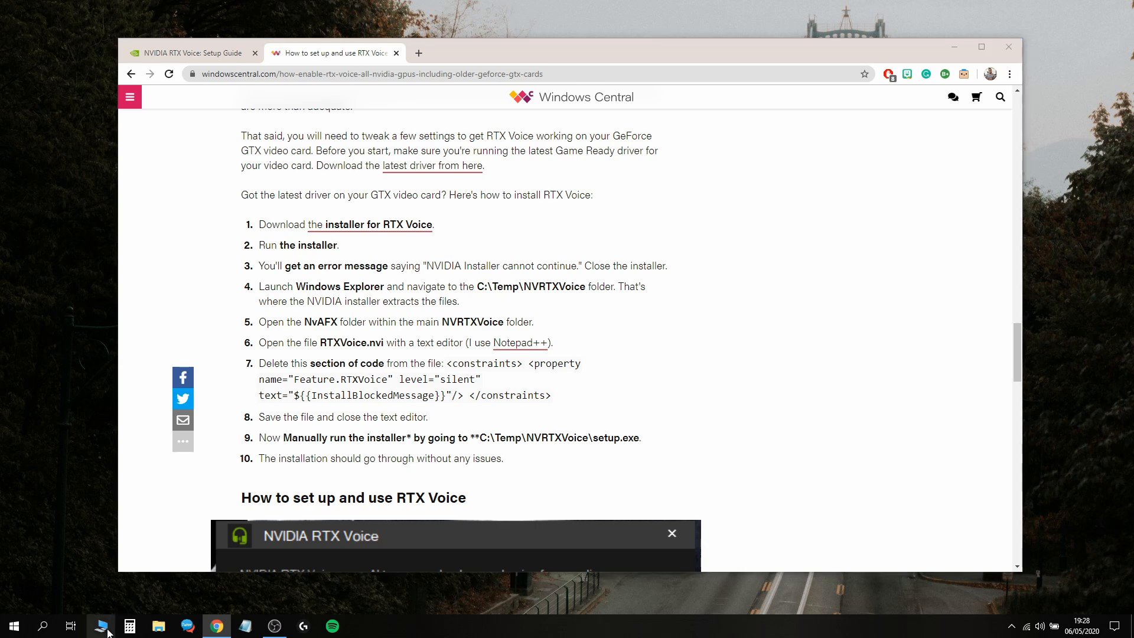
# - Browse File Explorer into C:\temp\NVRTXVoice
pyautogui.click(158, 626)
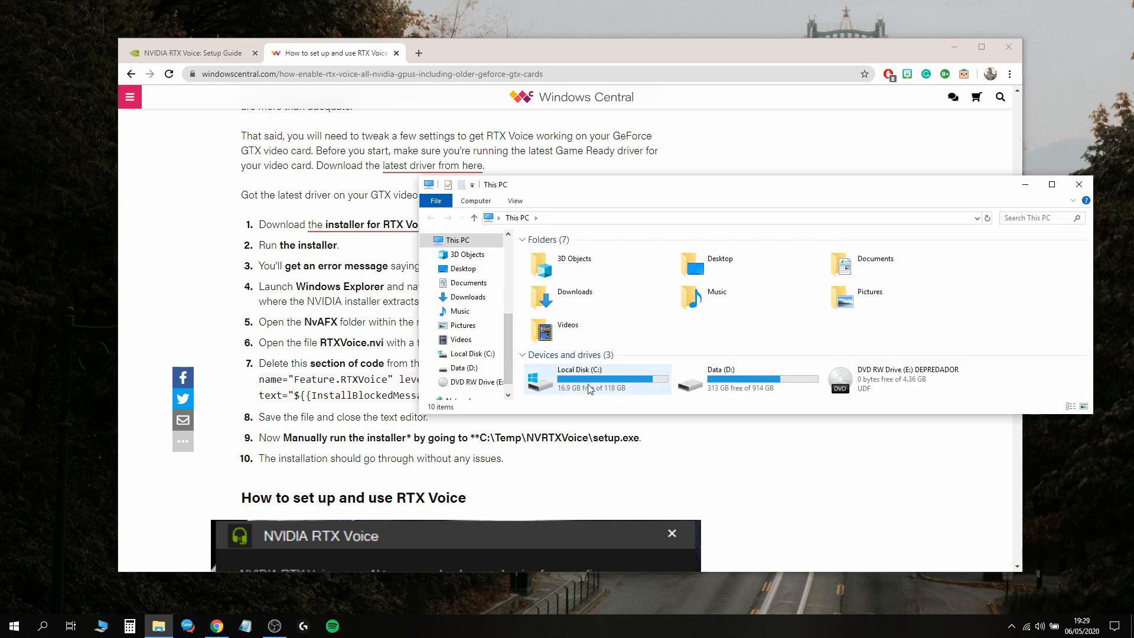
pyautogui.doubleClick(579, 379)
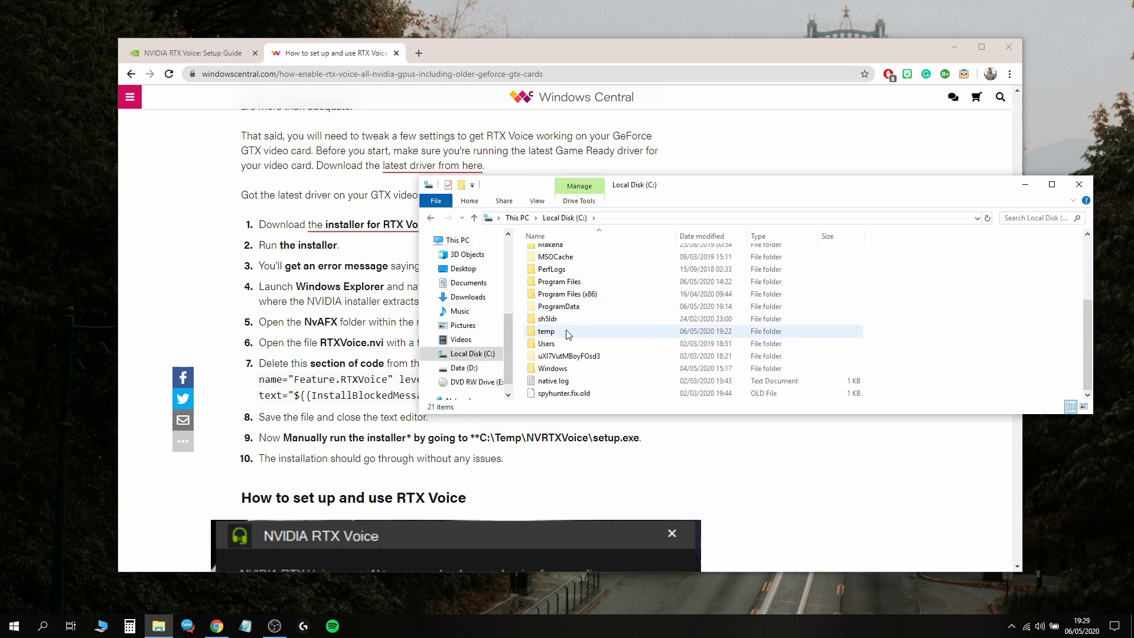
pyautogui.moveTo(564, 332)
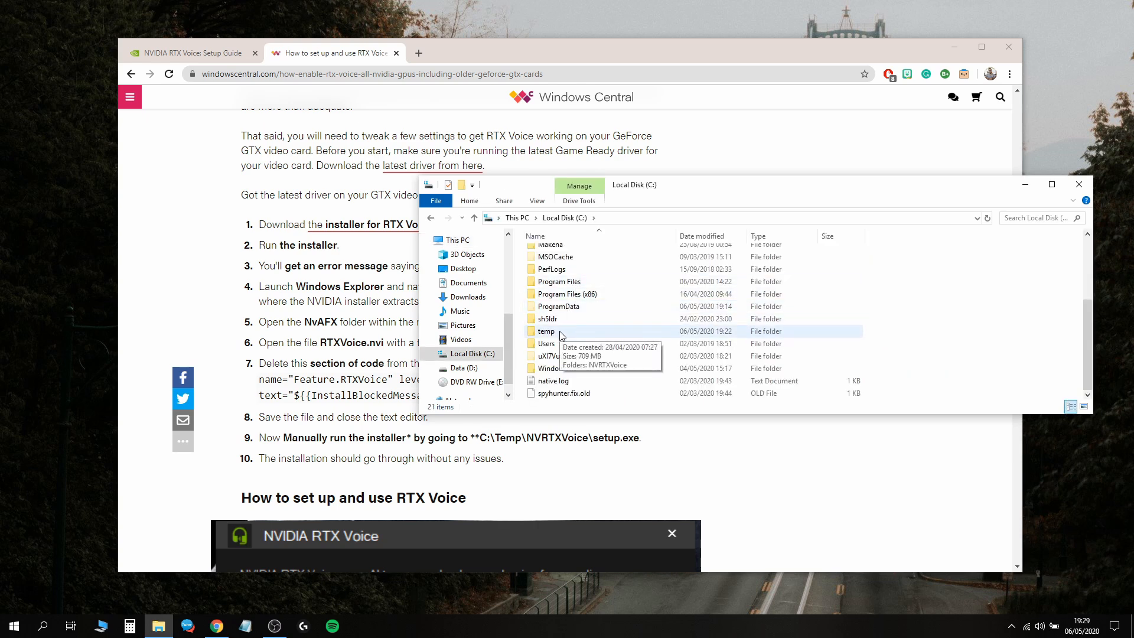
pyautogui.doubleClick(548, 331)
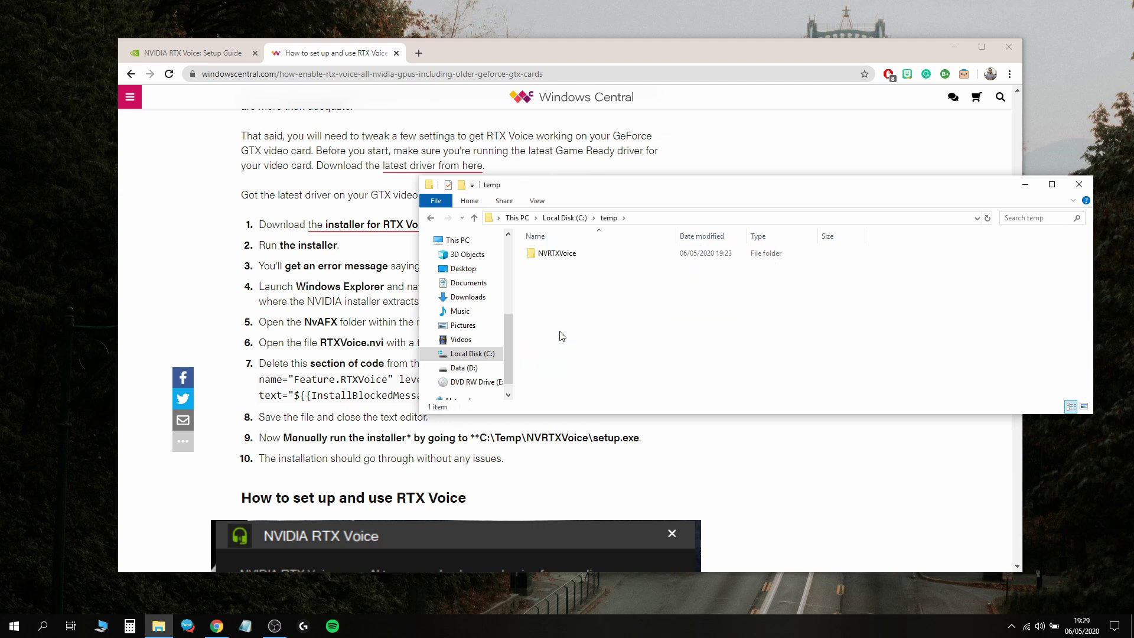
pyautogui.click(556, 253)
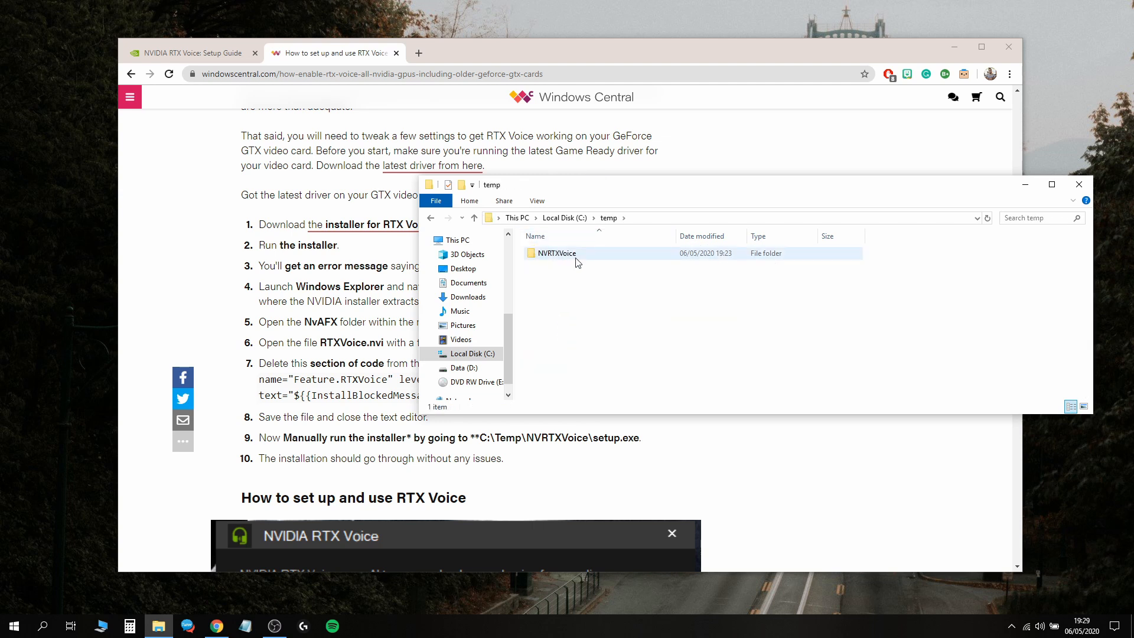
pyautogui.moveTo(600, 260)
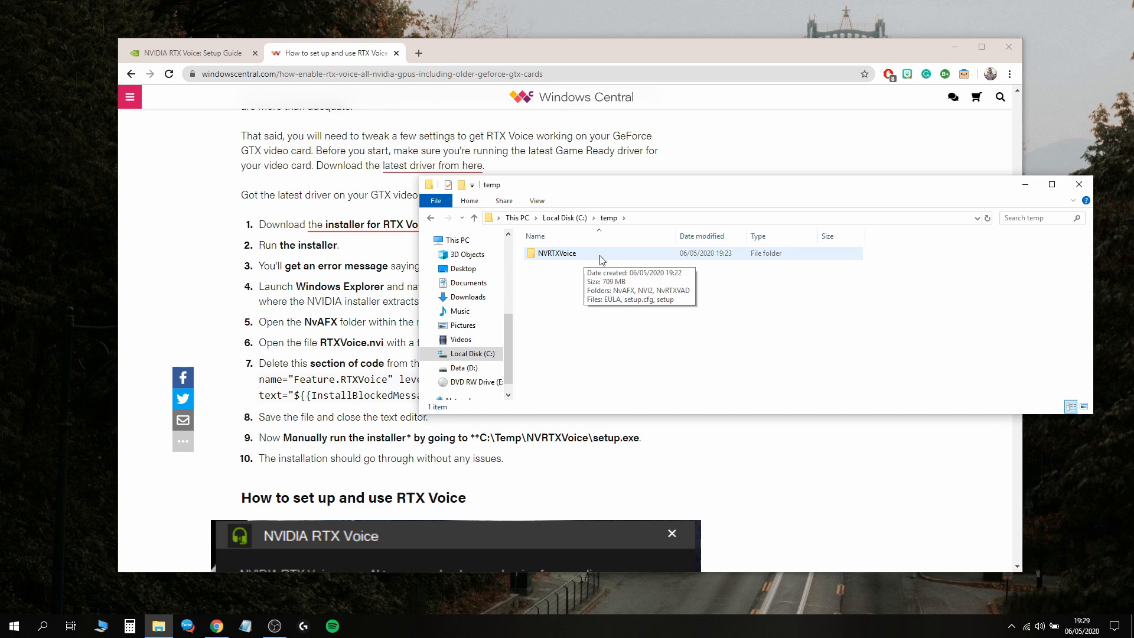
pyautogui.doubleClick(557, 254)
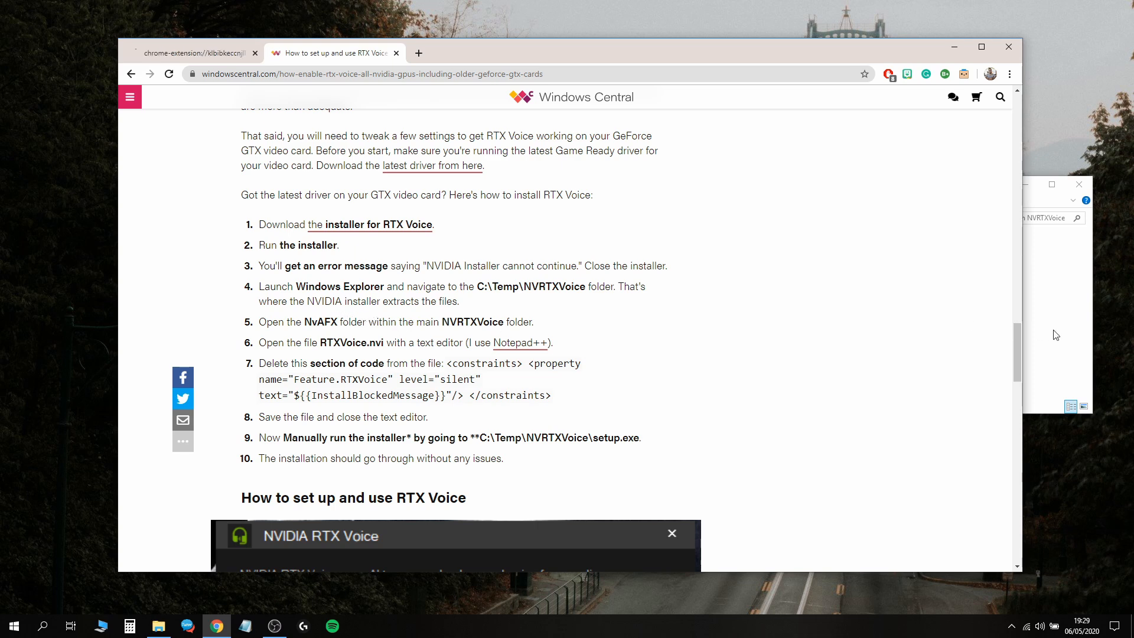
# - Select RTXVoice.nvi in the NvAFX folder and open its context menu
pyautogui.click(158, 625)
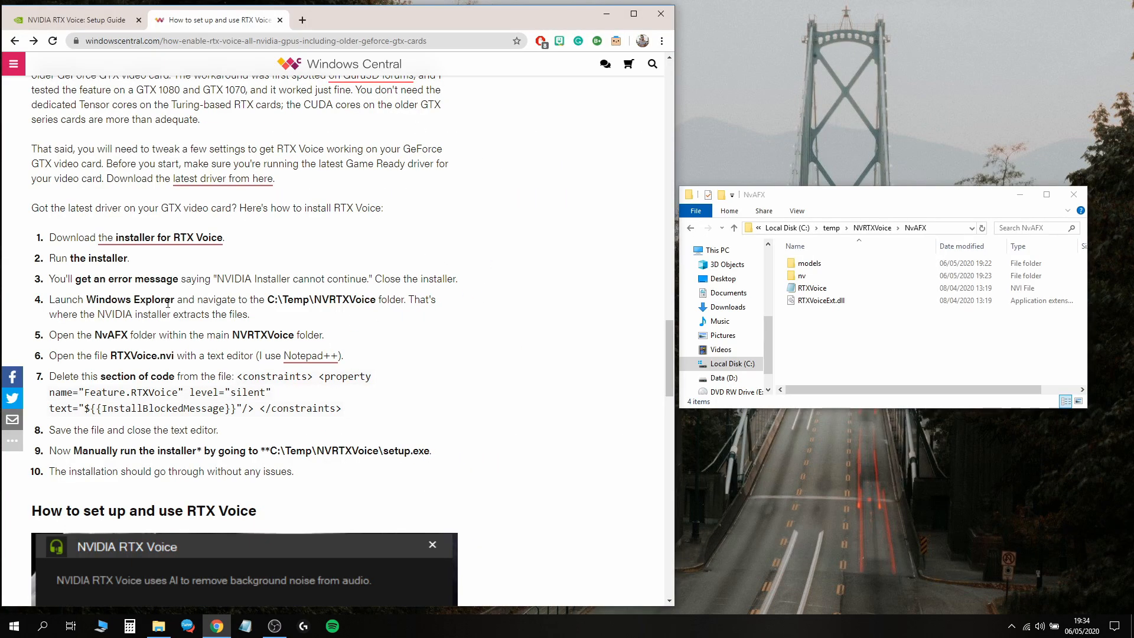
pyautogui.moveTo(106, 355)
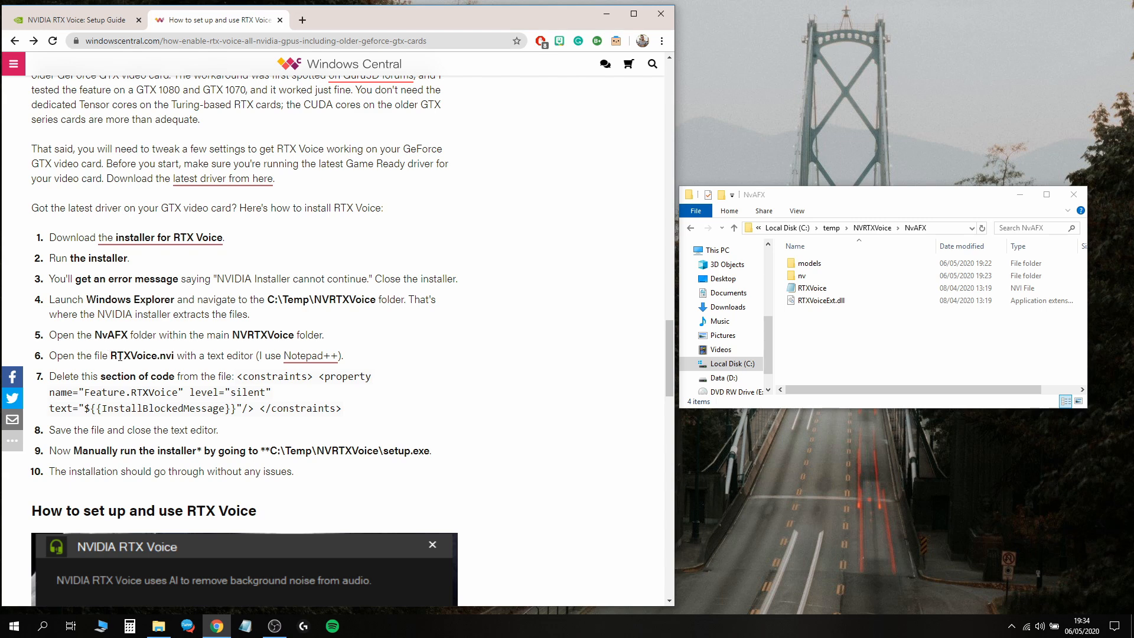
pyautogui.click(810, 288)
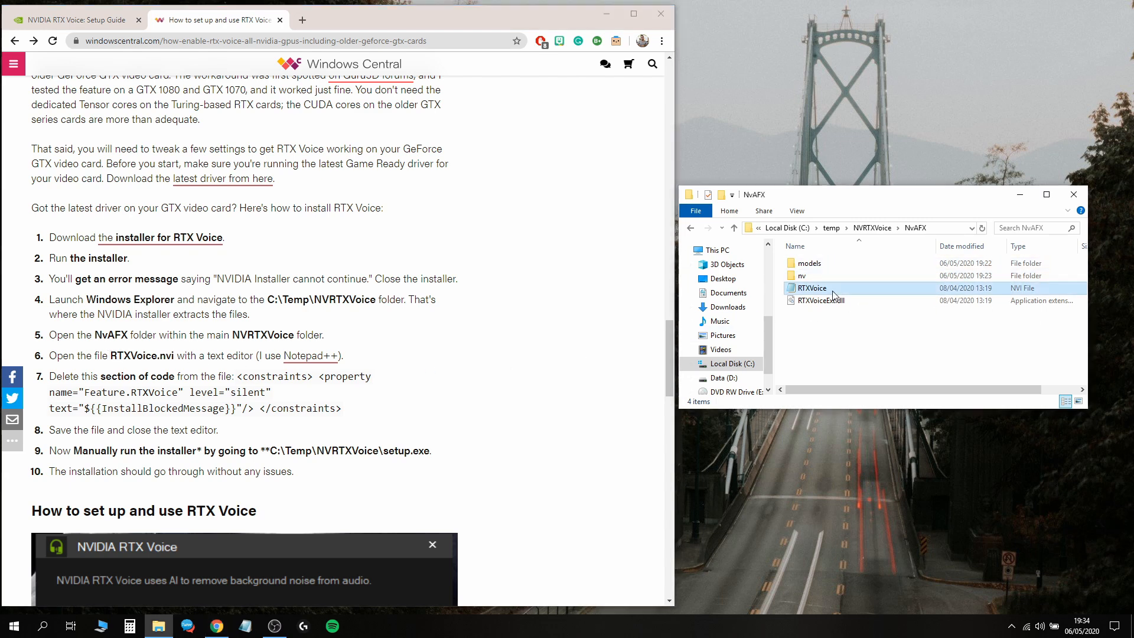
pyautogui.click(814, 288)
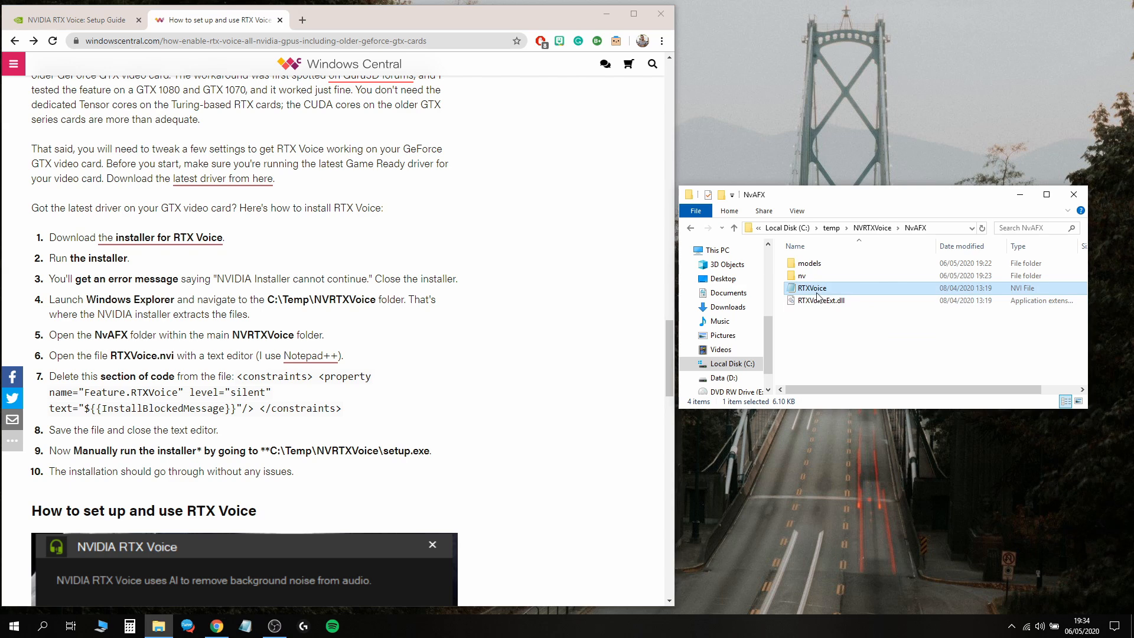
pyautogui.moveTo(814, 290)
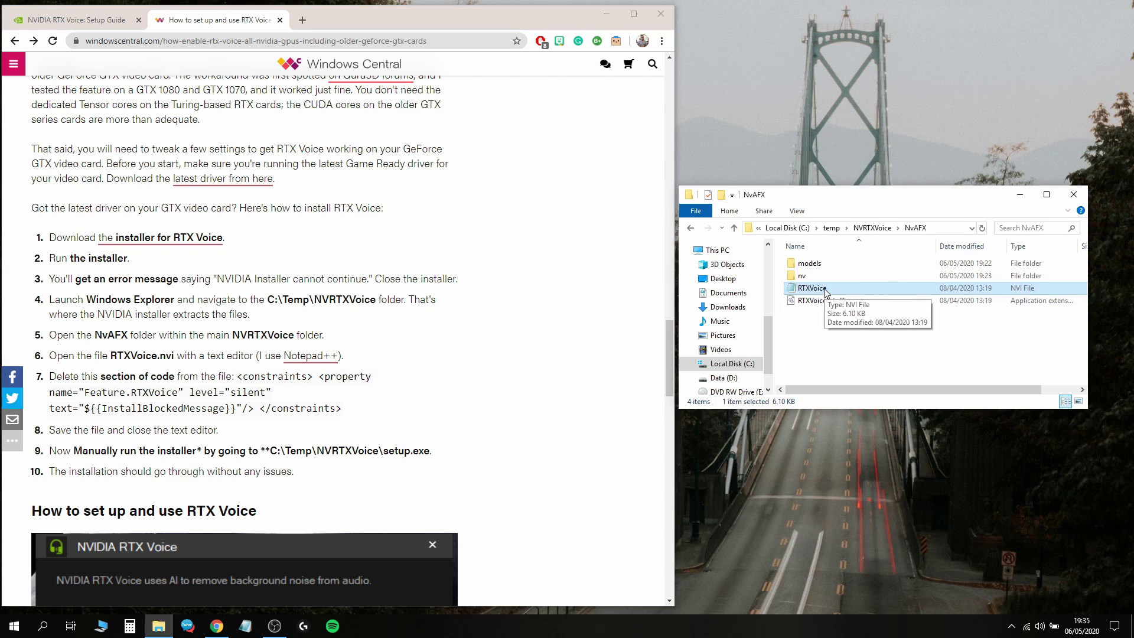
pyautogui.rightClick(809, 288)
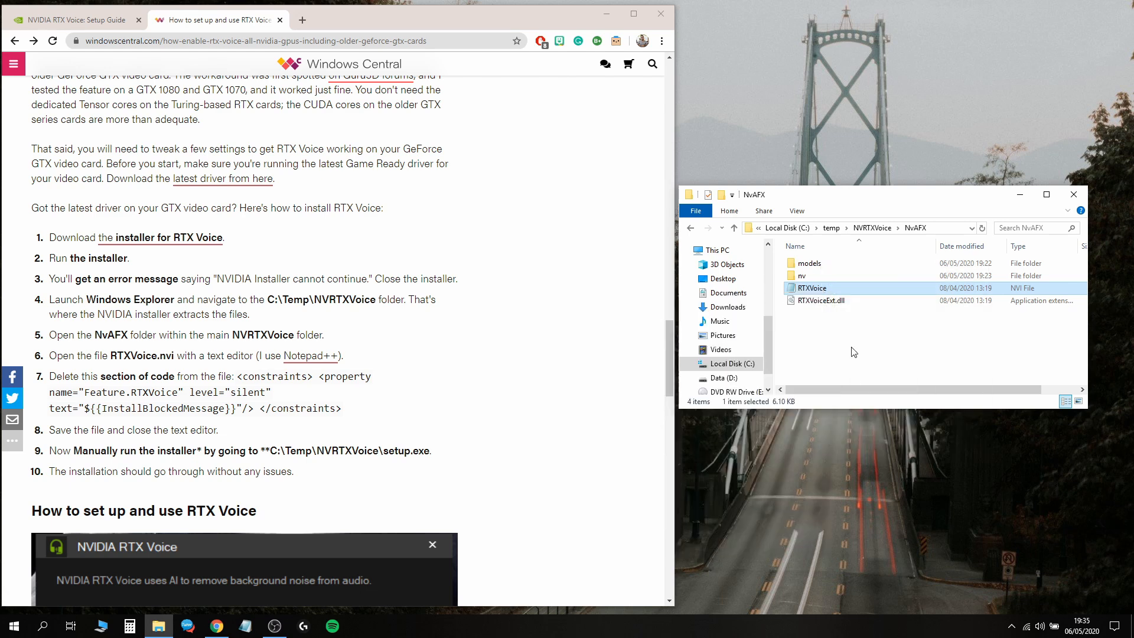
pyautogui.moveTo(825, 295)
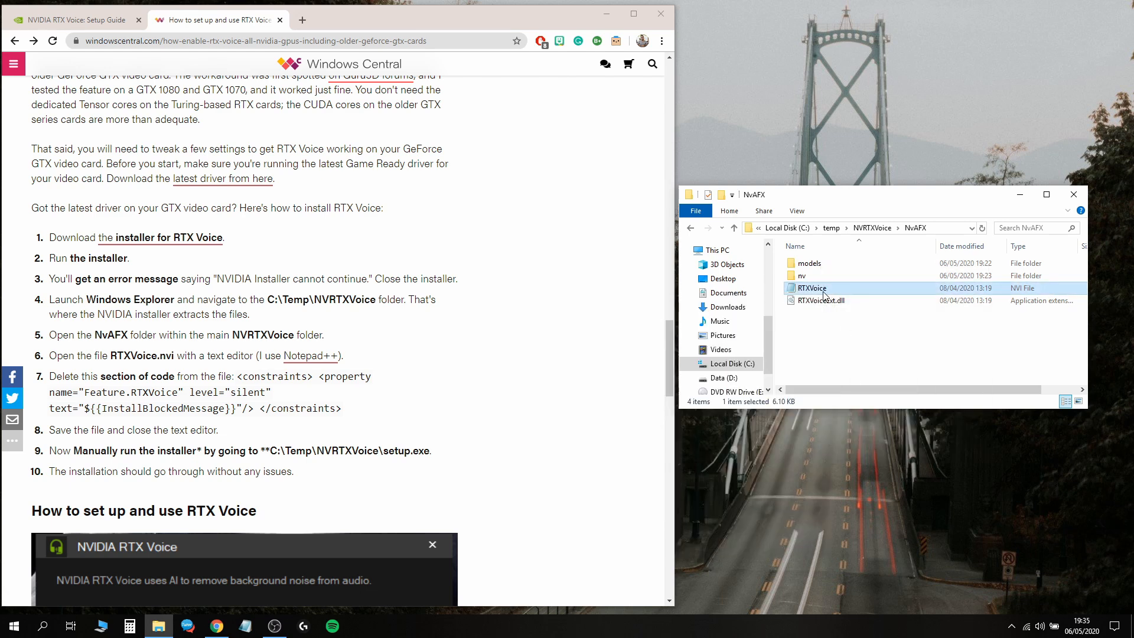
pyautogui.moveTo(810, 288)
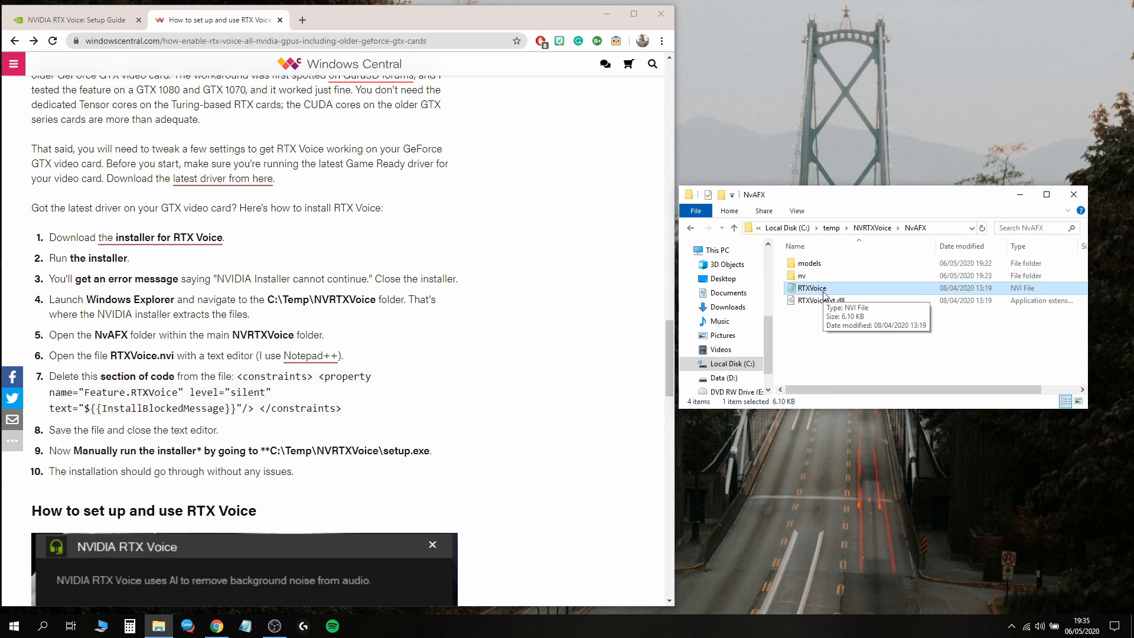
# - Open RTXVoice.nvi in Notepad and delete the constraints block
pyautogui.rightClick(810, 288)
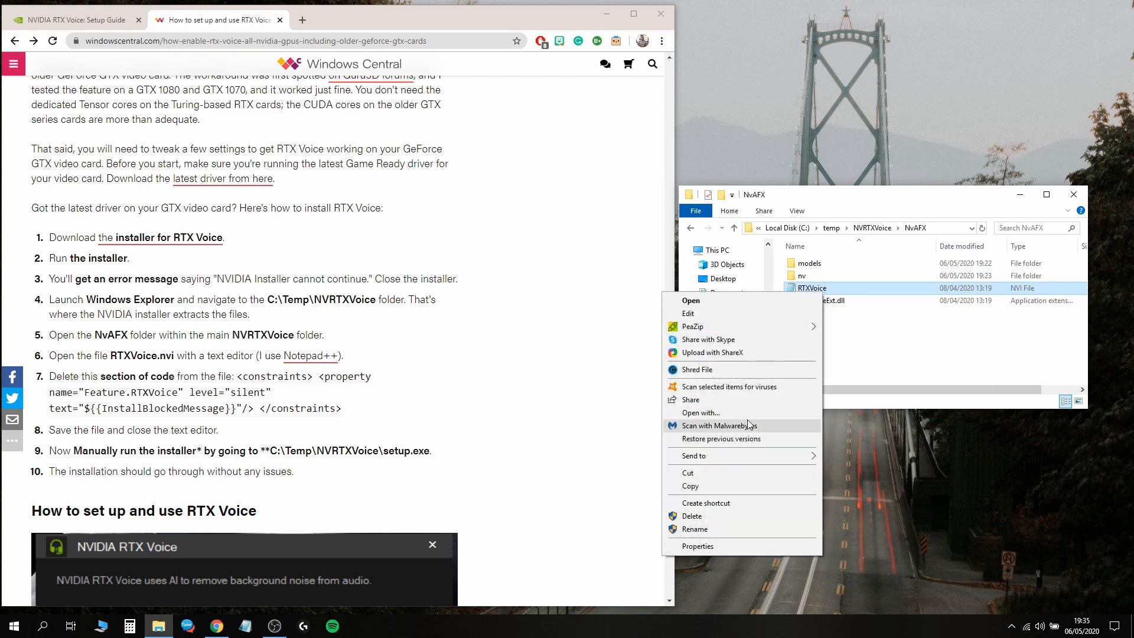
pyautogui.click(700, 413)
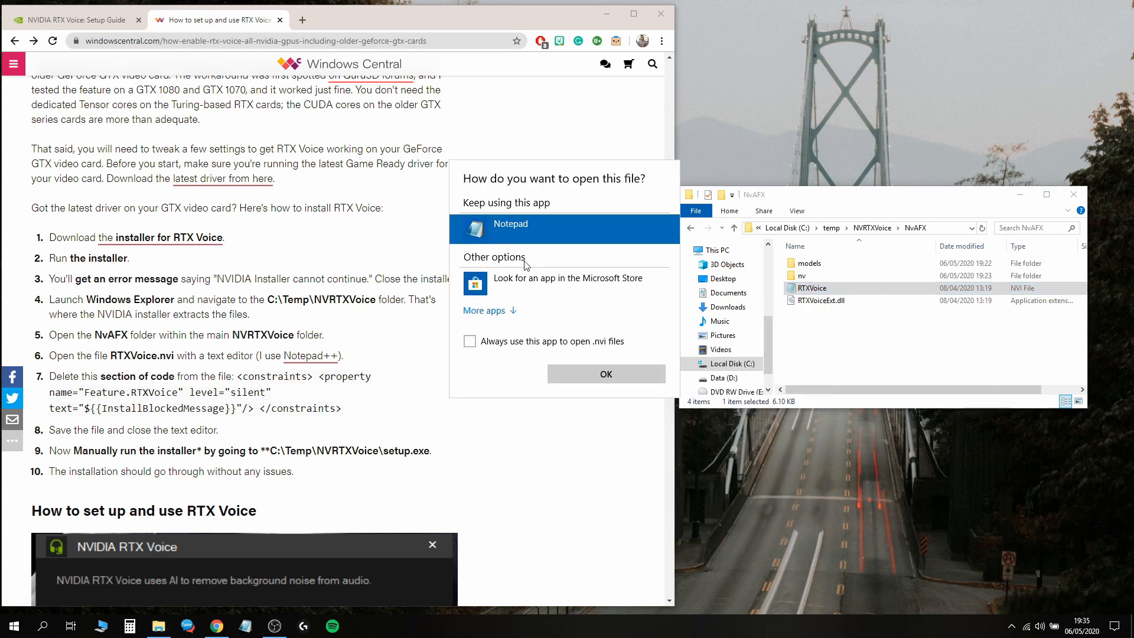
pyautogui.moveTo(606, 374)
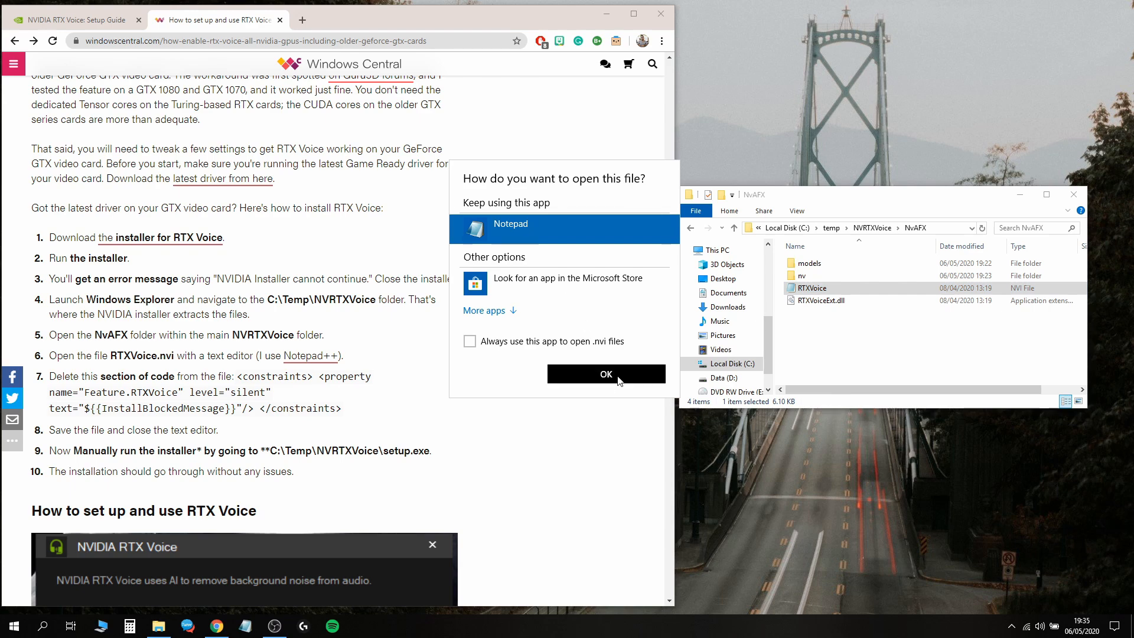
pyautogui.click(606, 374)
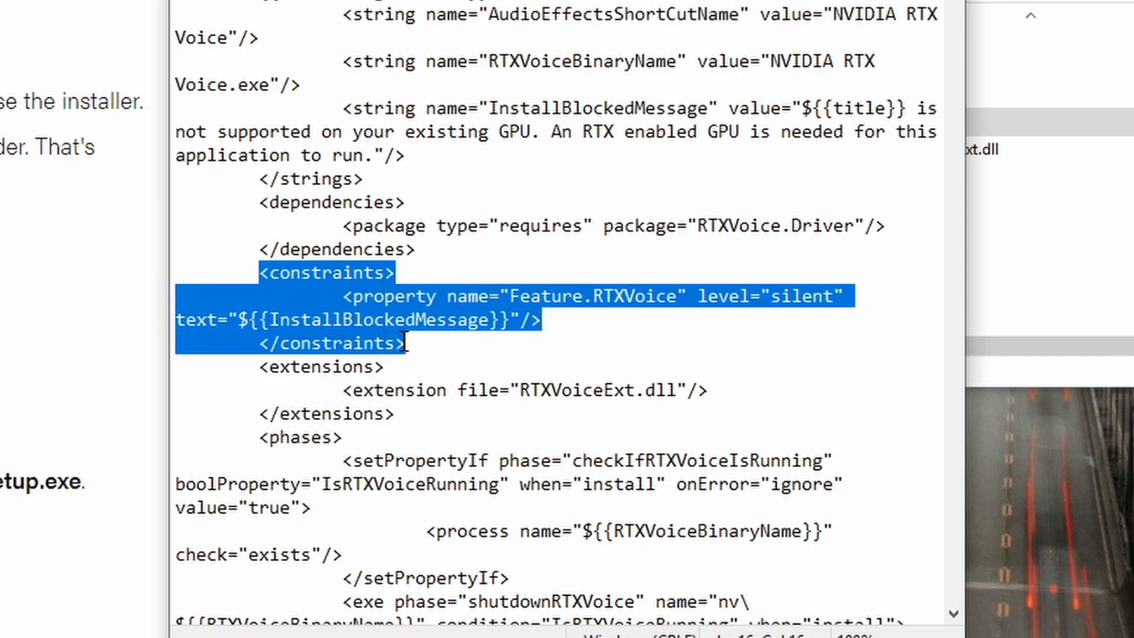
pyautogui.press('Delete')
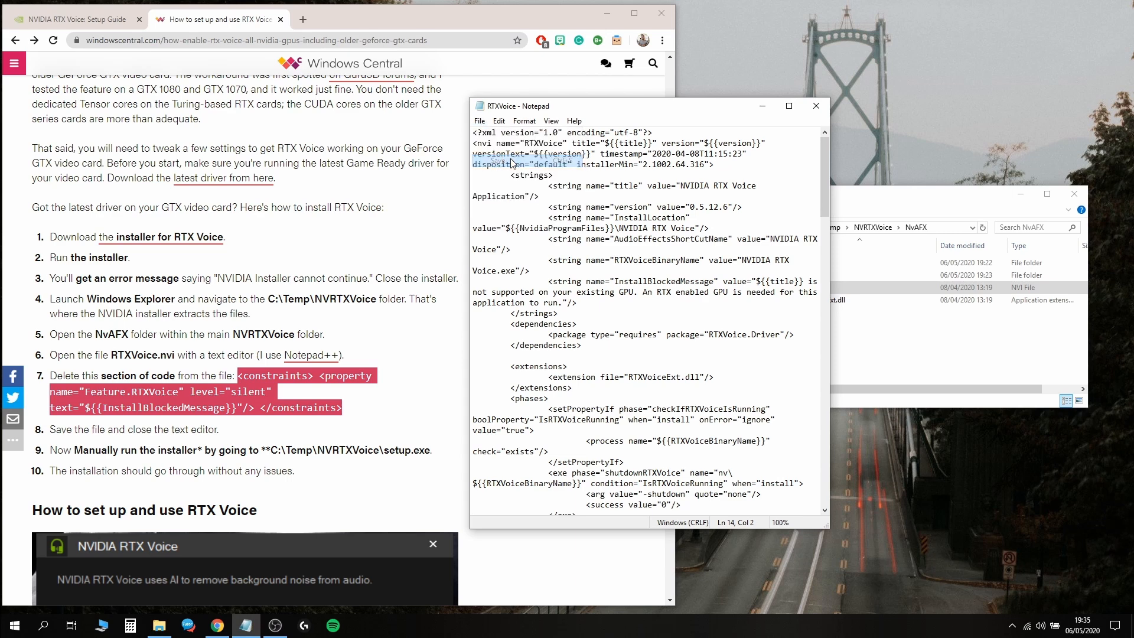
# - Try saving over the original RTXVoice.nvi and dismiss the permission error
pyautogui.click(479, 121)
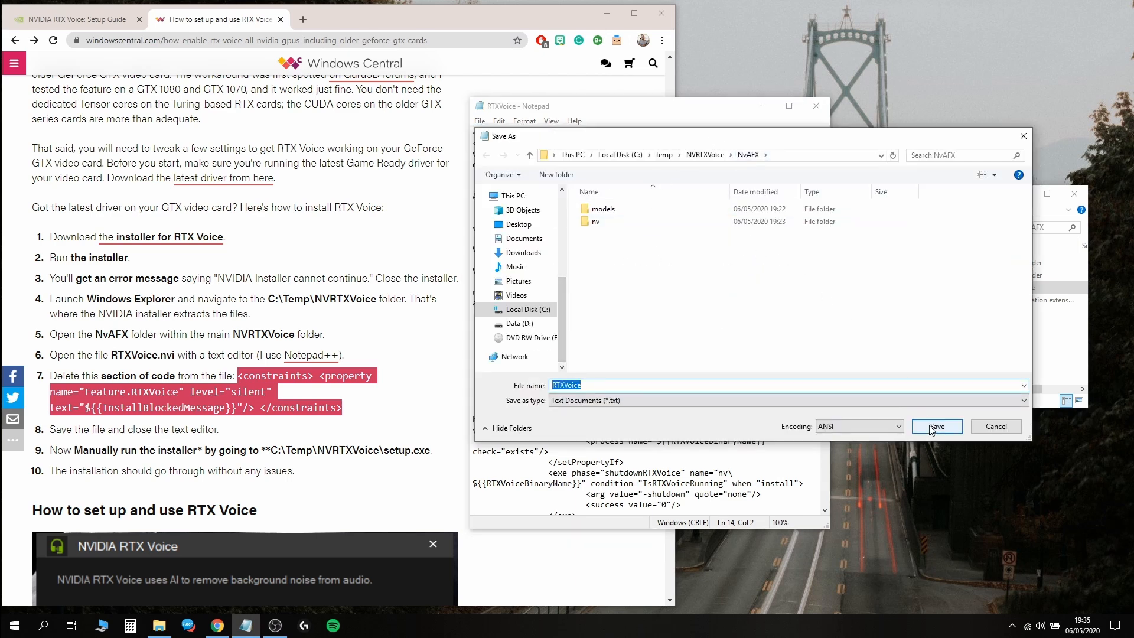
pyautogui.click(936, 426)
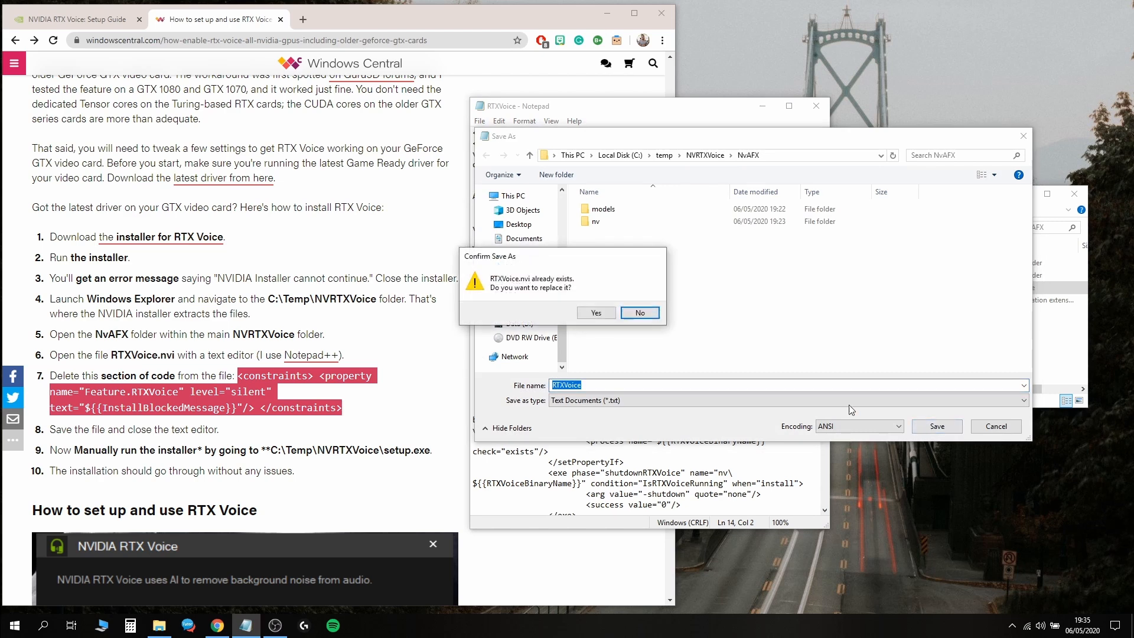
pyautogui.moveTo(577, 294)
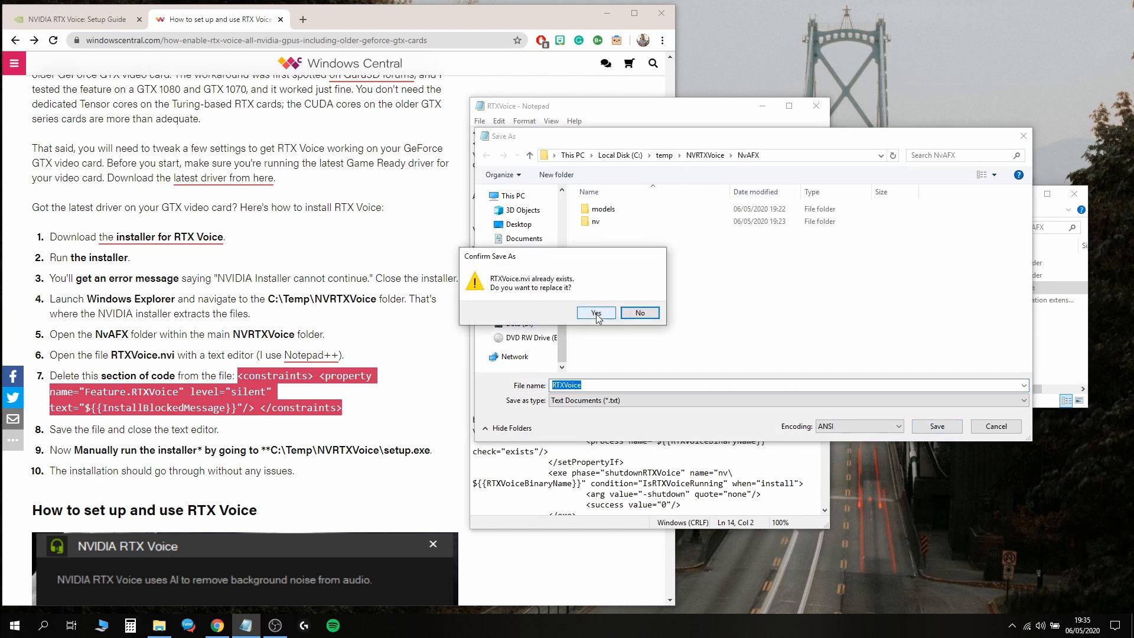
pyautogui.click(596, 312)
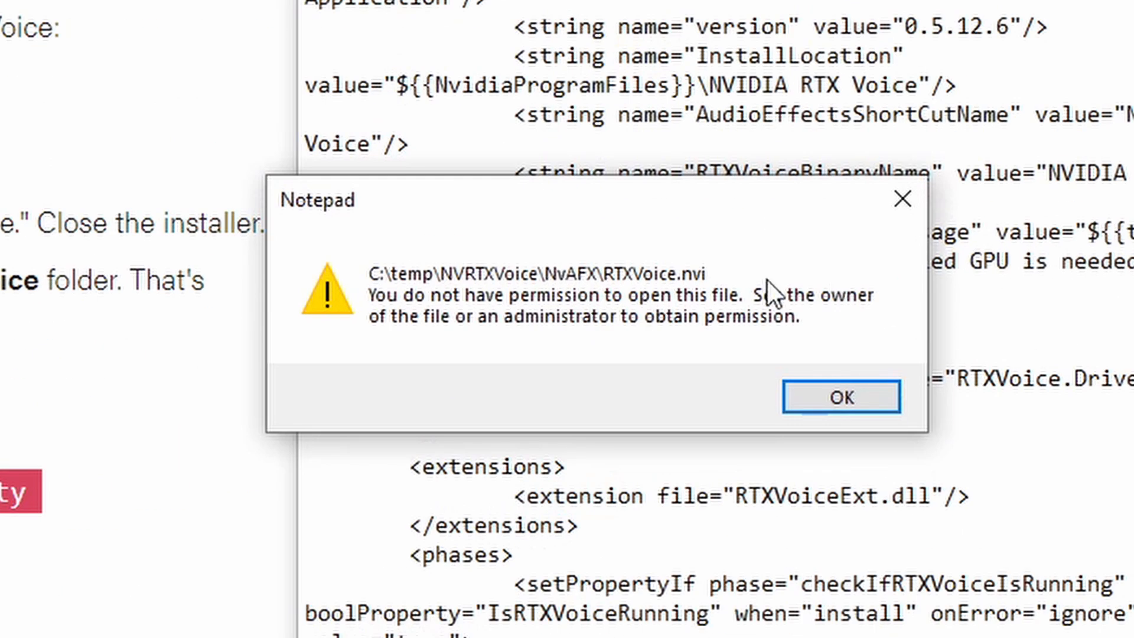
pyautogui.moveTo(840, 405)
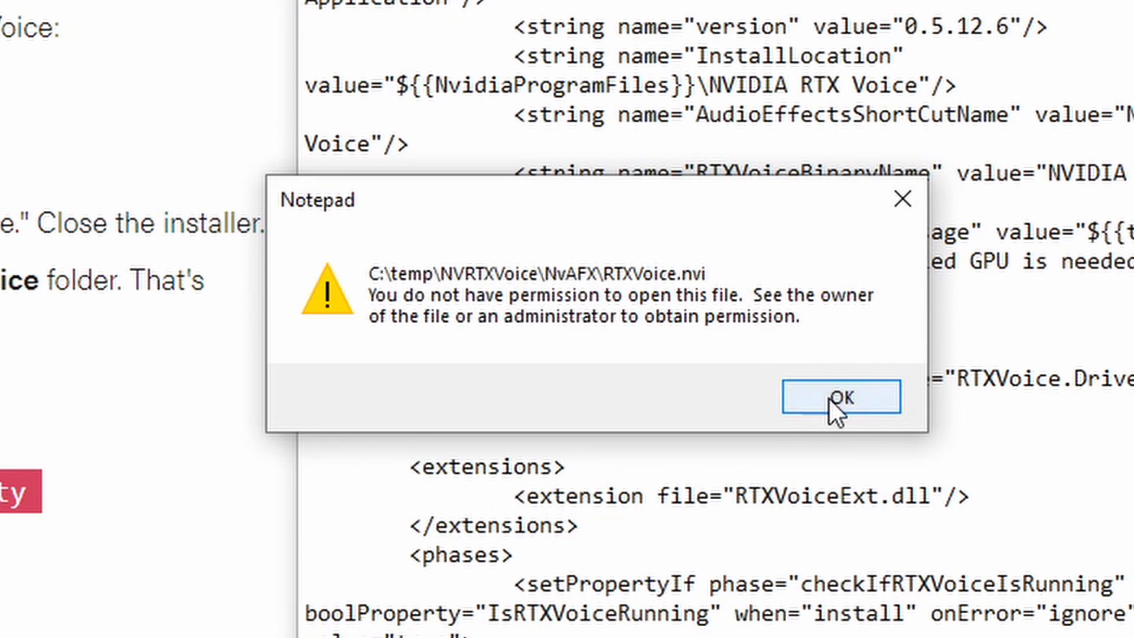
pyautogui.click(841, 397)
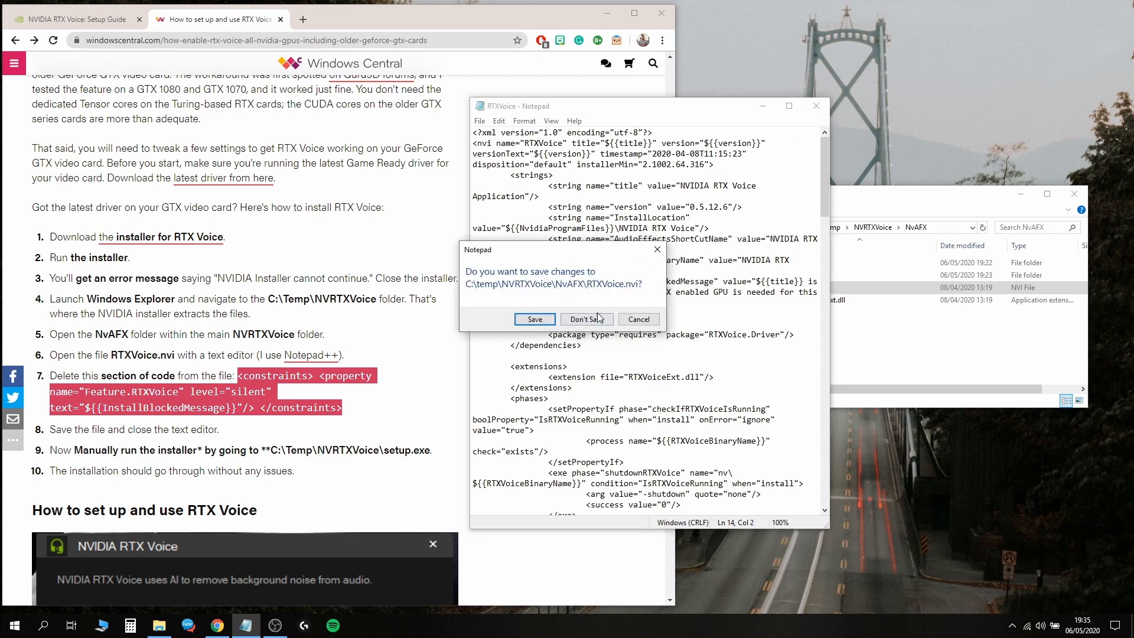
# - Move RTXVoice.nvi out of NvAFX, delete its constraints block, and move it back
pyautogui.click(586, 319)
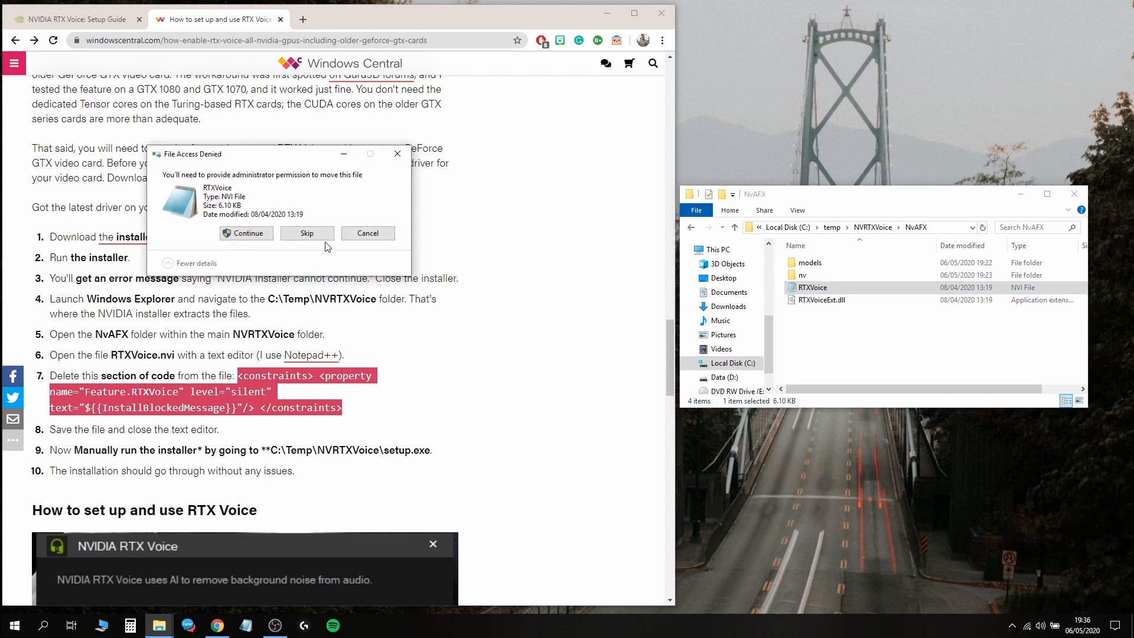
pyautogui.click(245, 233)
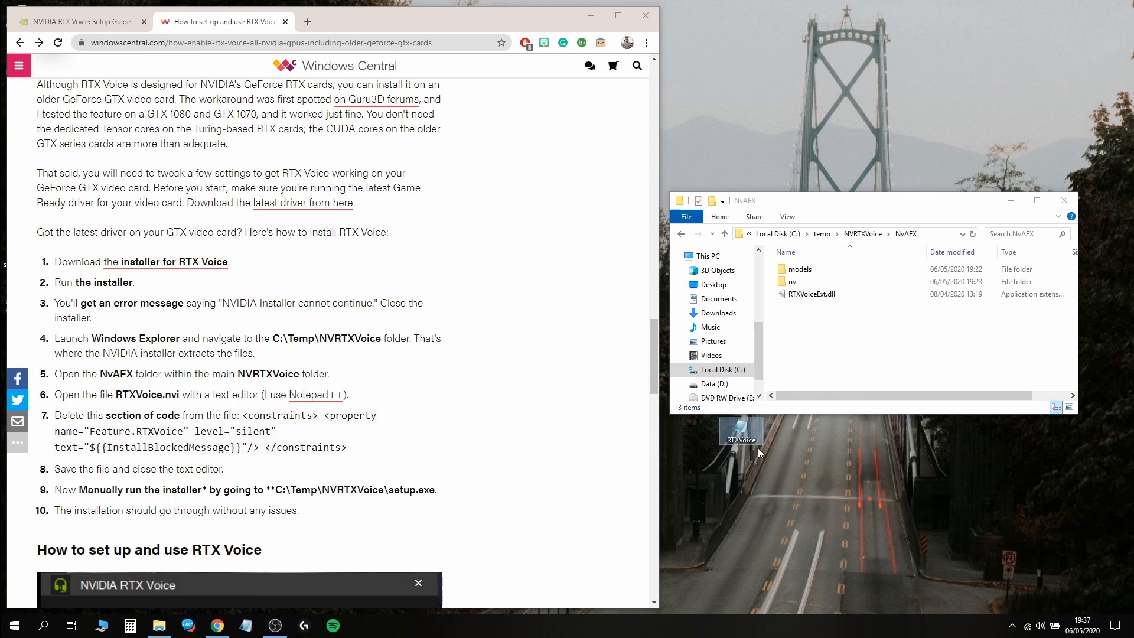
pyautogui.moveTo(794, 451)
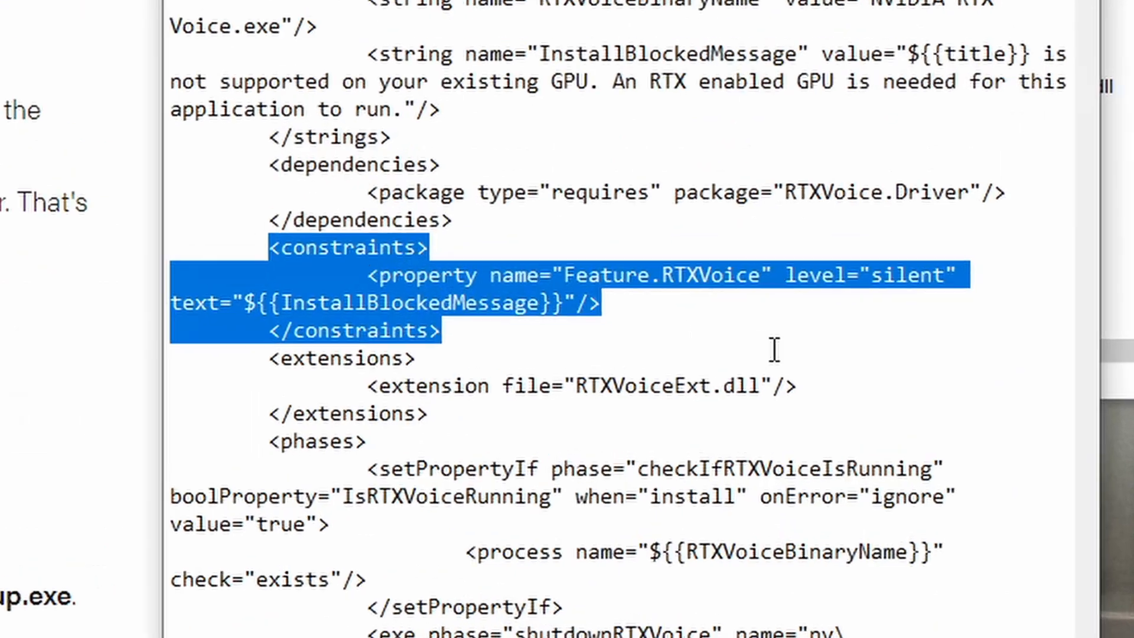
pyautogui.press('Delete')
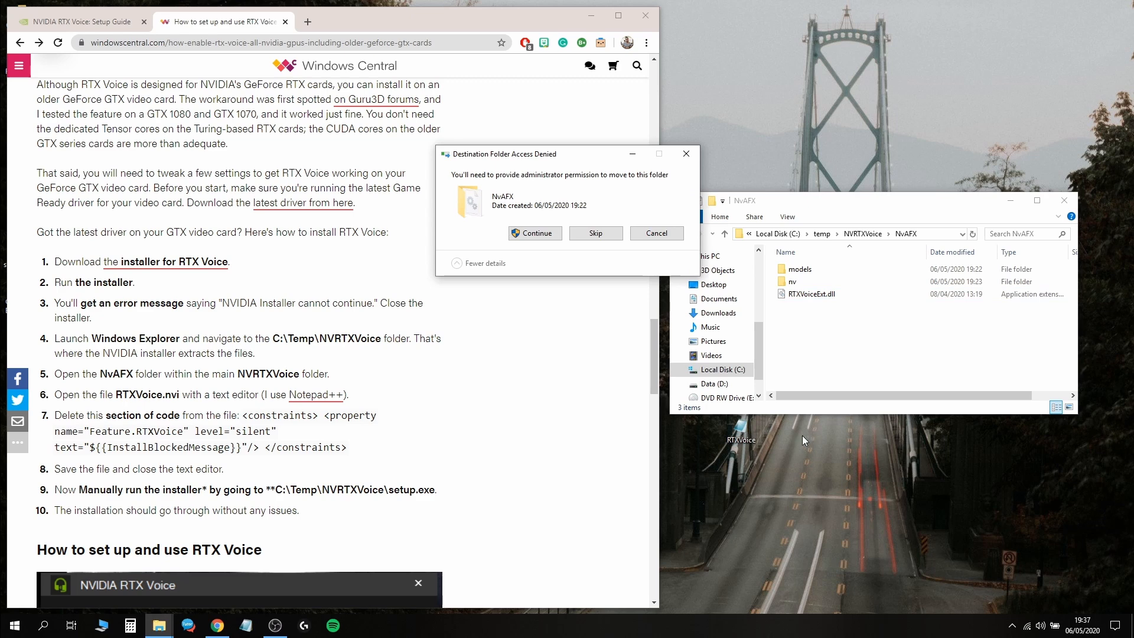
pyautogui.click(534, 233)
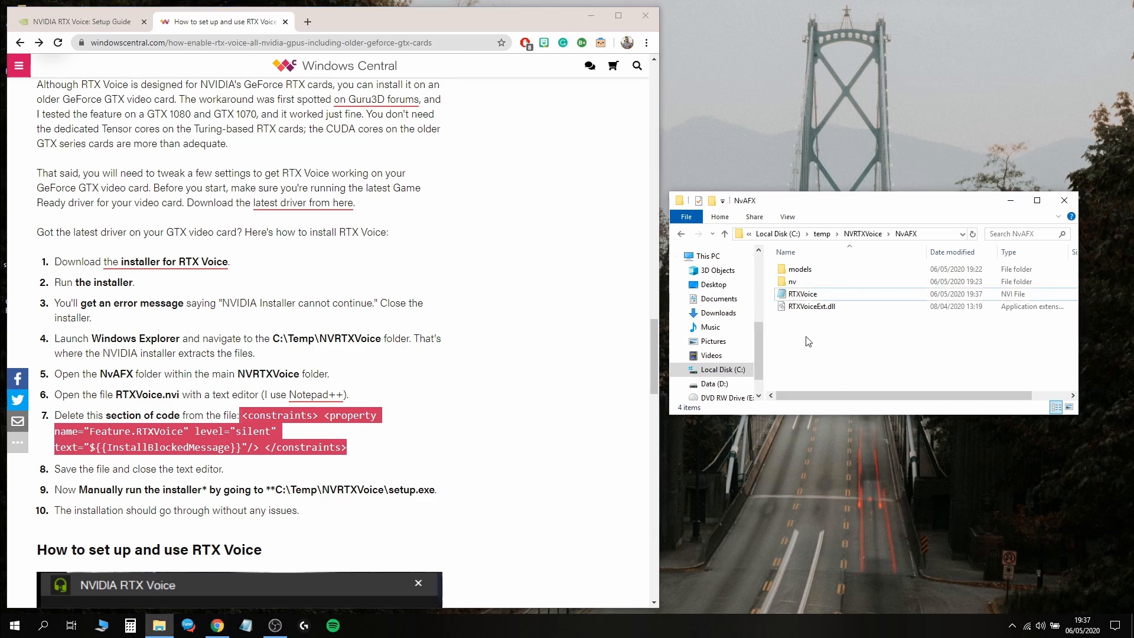
pyautogui.scroll(-3)
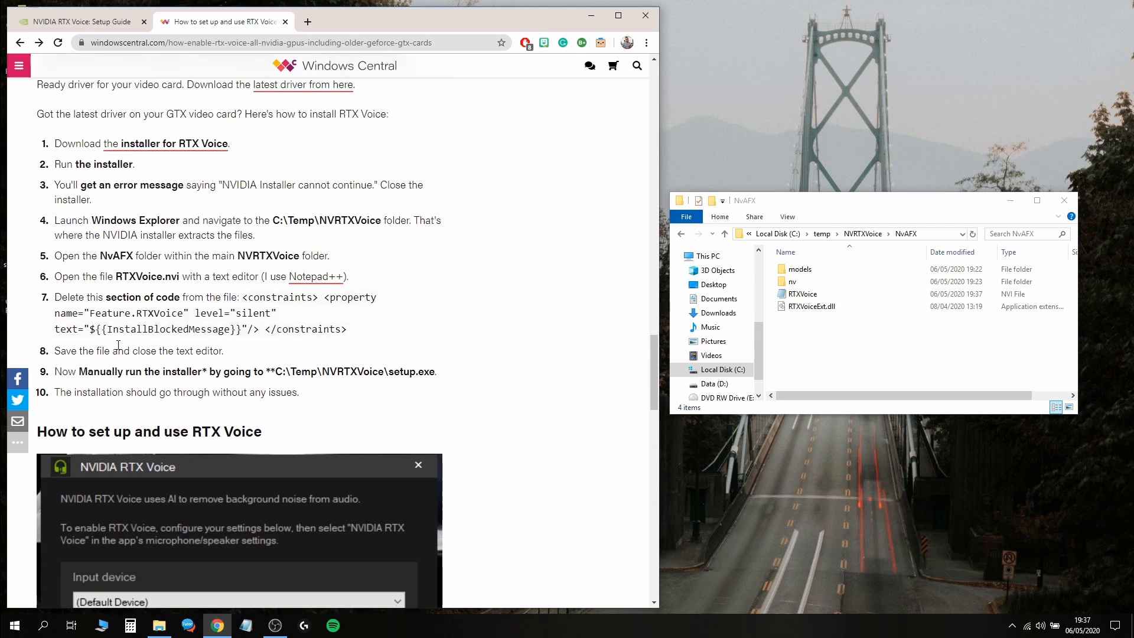
pyautogui.moveTo(95, 376)
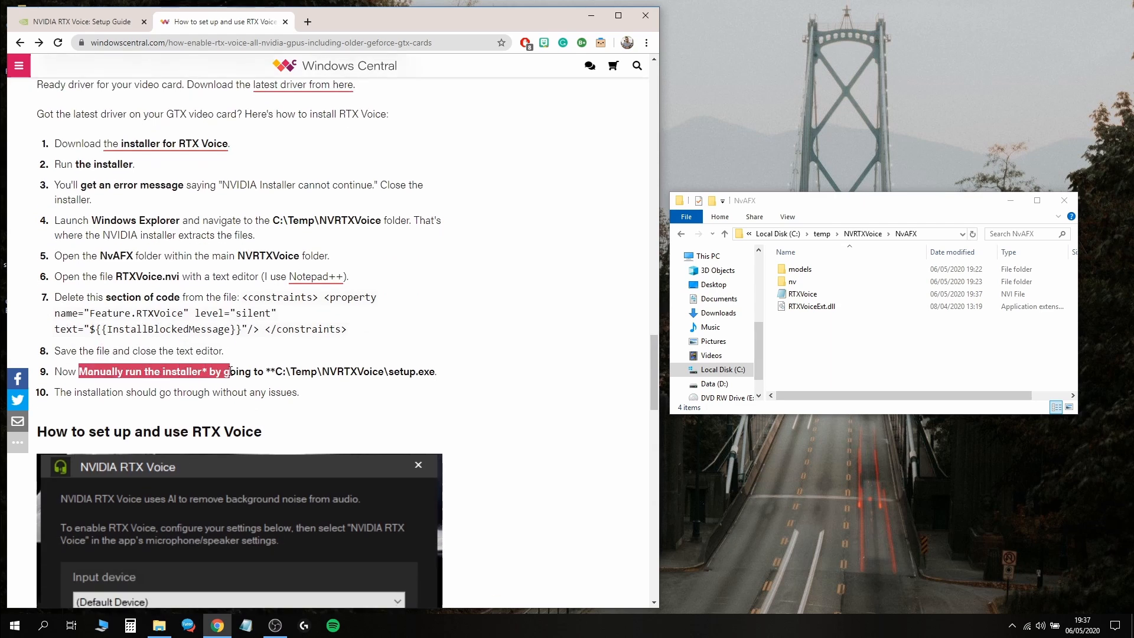
# - Go to C:\temp\NVRTXVoice and select the setup application
pyautogui.click(348, 371)
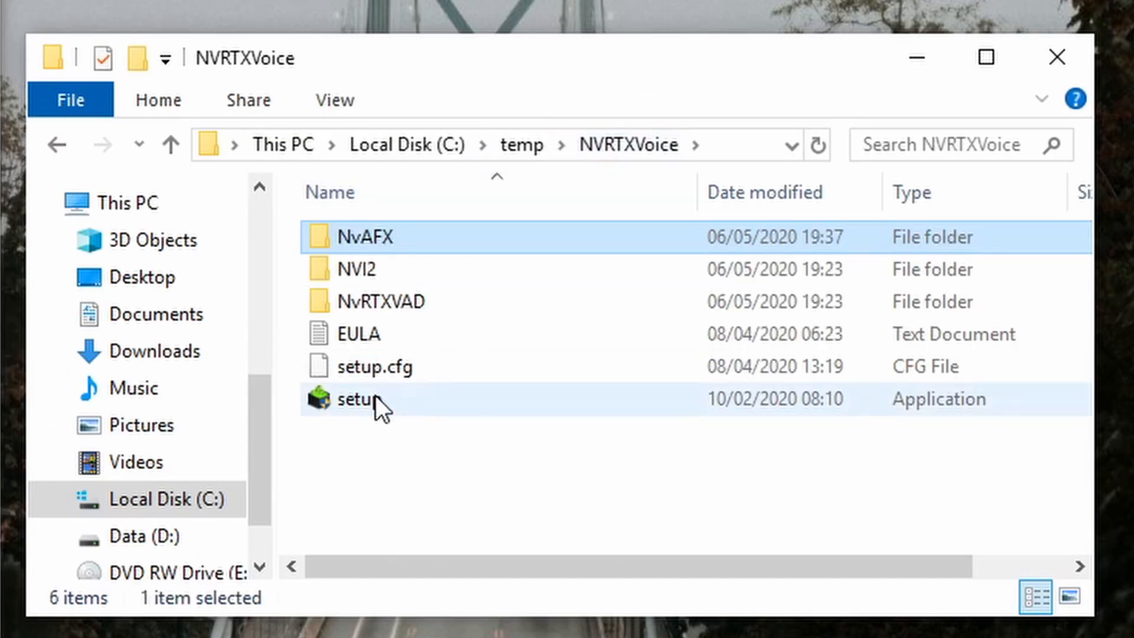
pyautogui.click(984, 57)
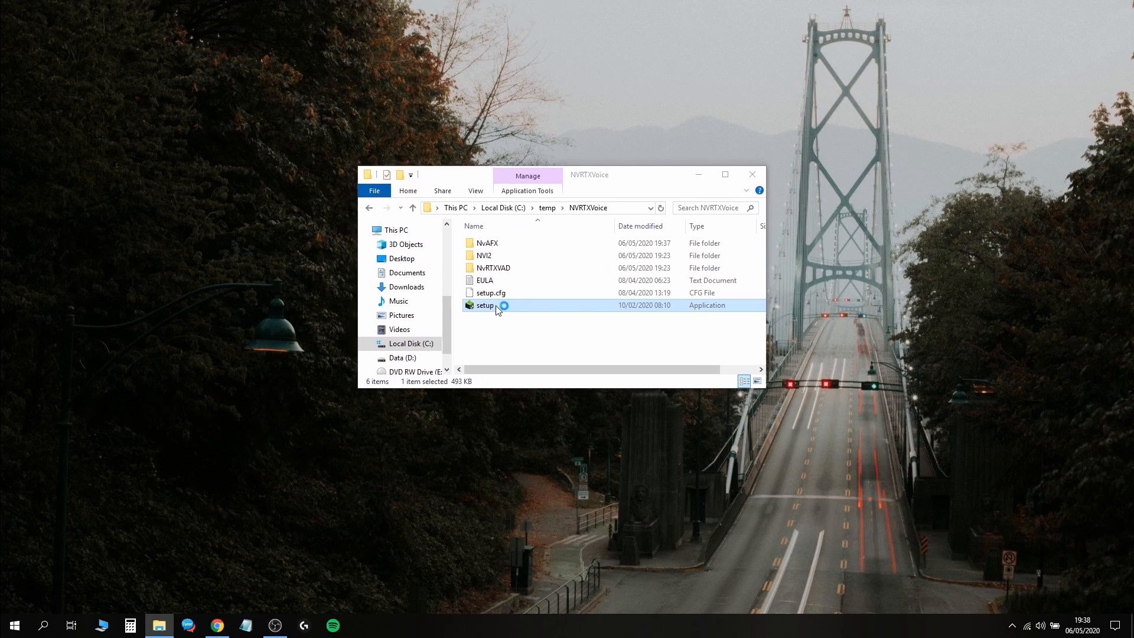
# - Run setup, accept the license, and close the installer once RTX Voice is installed
pyautogui.doubleClick(485, 305)
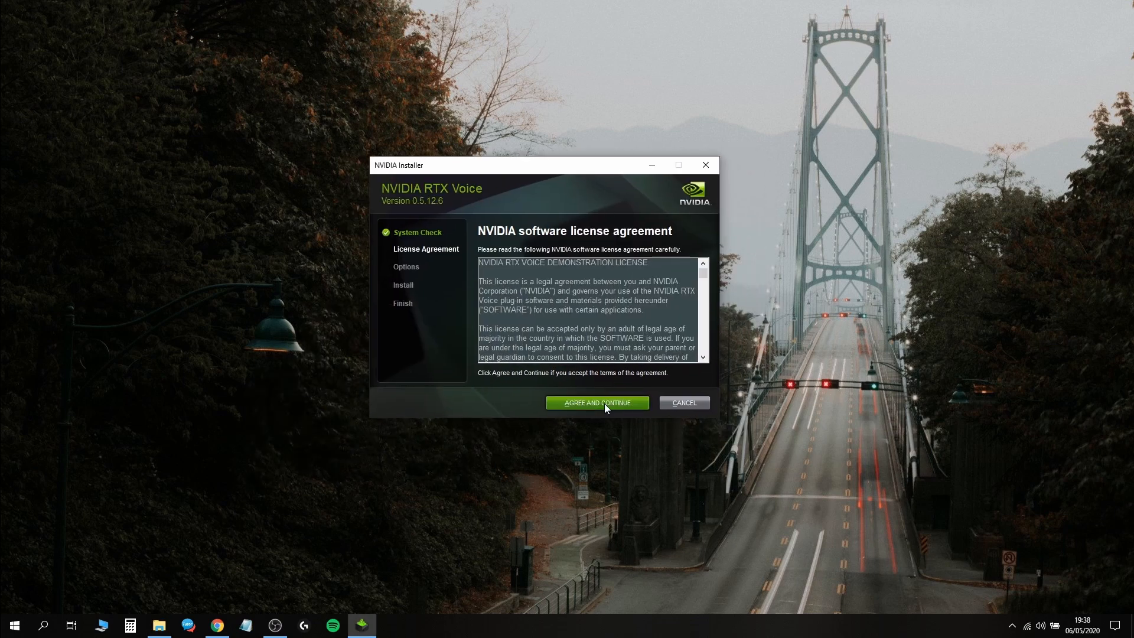
pyautogui.click(597, 403)
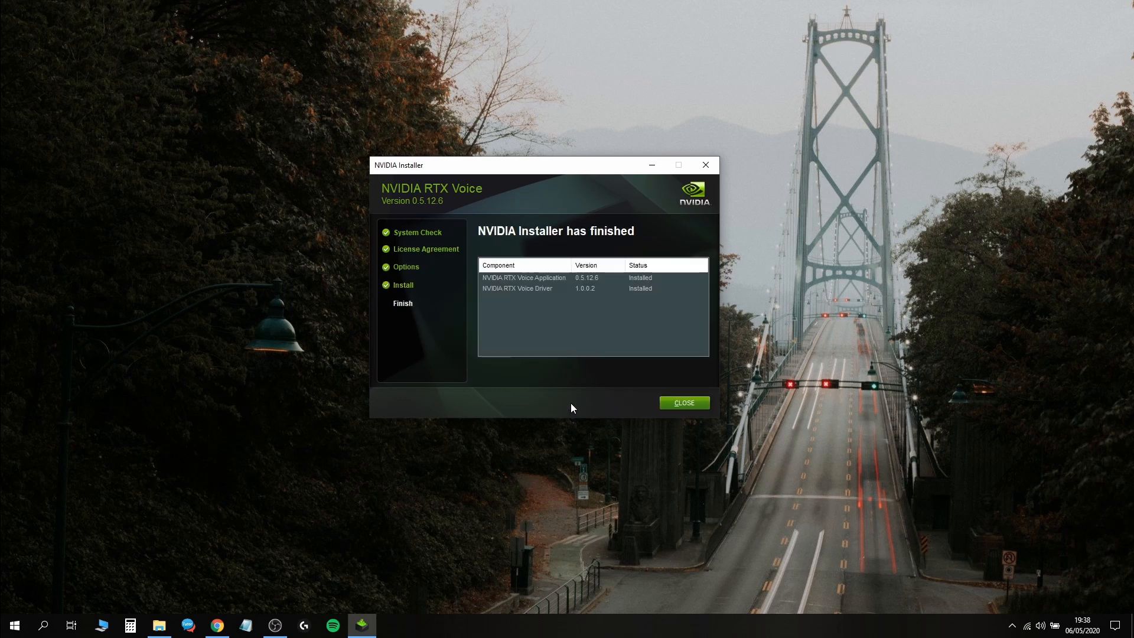
pyautogui.moveTo(552, 328)
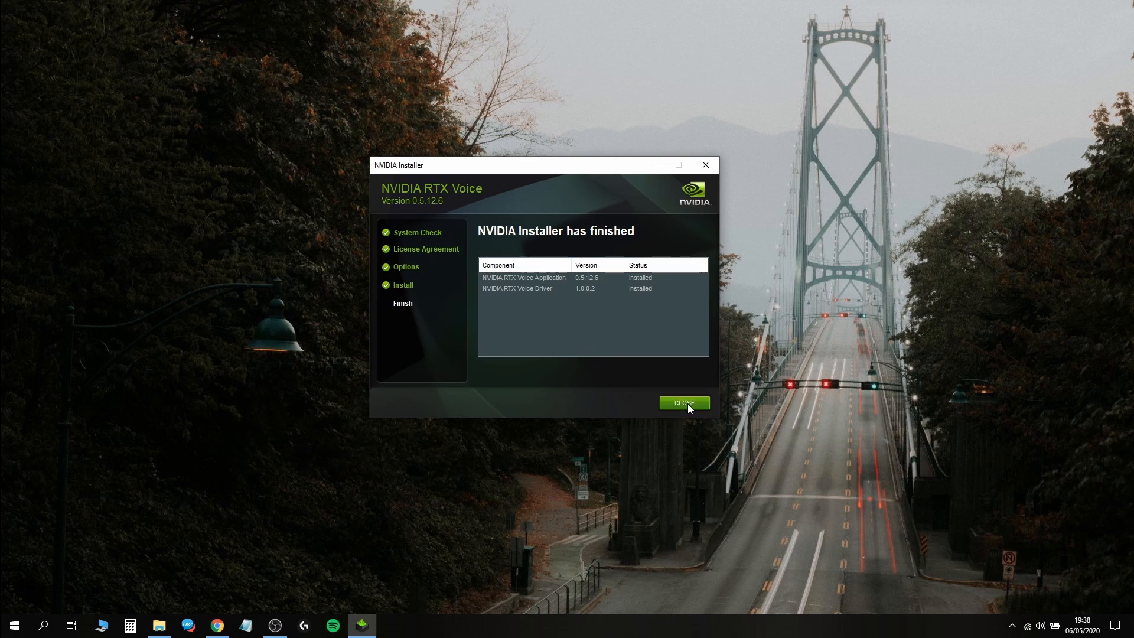
pyautogui.click(685, 403)
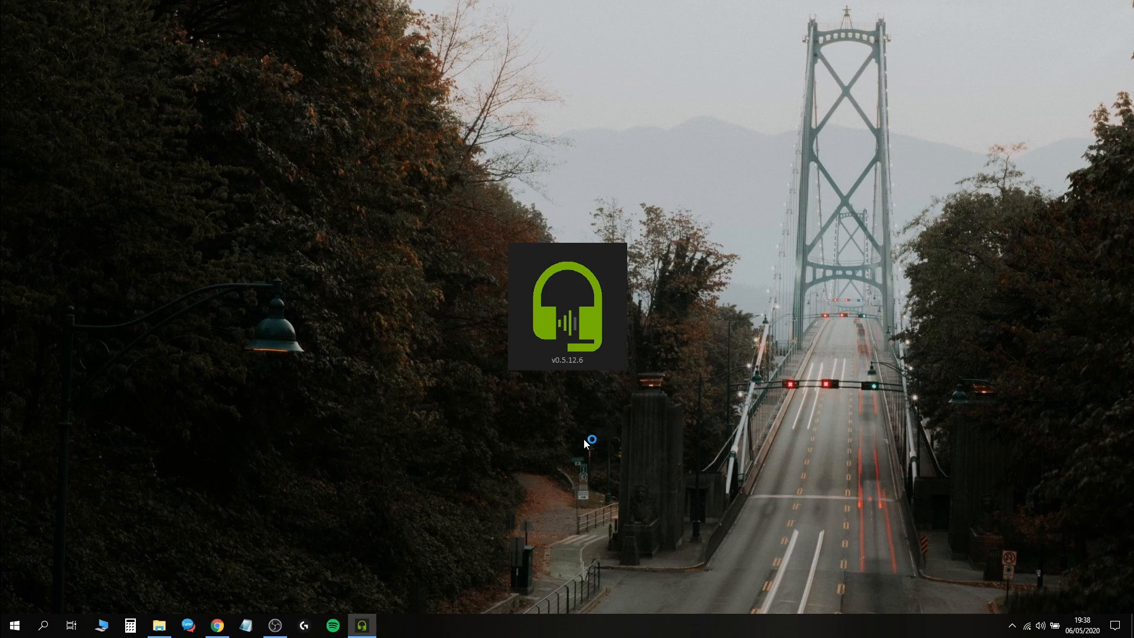
pyautogui.moveTo(586, 443)
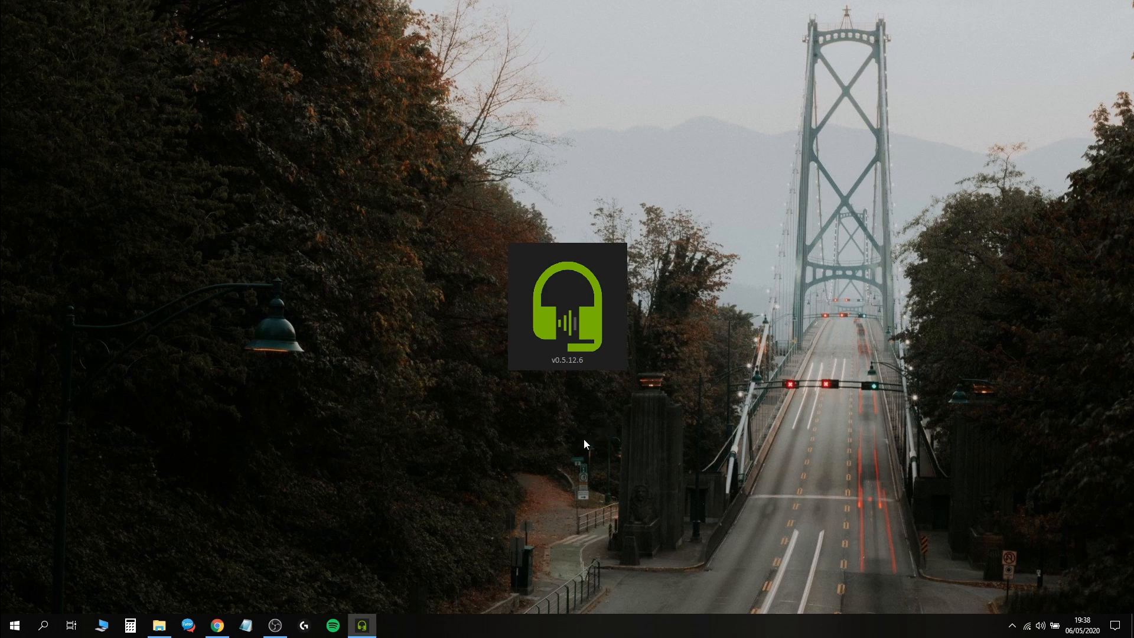
pyautogui.moveTo(365, 624)
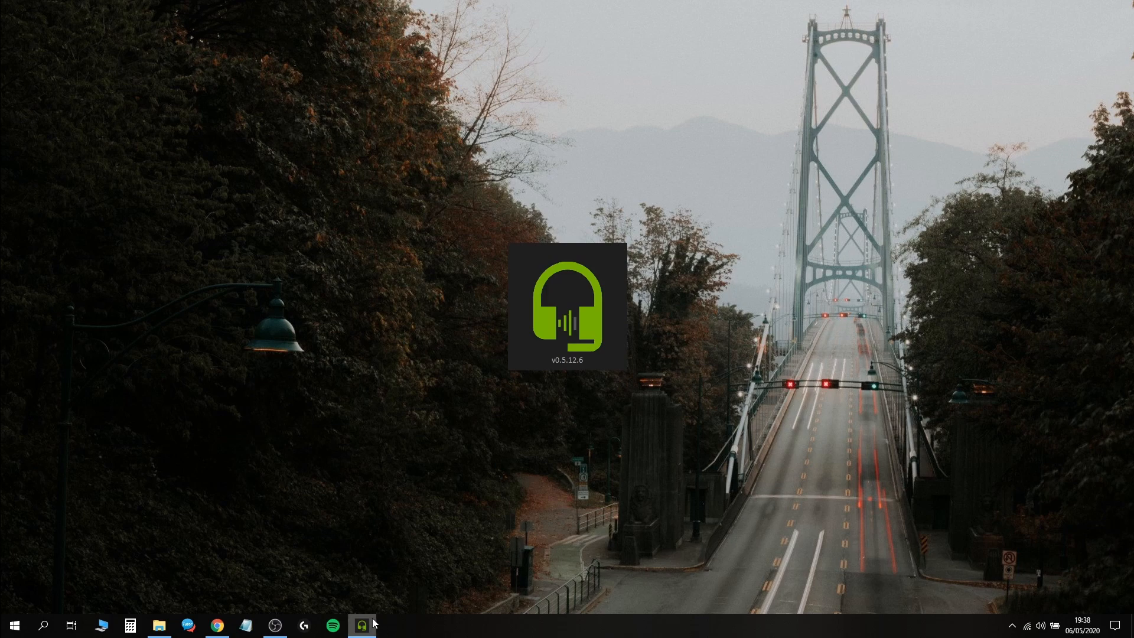
# - Right-click the running RTX Voice taskbar icon to bring up its window
pyautogui.rightClick(361, 625)
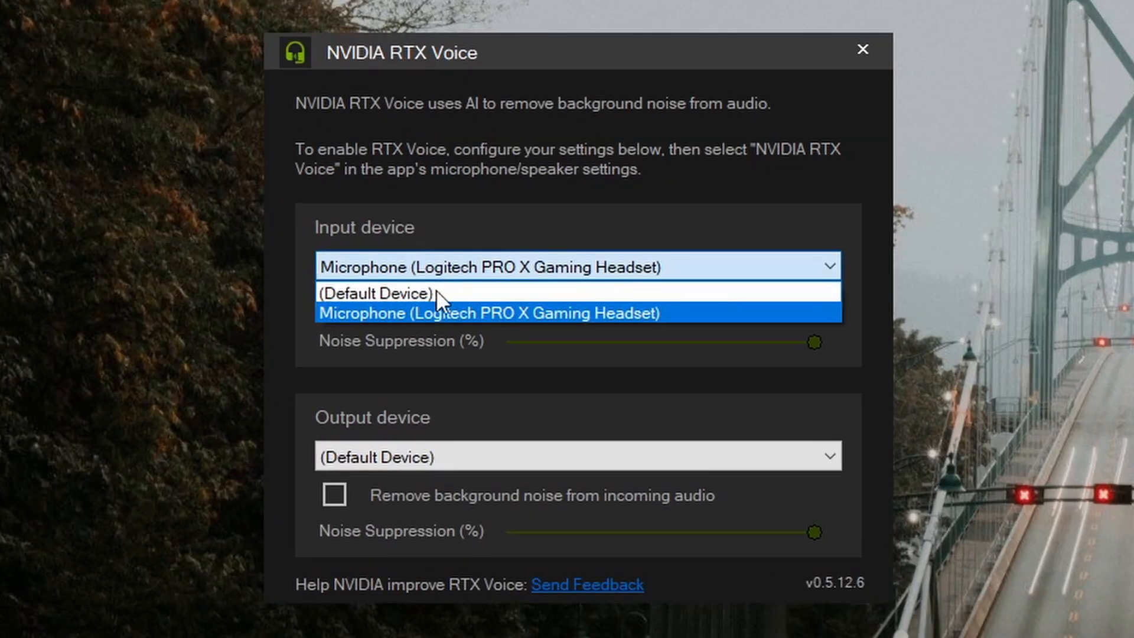
# - Use the Logitech PRO X headset mic with noise removal on and Default output
pyautogui.click(490, 313)
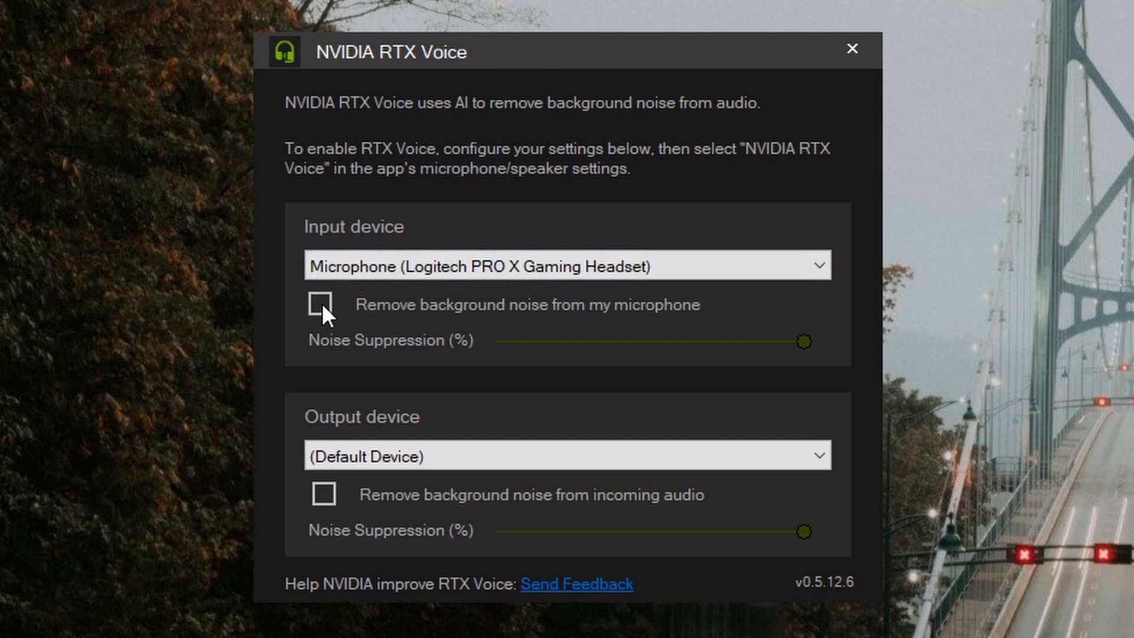
pyautogui.click(323, 305)
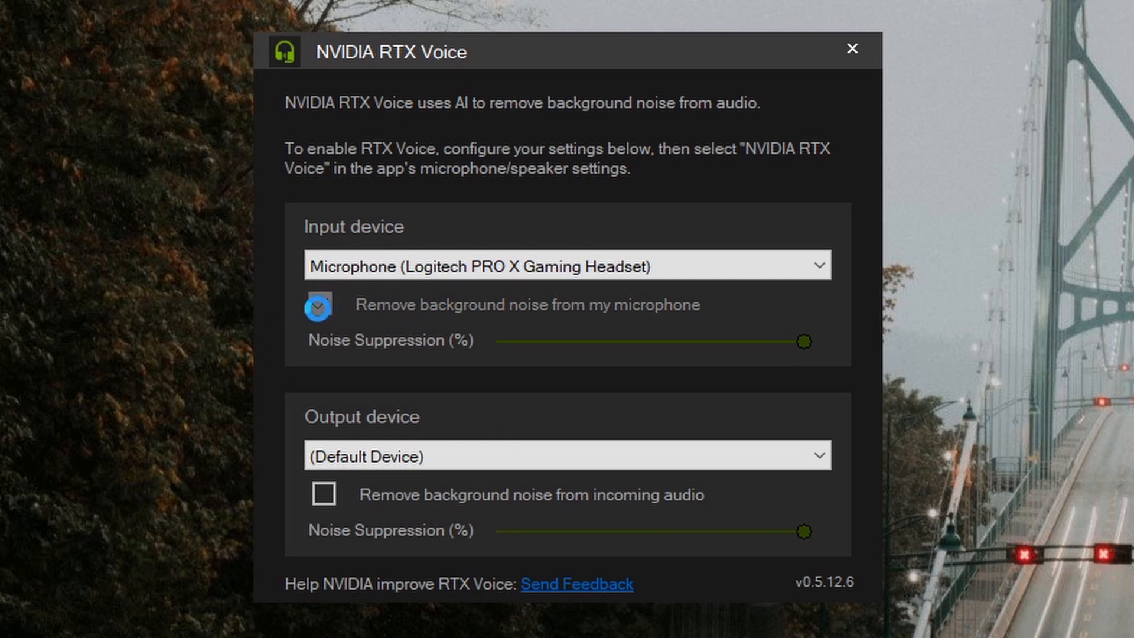
pyautogui.click(319, 305)
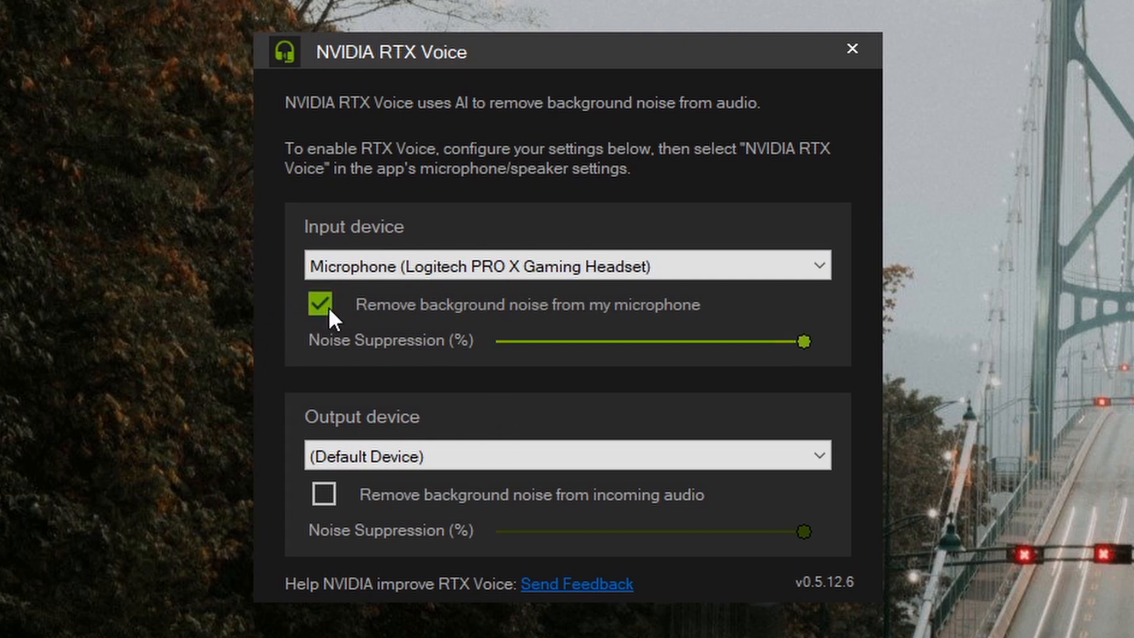
pyautogui.moveTo(326, 317)
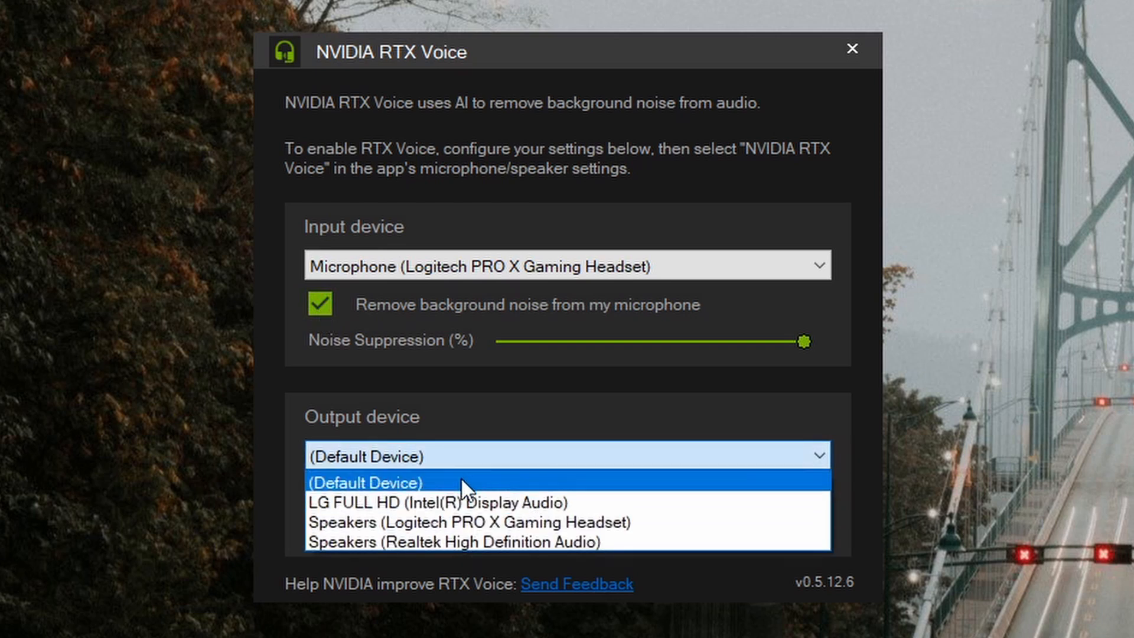
pyautogui.click(365, 482)
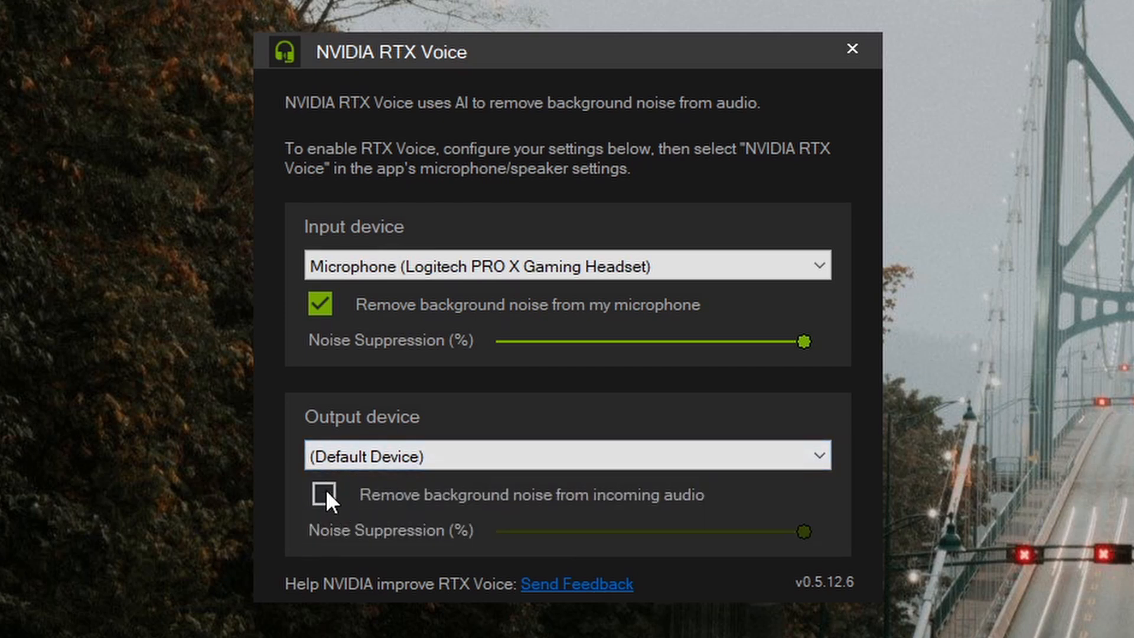
pyautogui.click(854, 49)
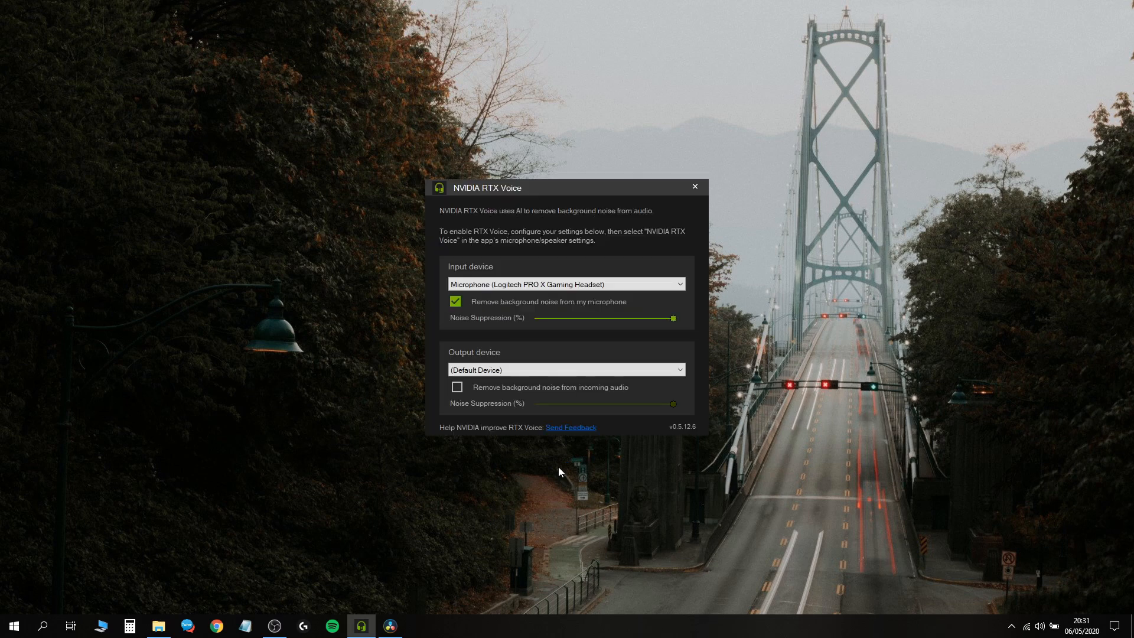
pyautogui.moveTo(647, 220)
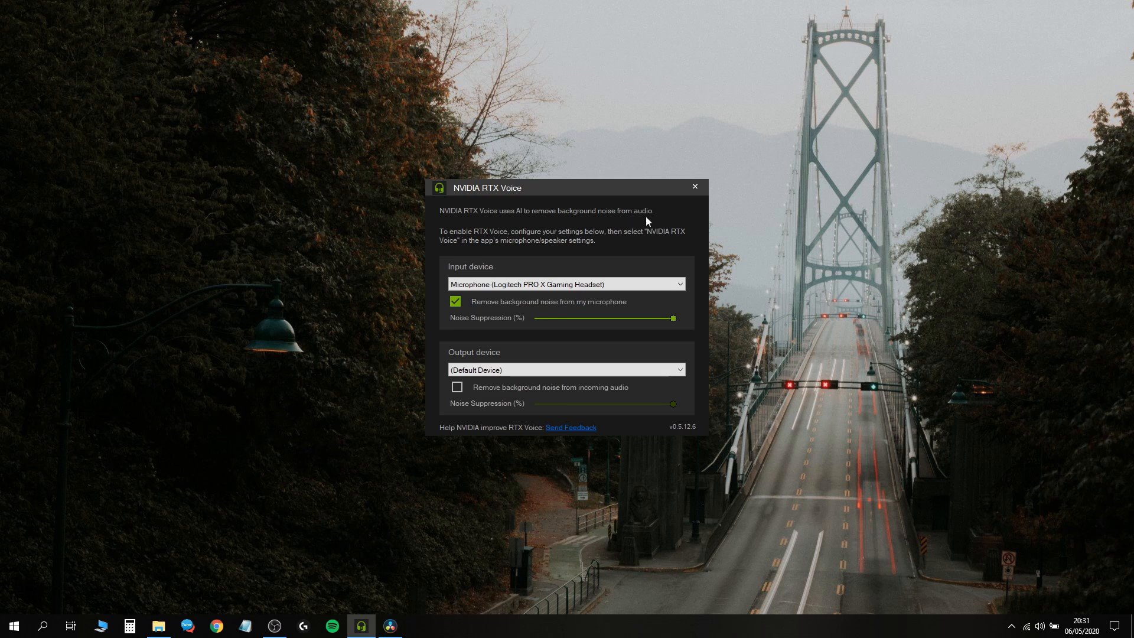
pyautogui.click(694, 187)
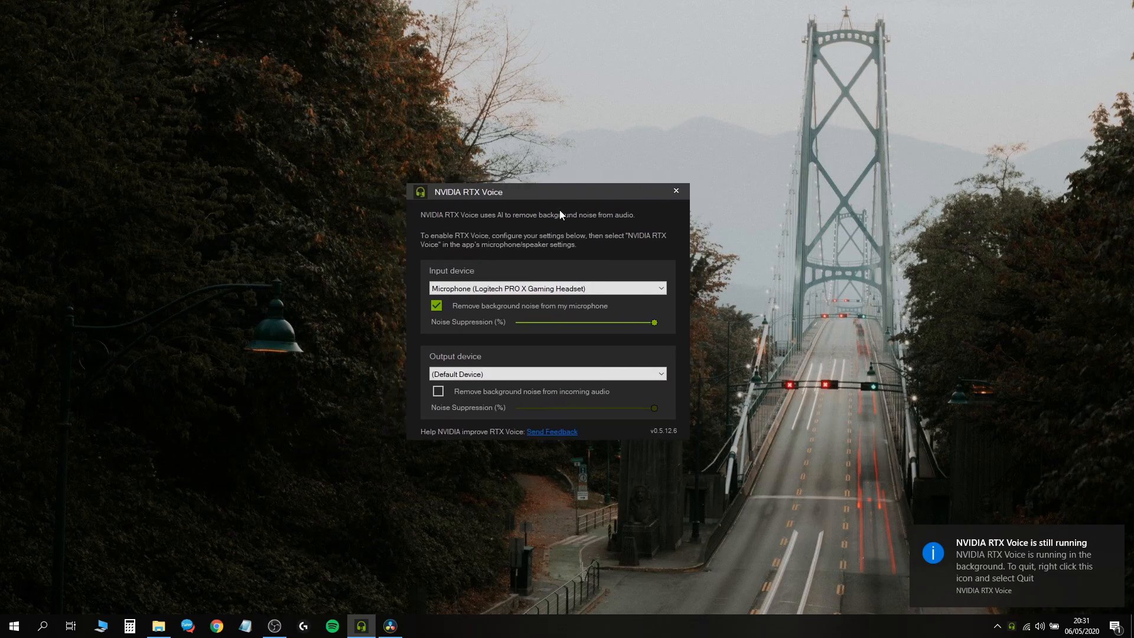
pyautogui.moveTo(684, 284)
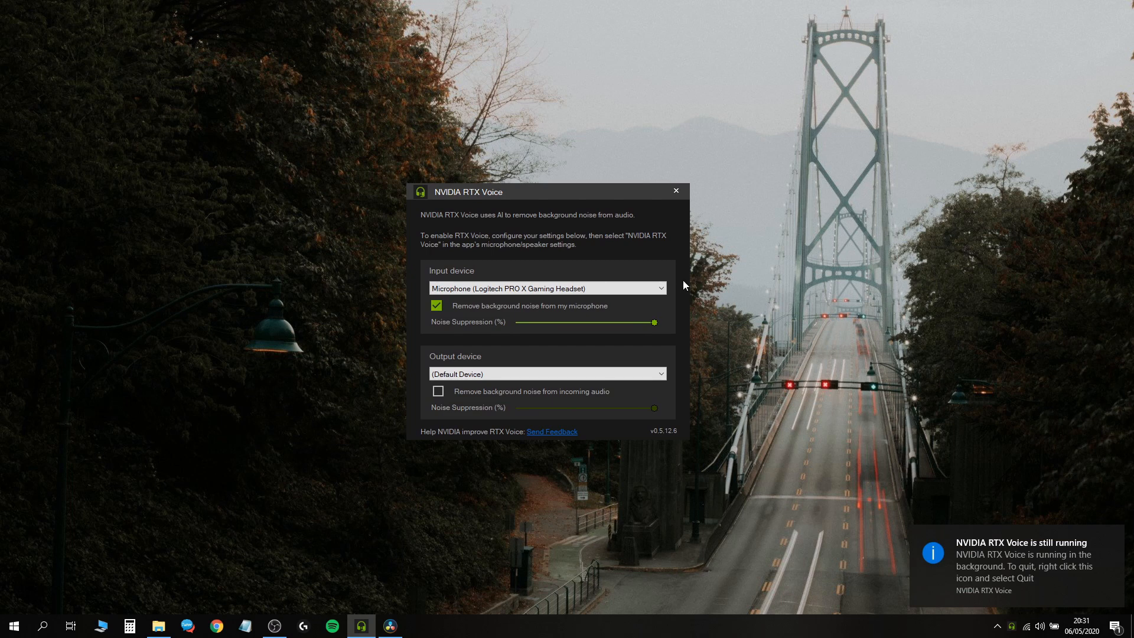
pyautogui.moveTo(700, 283)
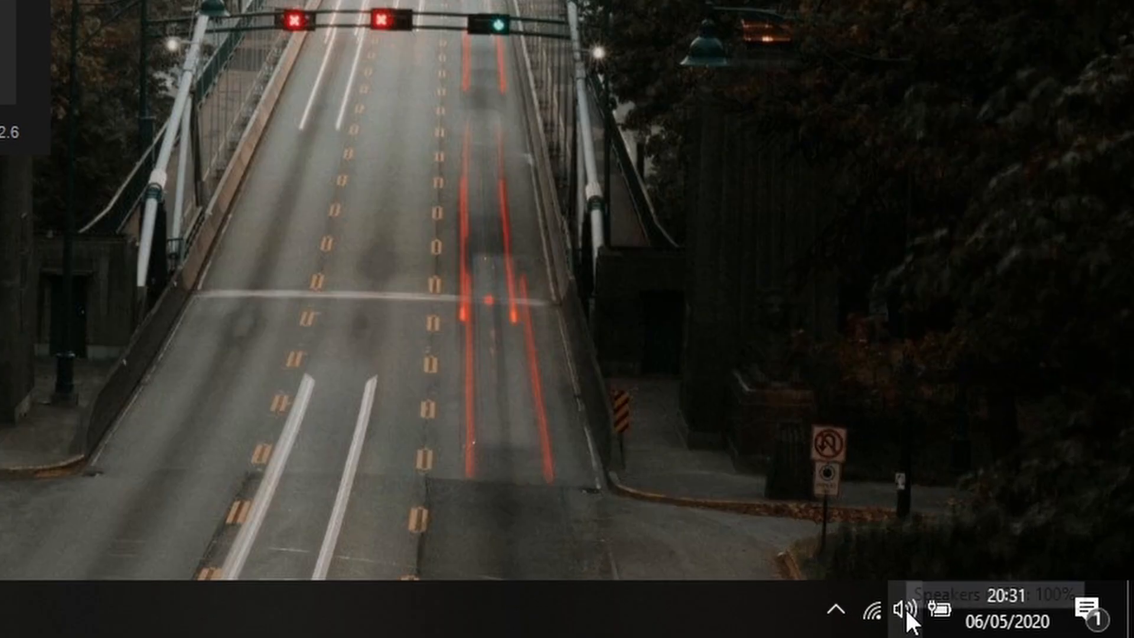
pyautogui.moveTo(900, 611)
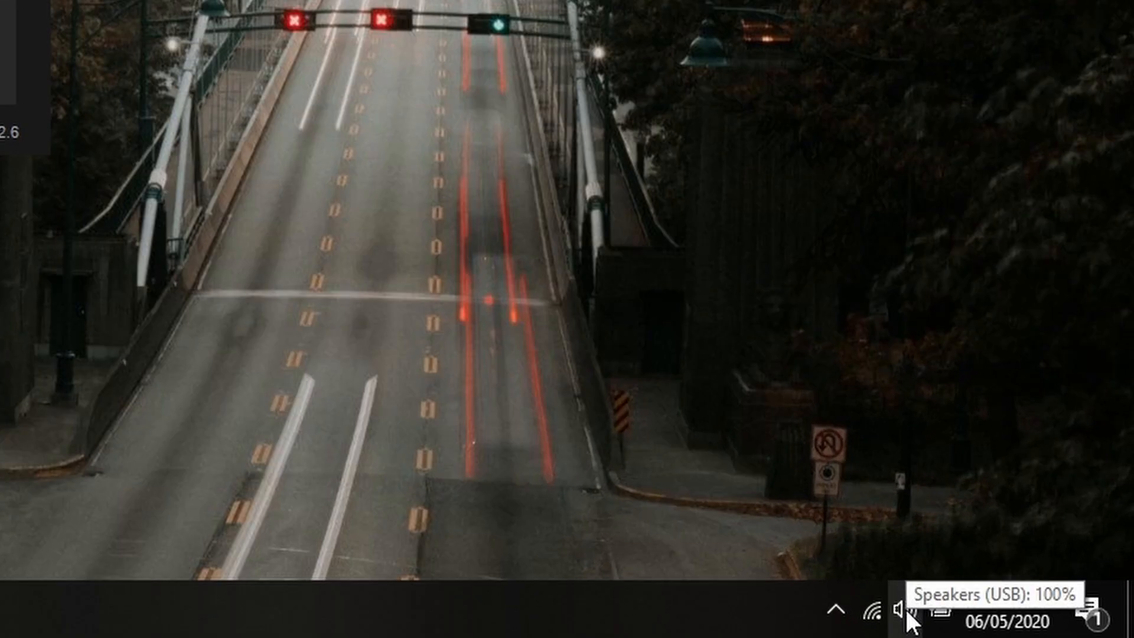
# - Open Sound settings from the system tray speaker icon
pyautogui.rightClick(900, 612)
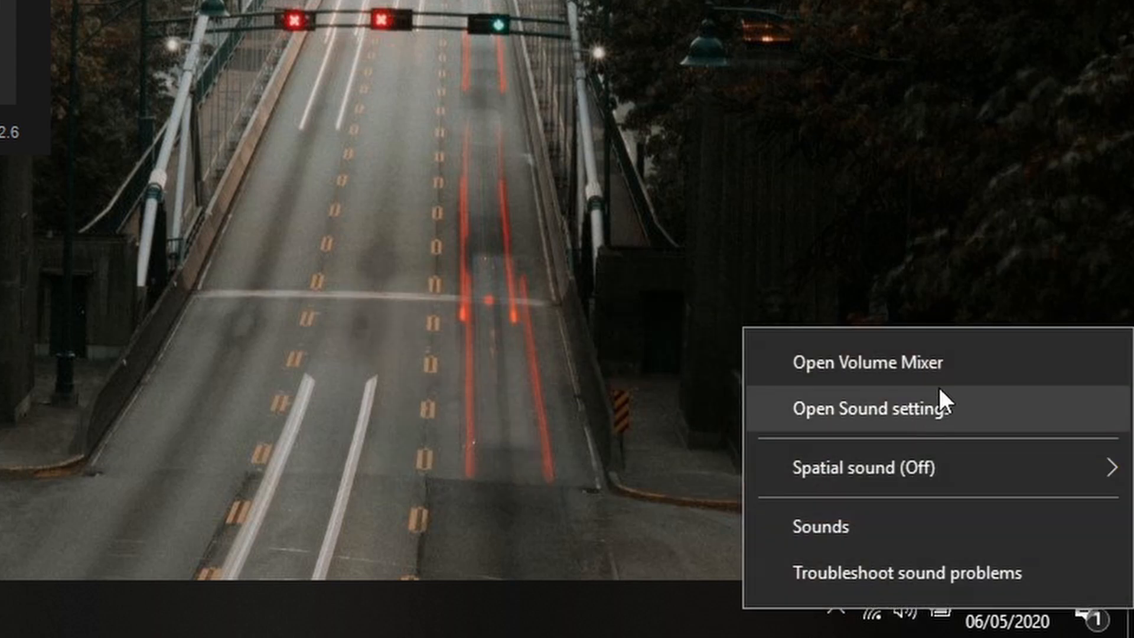
pyautogui.moveTo(939, 415)
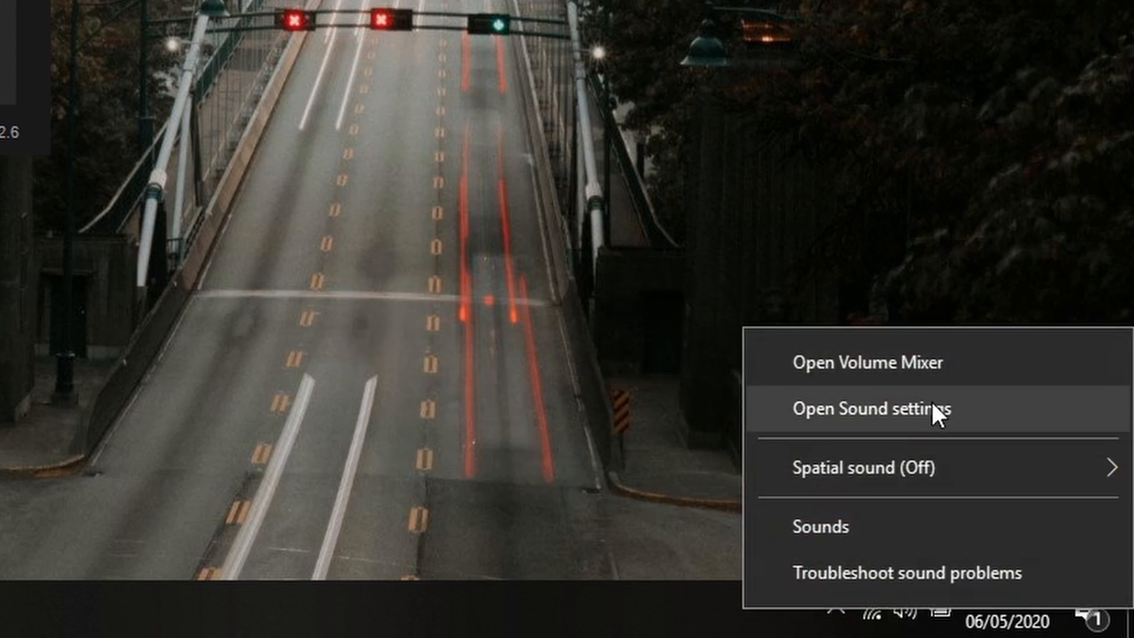
pyautogui.click(867, 409)
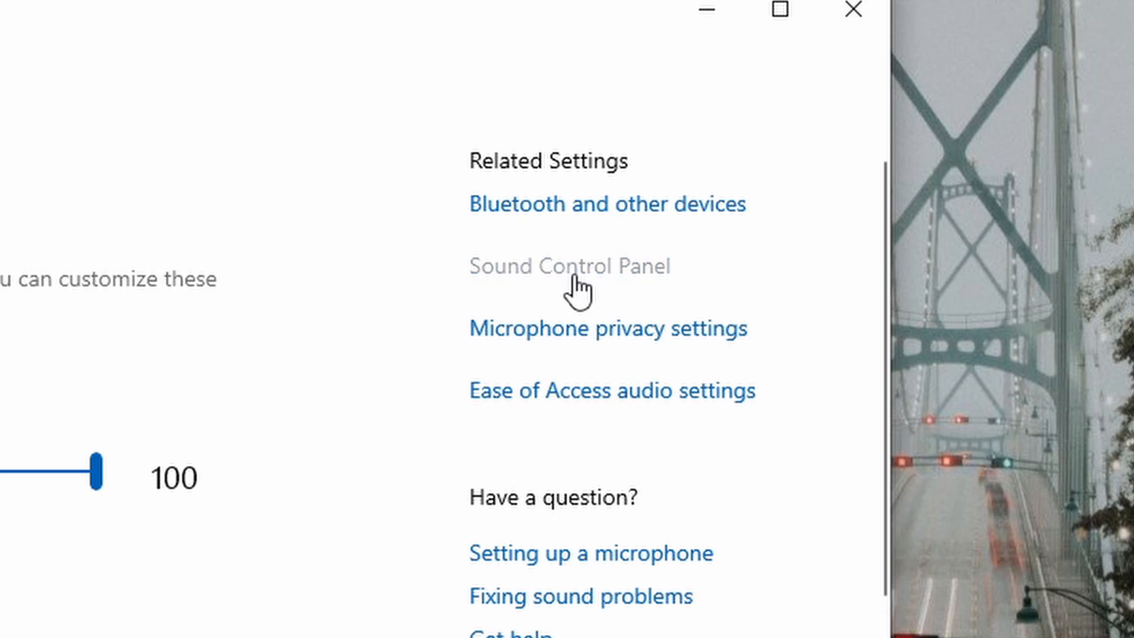
# - Set the NVIDIA RTX Voice microphone as the default communication recording device
pyautogui.click(569, 266)
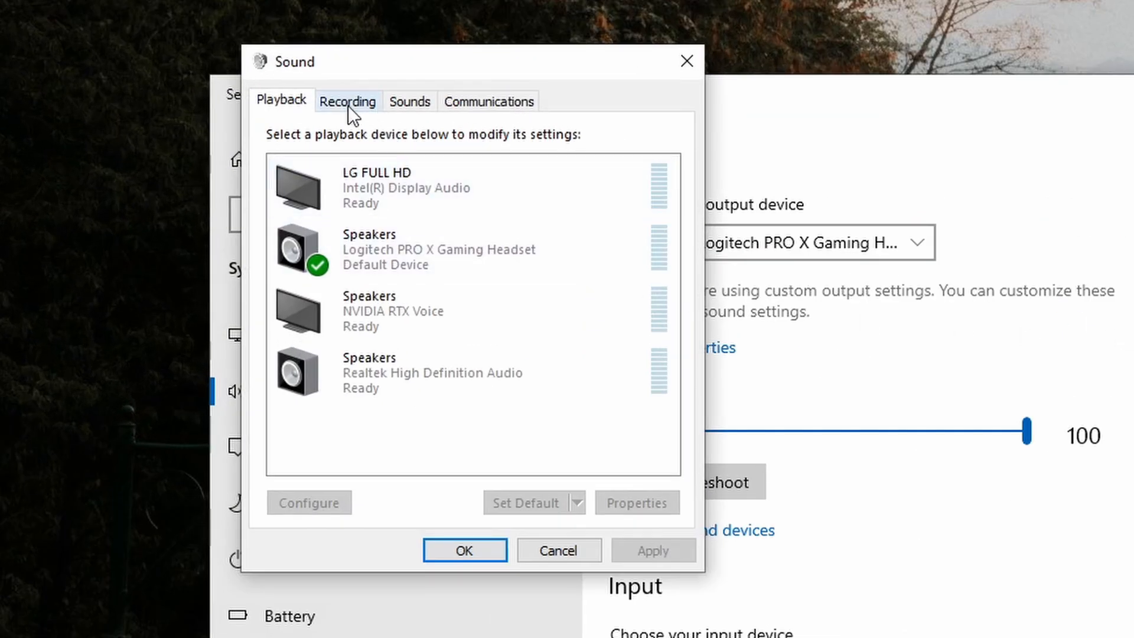
pyautogui.click(347, 101)
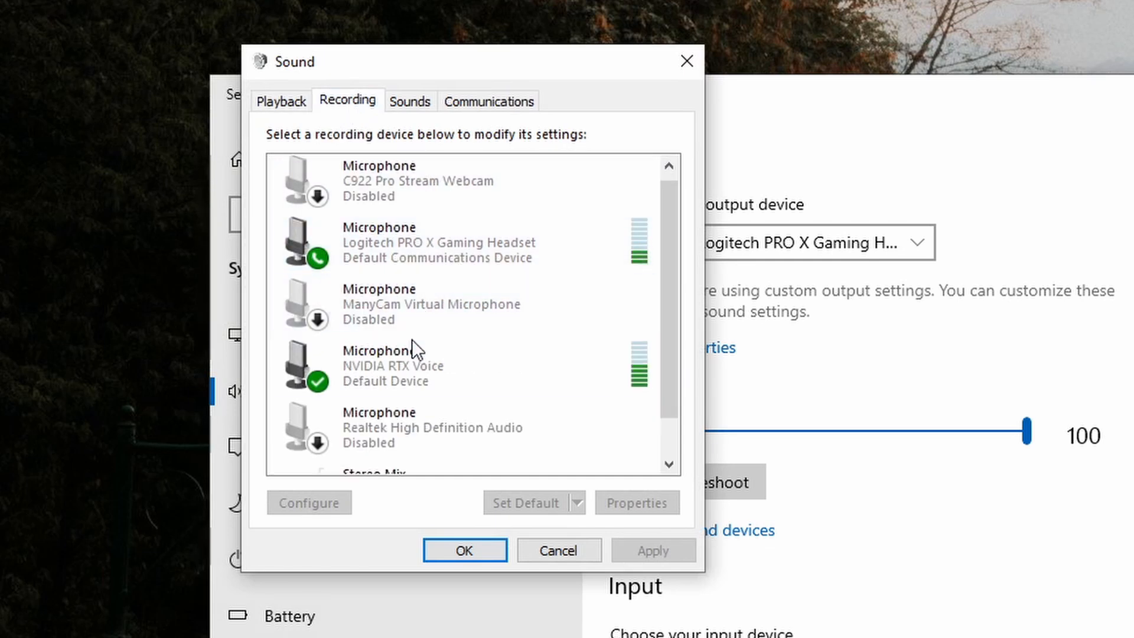
pyautogui.click(405, 365)
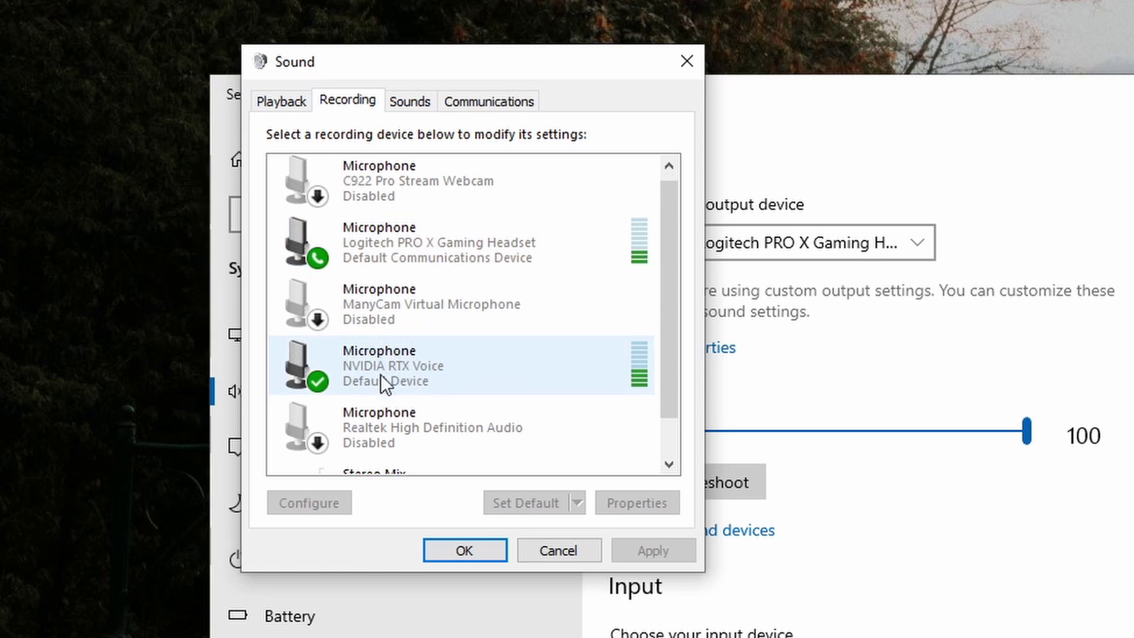
pyautogui.rightClick(393, 365)
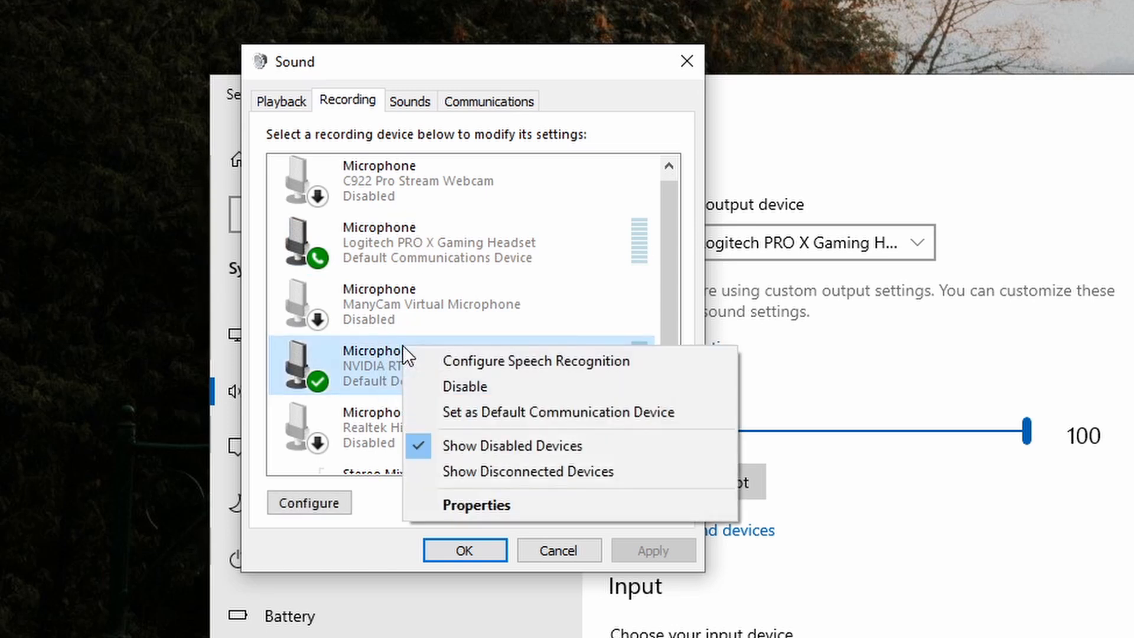
pyautogui.moveTo(557, 412)
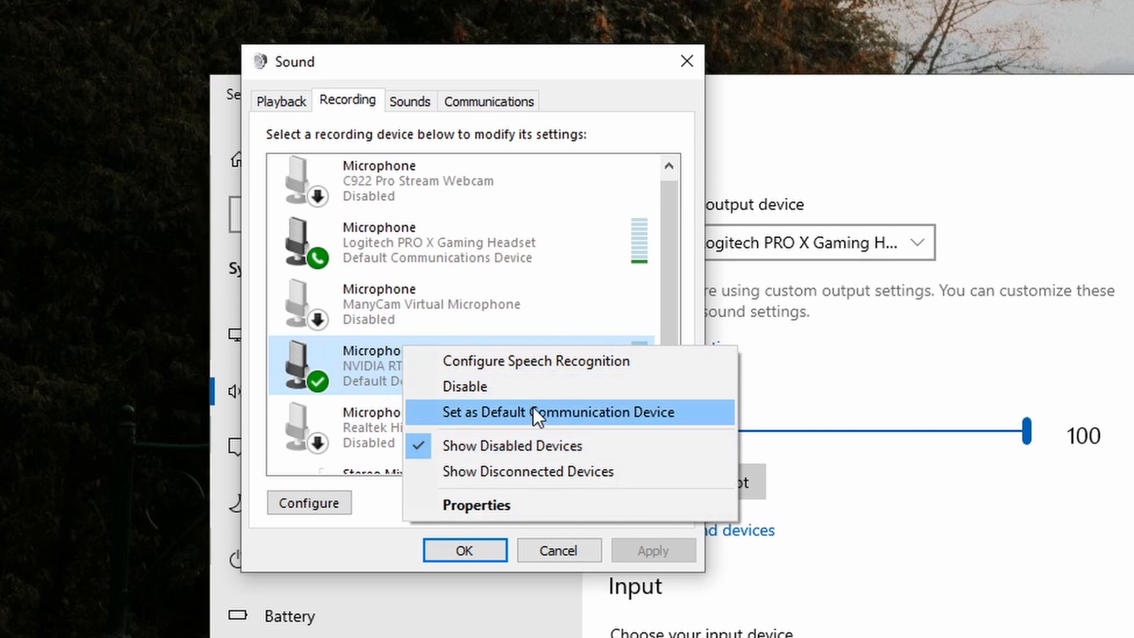
pyautogui.moveTo(557, 420)
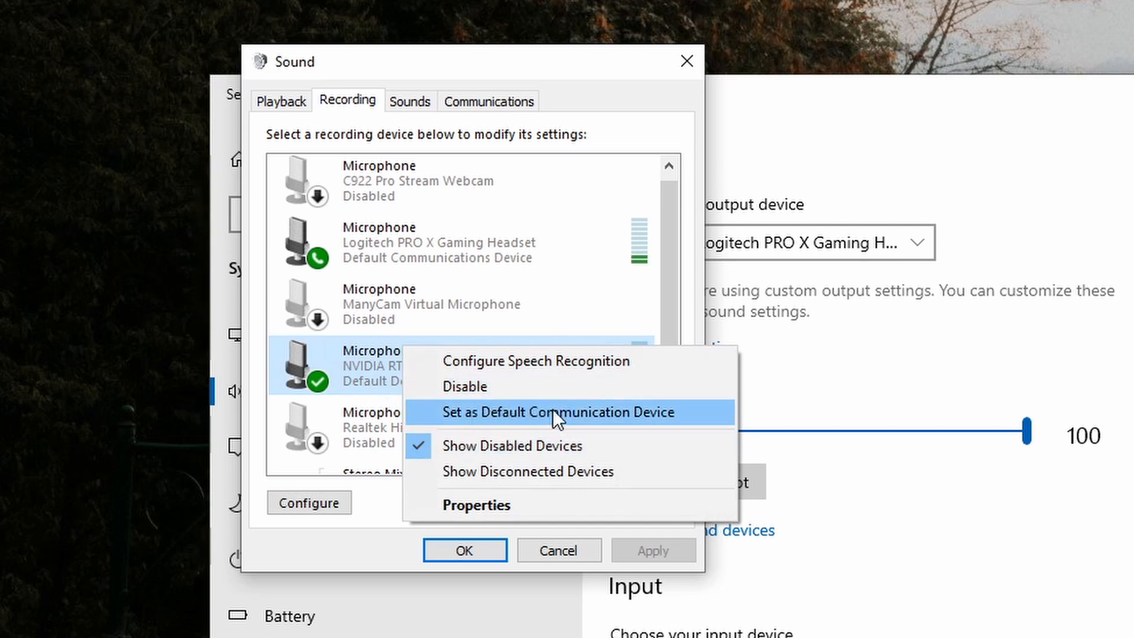
pyautogui.moveTo(571, 419)
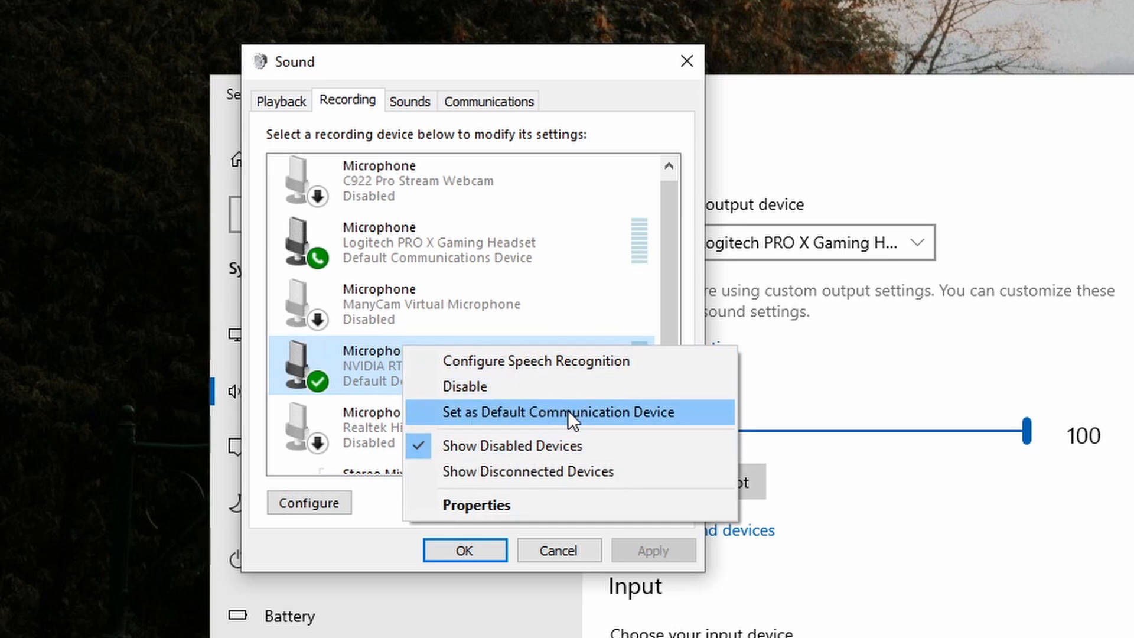
pyautogui.click(559, 412)
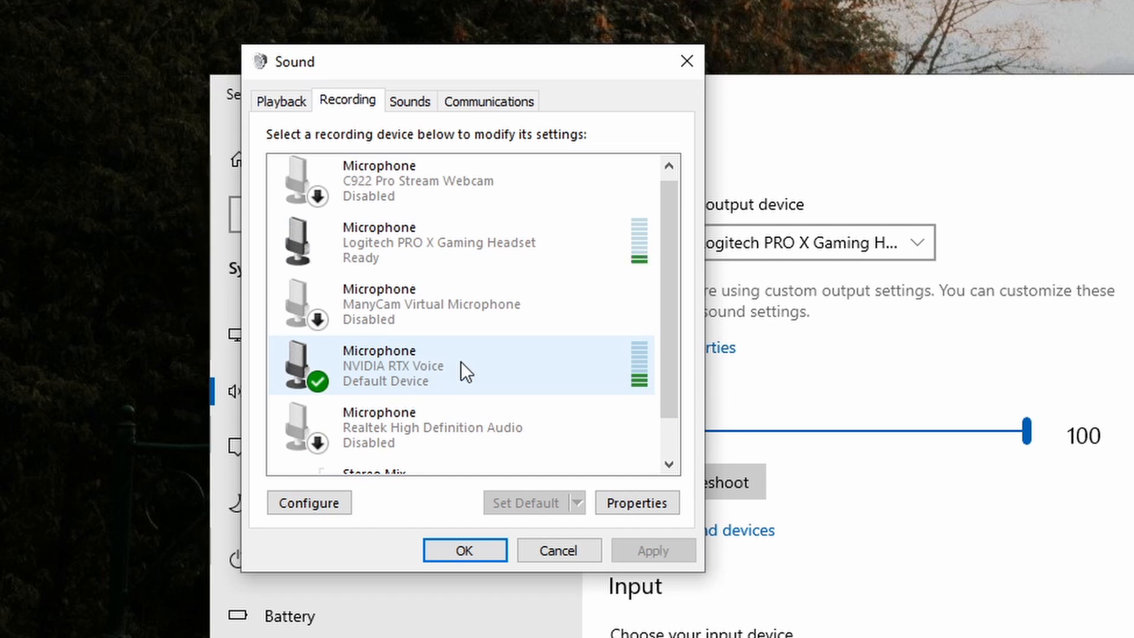
pyautogui.moveTo(443, 368)
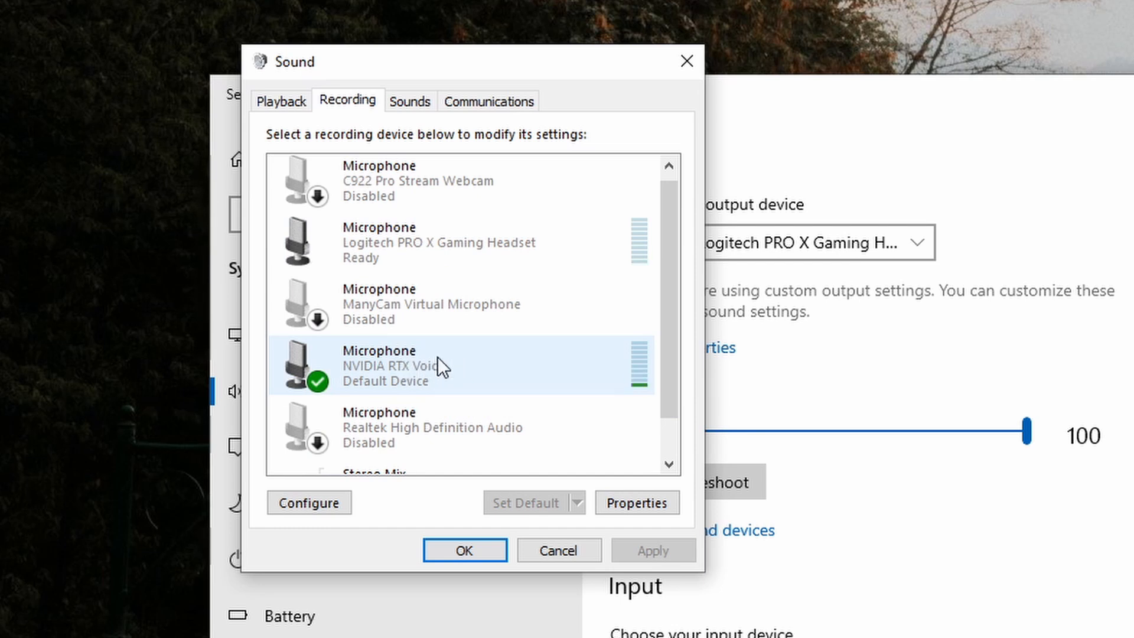
pyautogui.moveTo(468, 371)
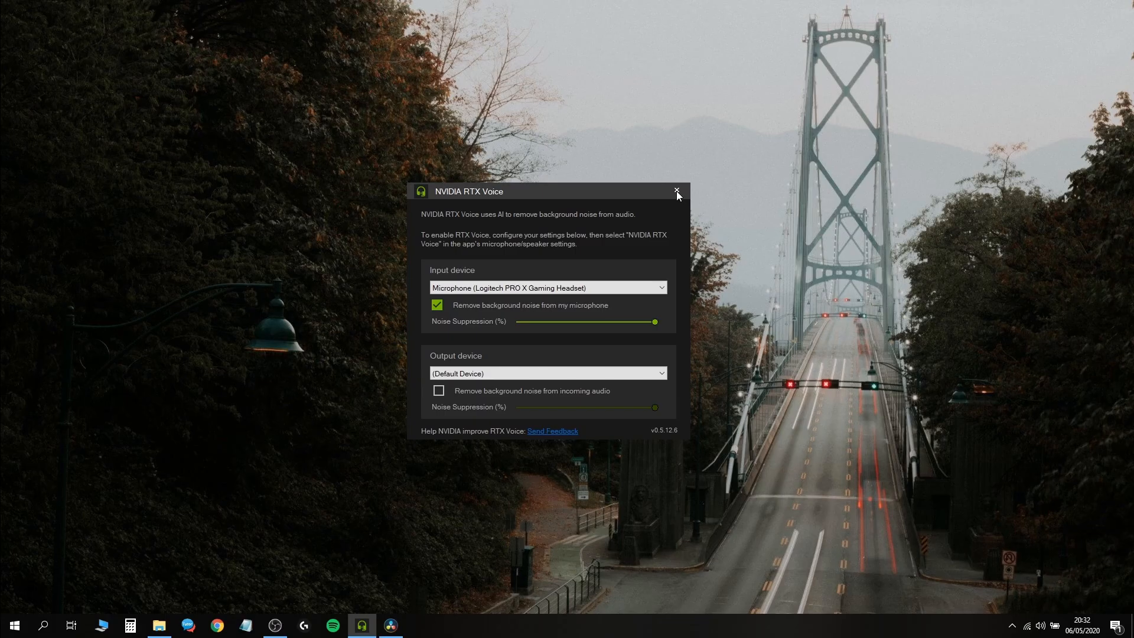
pyautogui.moveTo(670, 189)
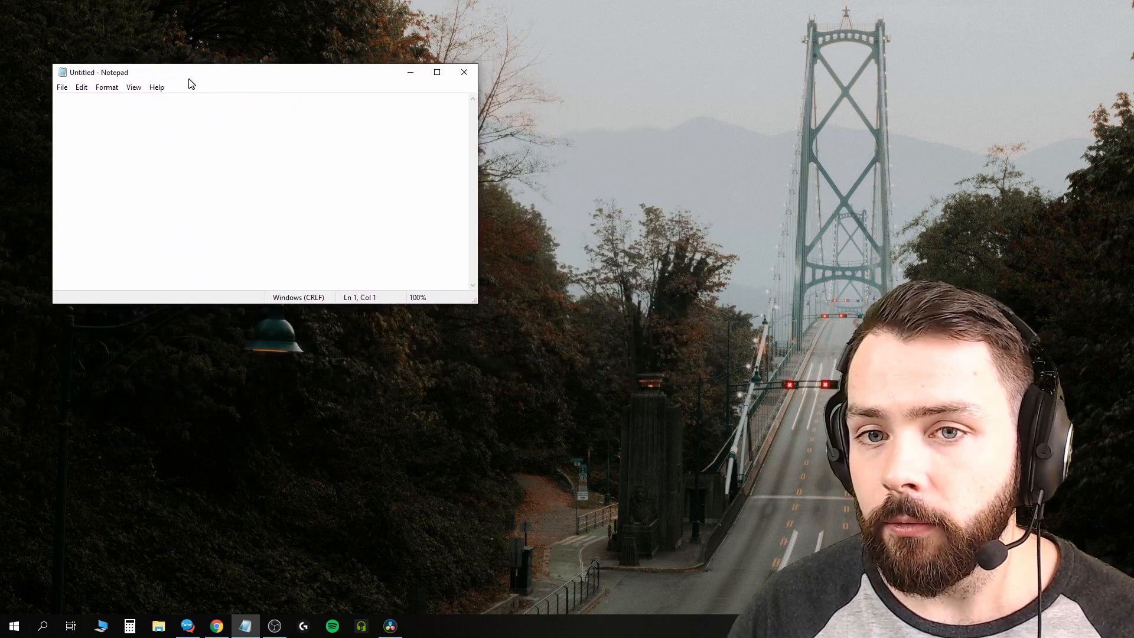
# - Choose a larger font size in Notepad's Format > Font dialog
pyautogui.click(107, 87)
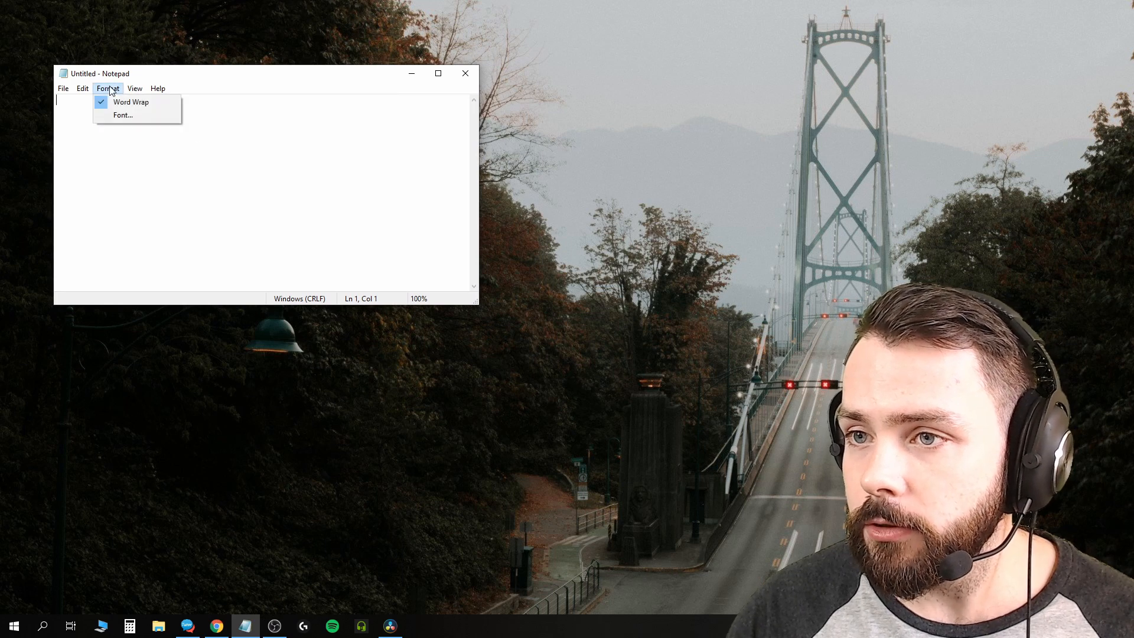
pyautogui.click(123, 115)
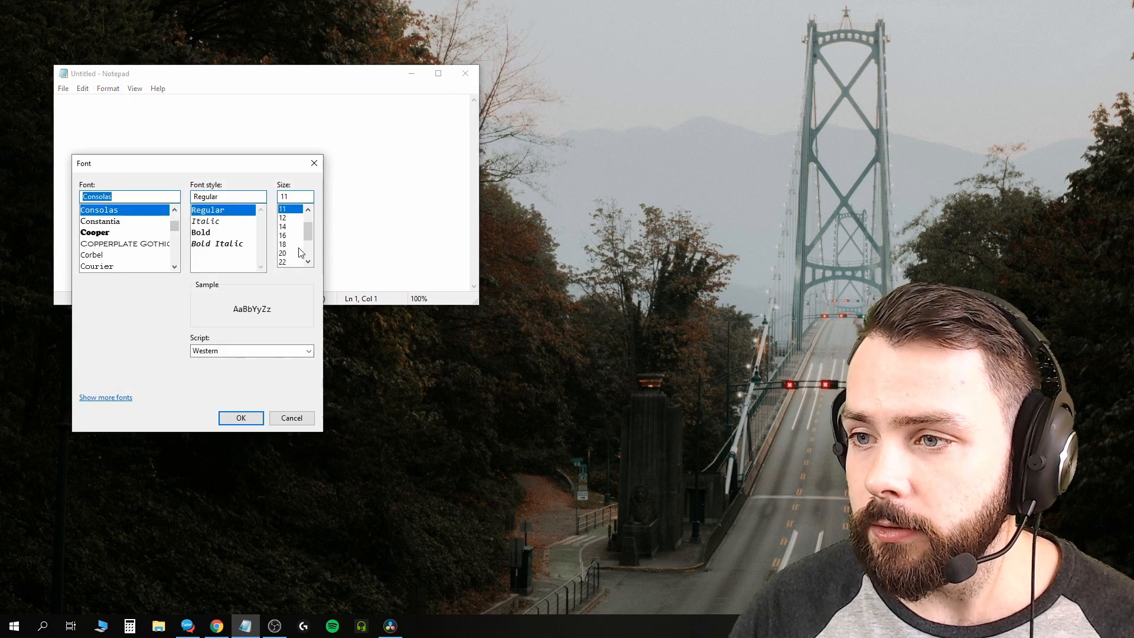
pyautogui.click(283, 218)
pyautogui.write('he')
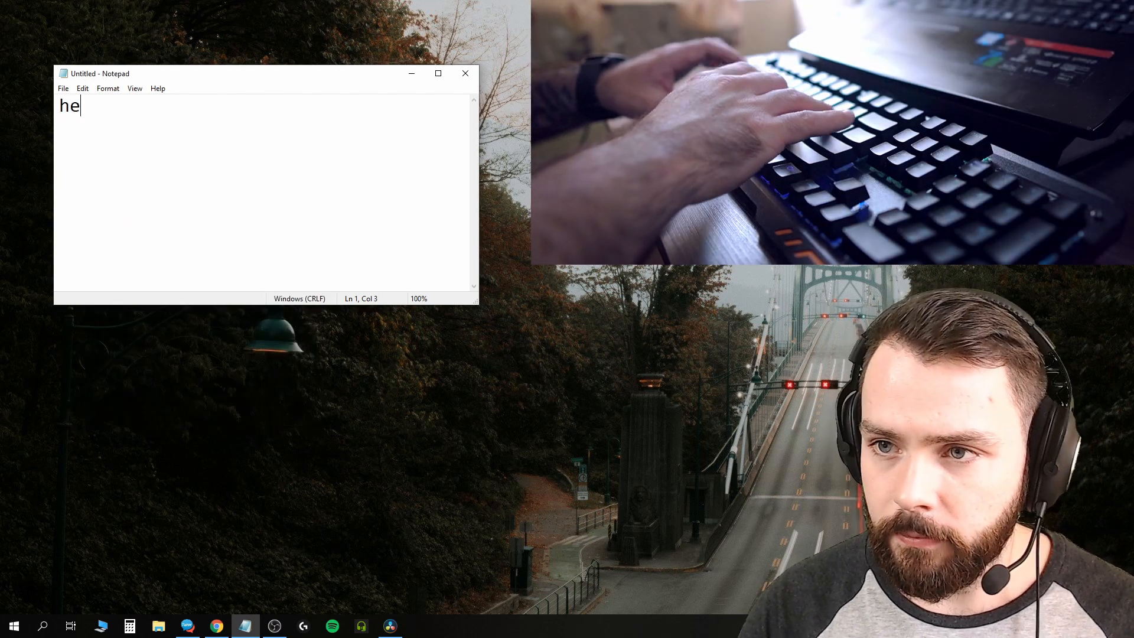
# - Type the quick brown fox sentence and select the misspelled 'oevr' to correct it
pyautogui.click(360, 625)
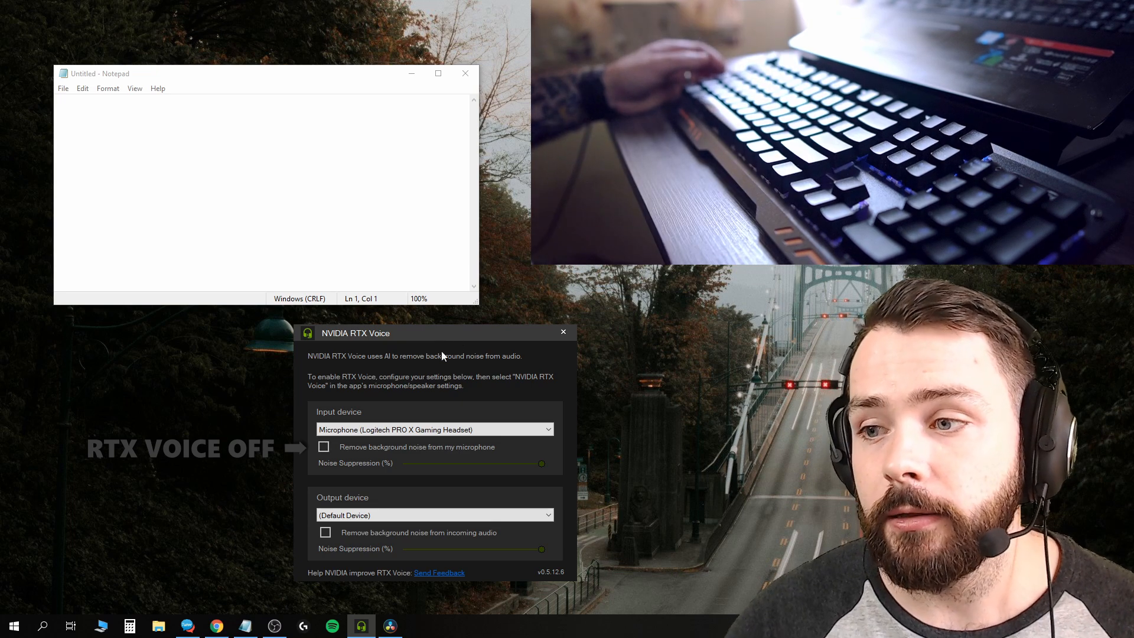
pyautogui.click(254, 208)
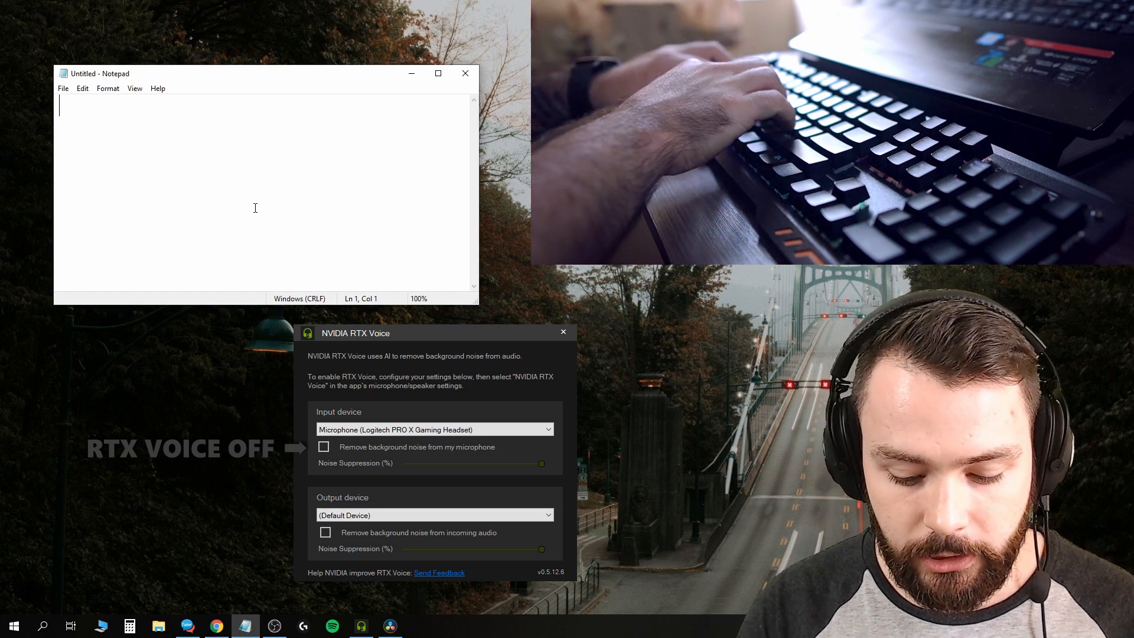
pyautogui.write('The quick bro')
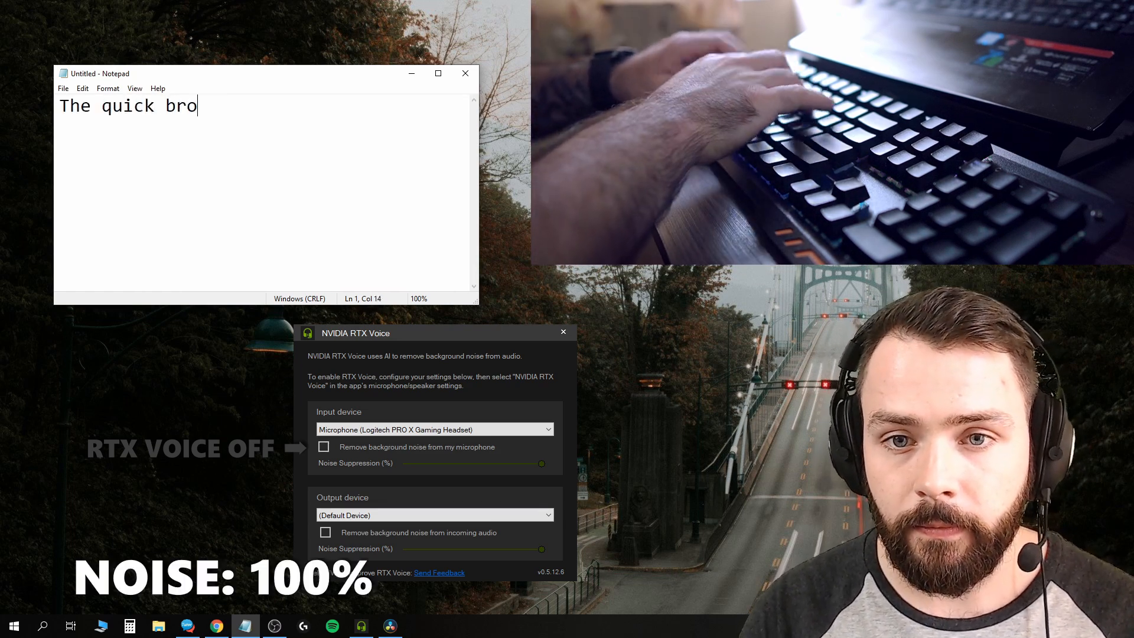
pyautogui.write('wn fox jumped oevr the lazy dog')
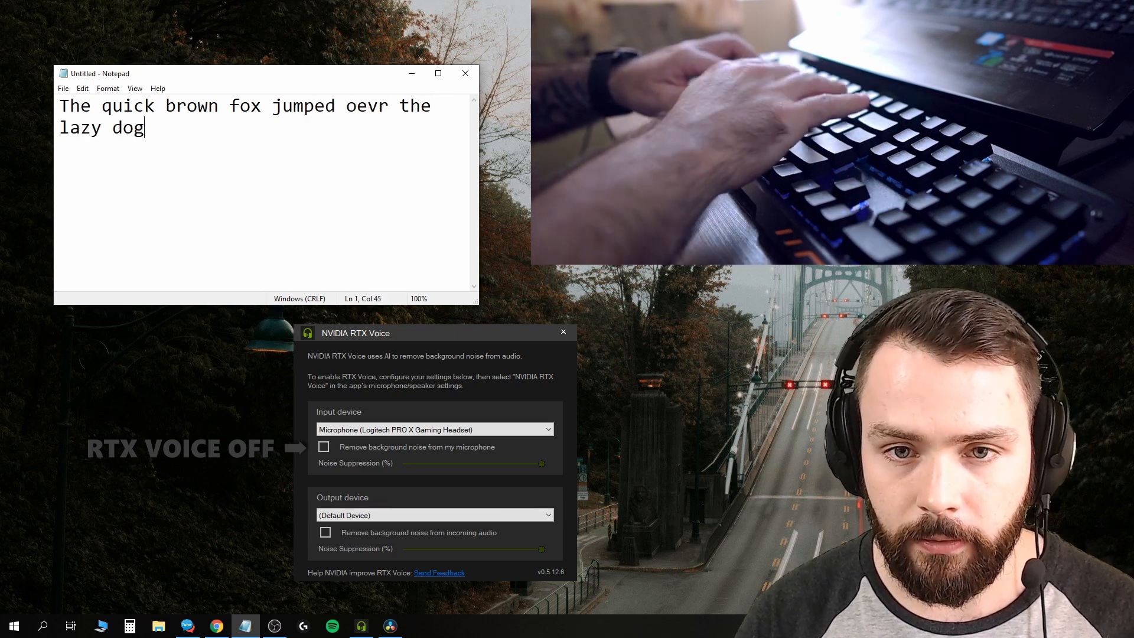
pyautogui.doubleClick(368, 105)
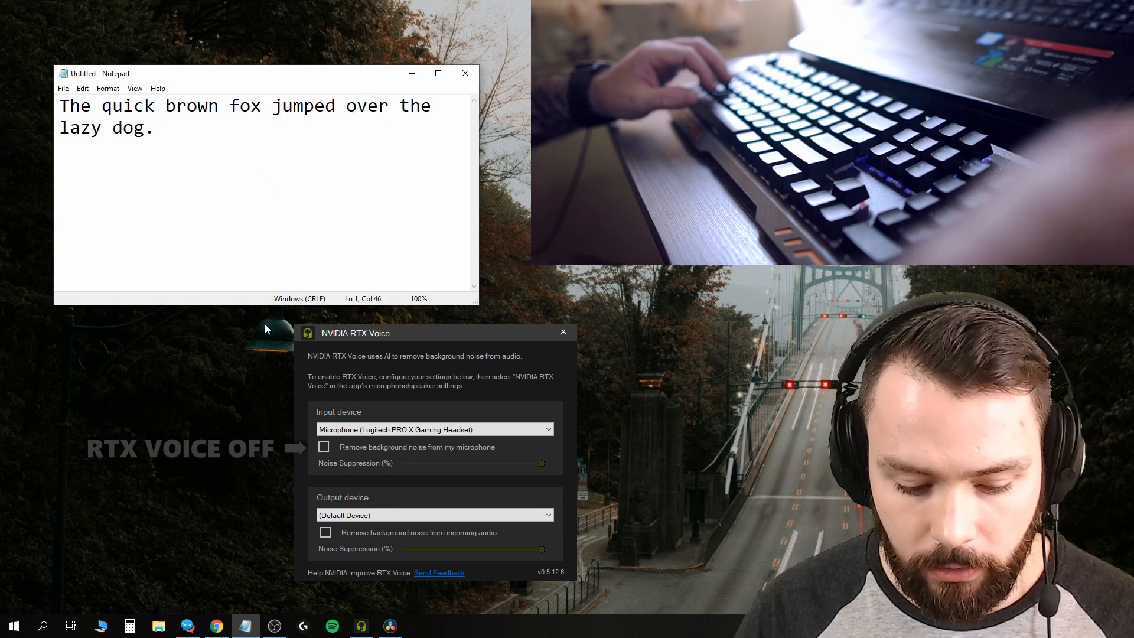
# - Type 'Clicking and typing.' and 'Typing at the same time as talking.' twice
pyautogui.write('Clicking a')
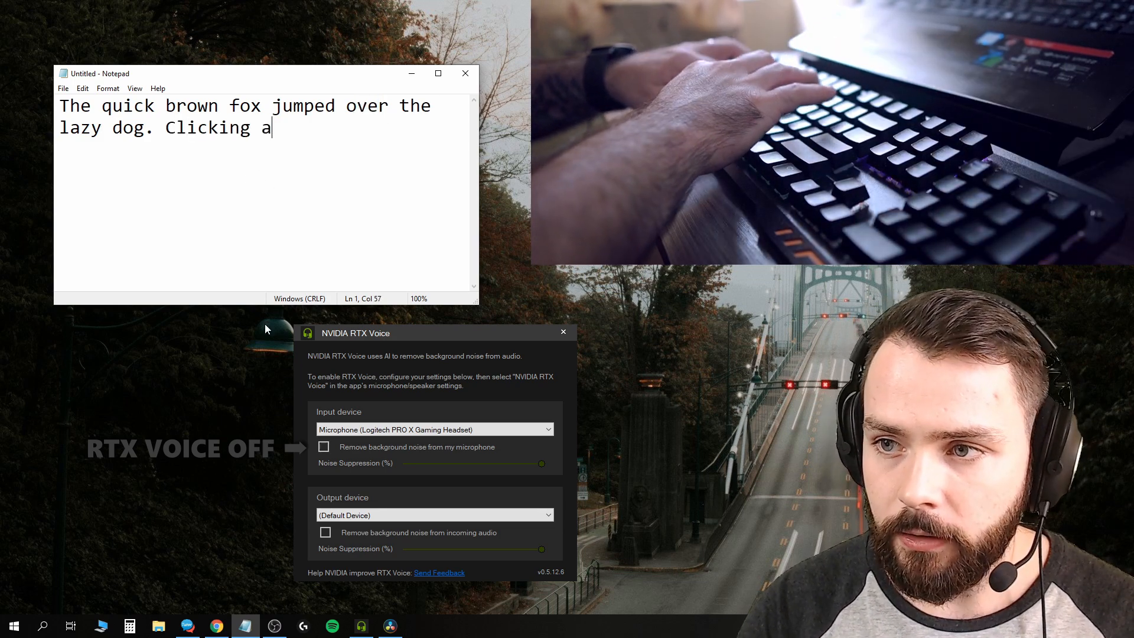
pyautogui.write('nd typing.')
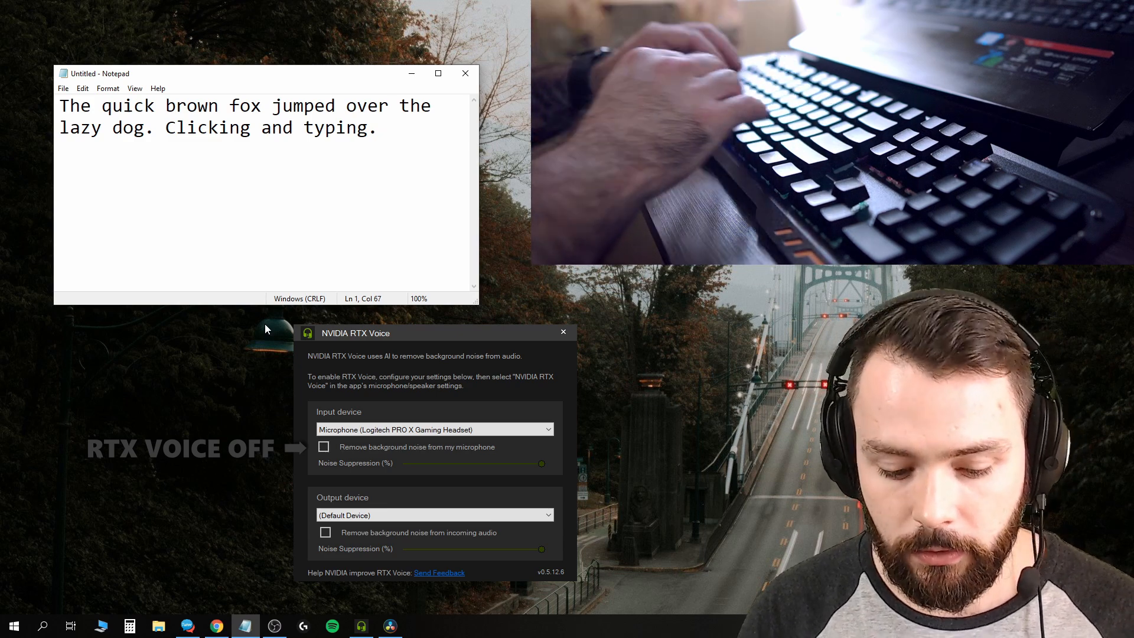
pyautogui.write('Typin')
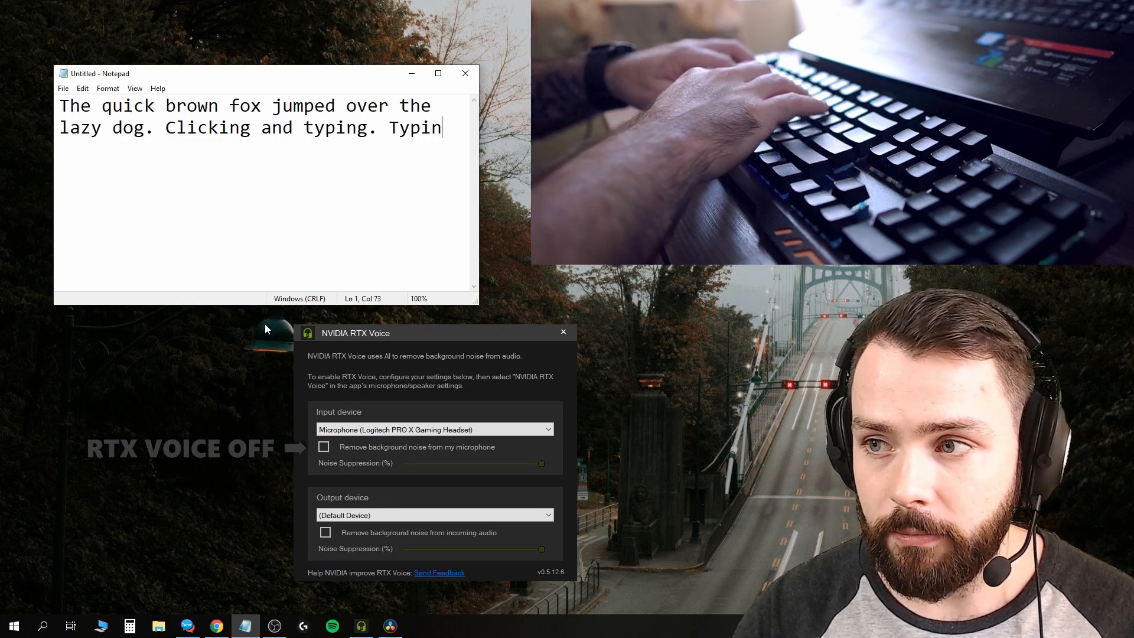
pyautogui.write('g at the same time as tal')
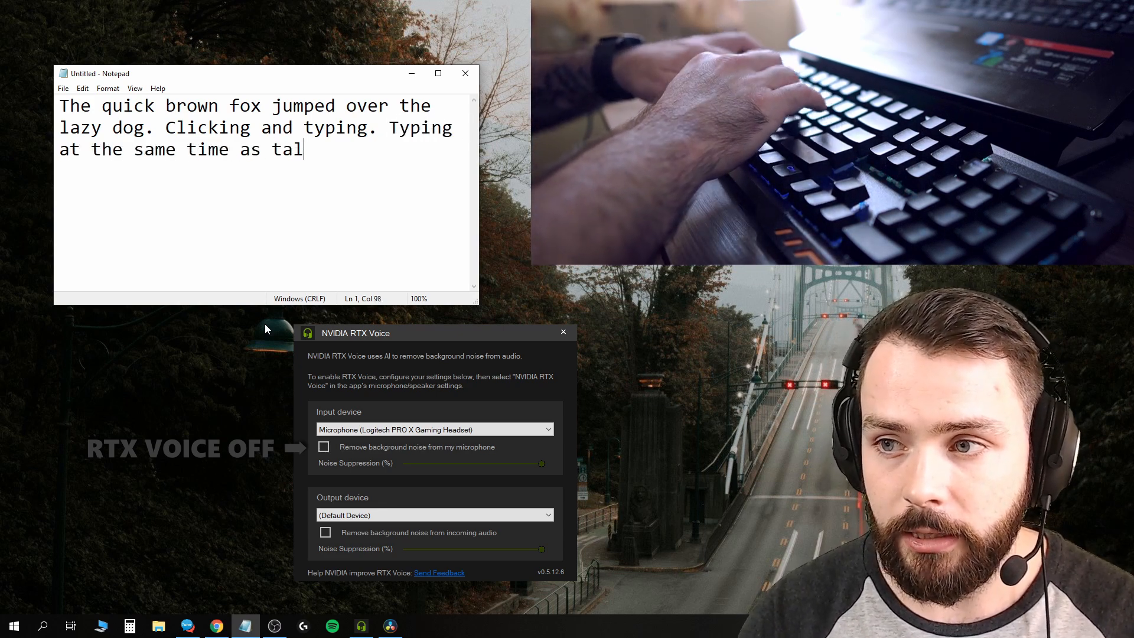
pyautogui.write('king.')
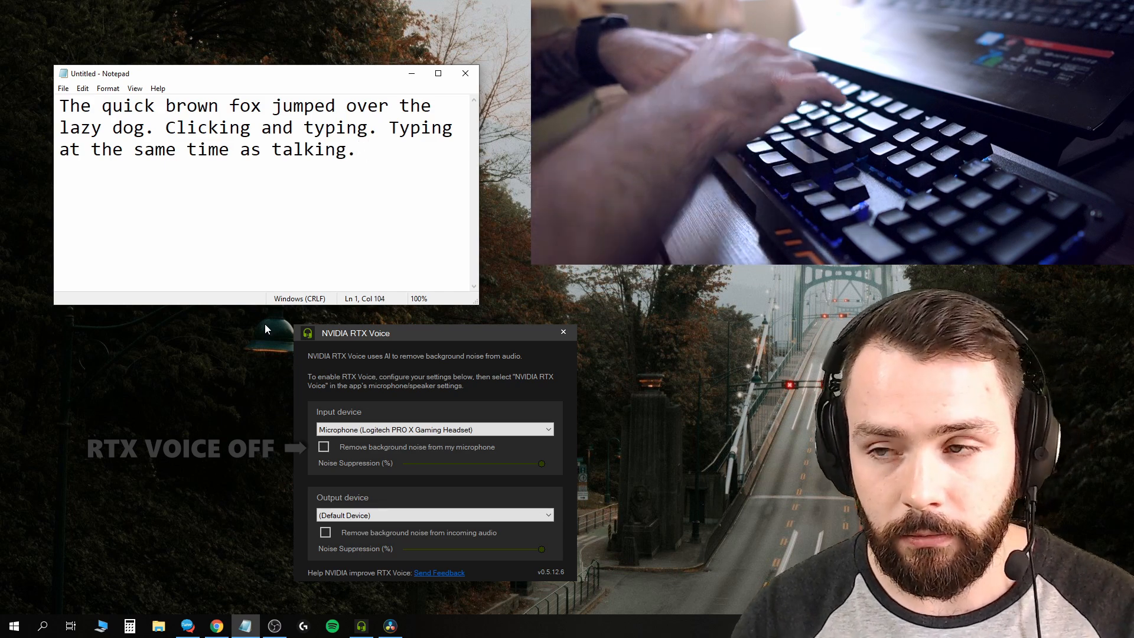
pyautogui.write('Typing at the same time')
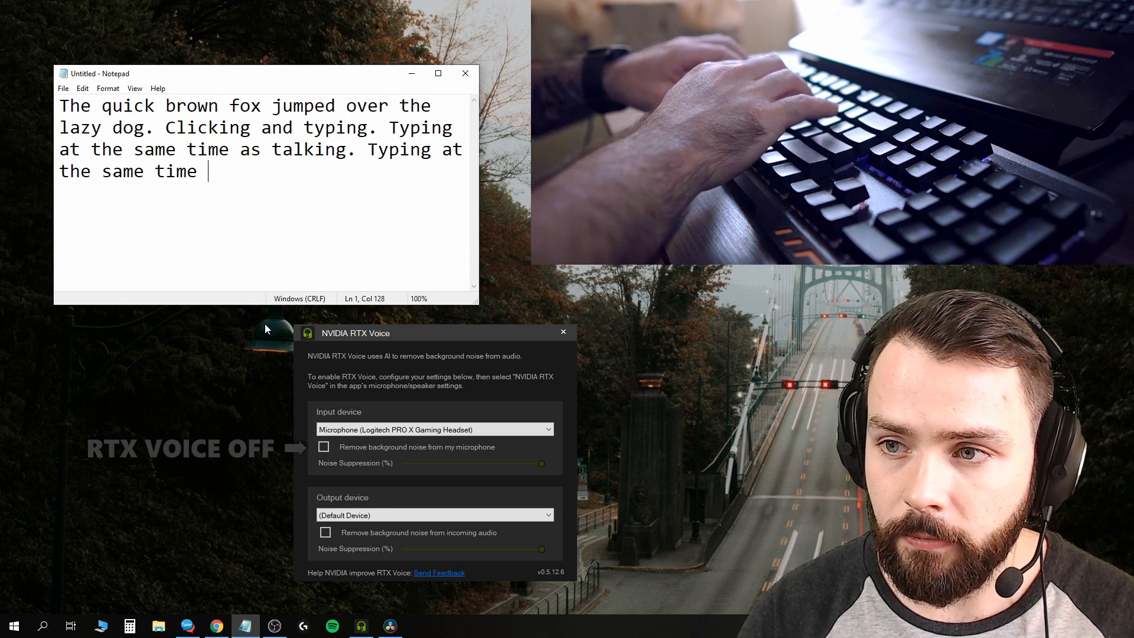
pyautogui.write('as ta')
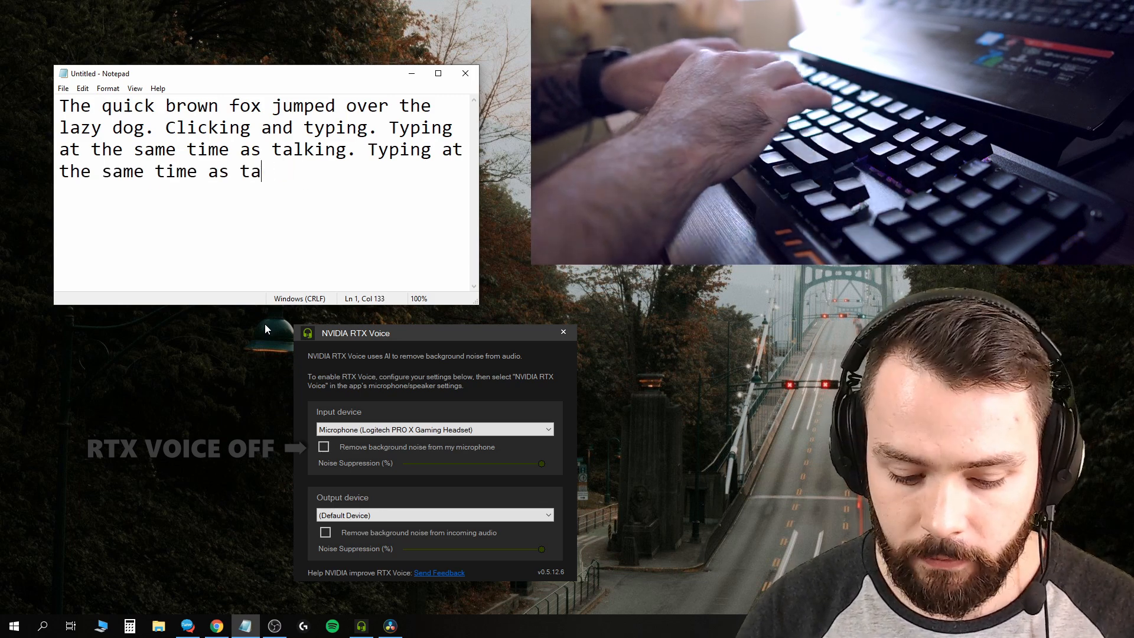
pyautogui.write('lking.')
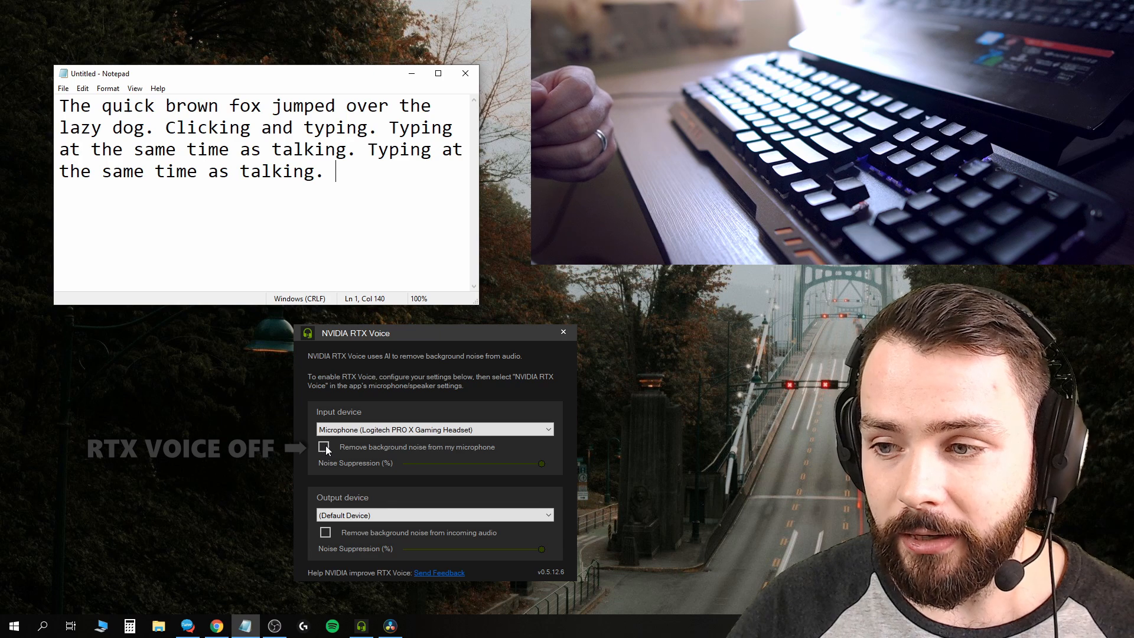
# - Enable microphone noise removal and retype the fox, clicking, and talking test sentences
pyautogui.click(325, 447)
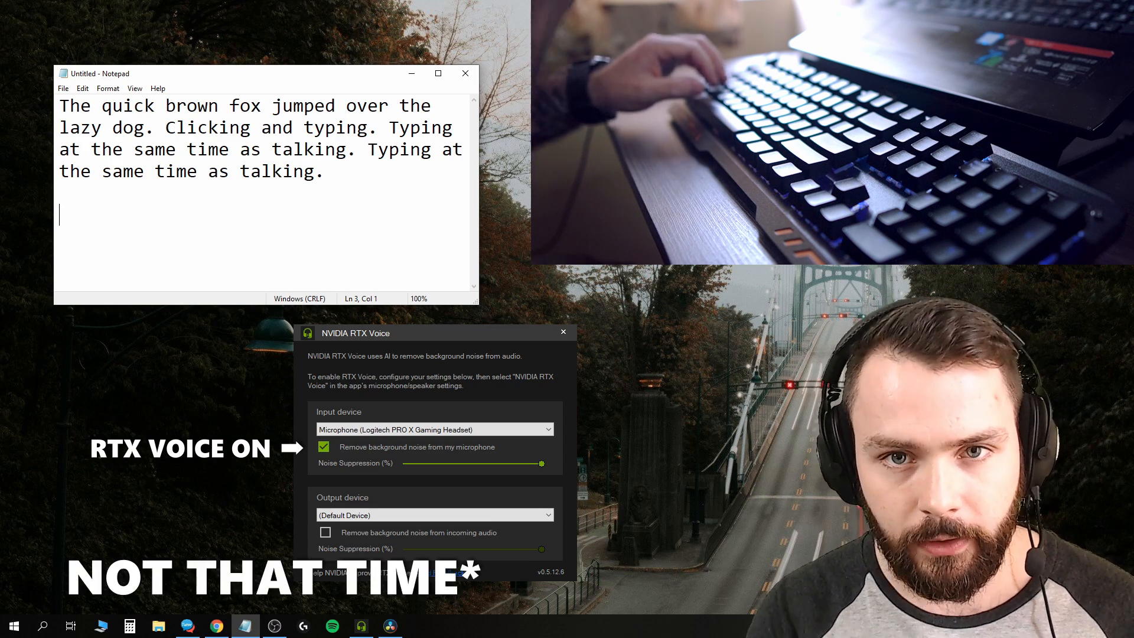
pyautogui.write('The quick')
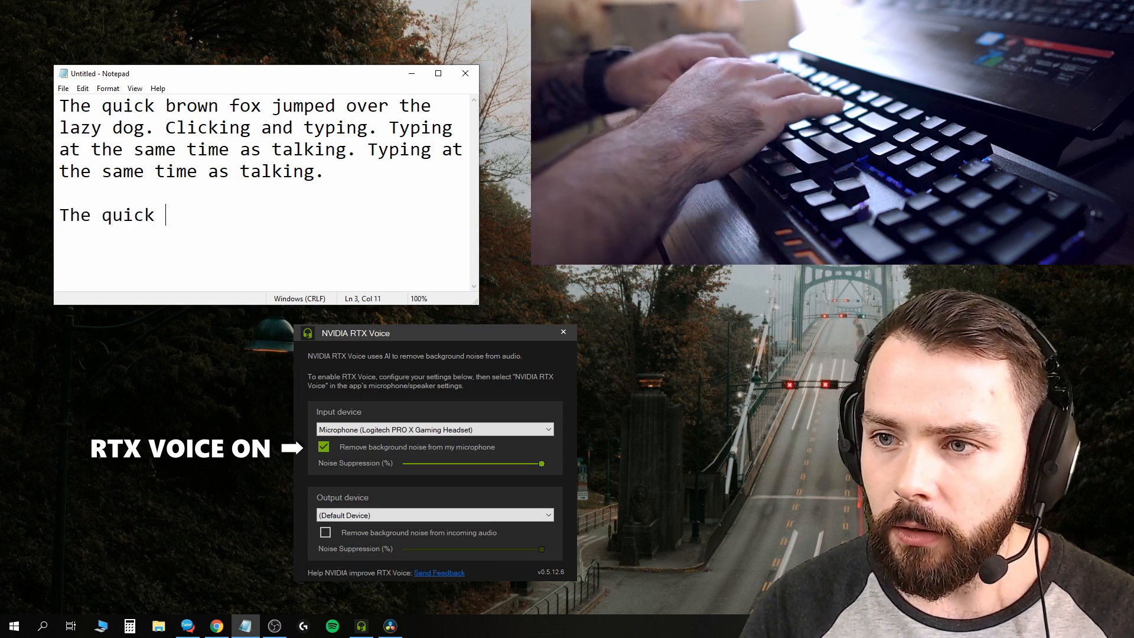
pyautogui.write('brown fox jumped over the lazy dog.')
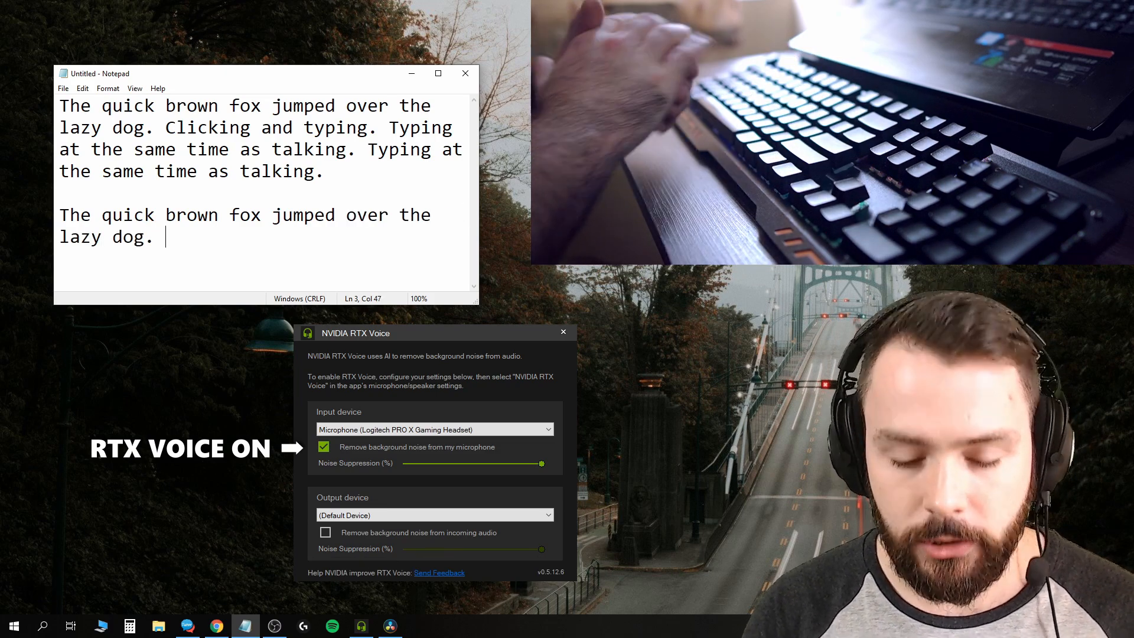
pyautogui.write('C')
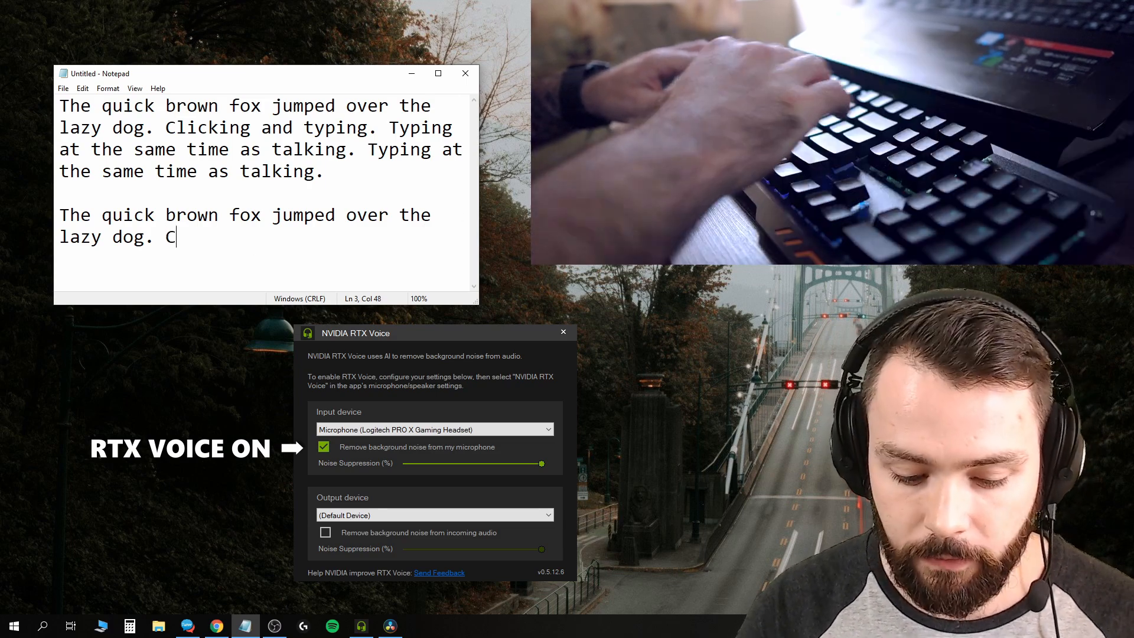
pyautogui.write('licking and typngh')
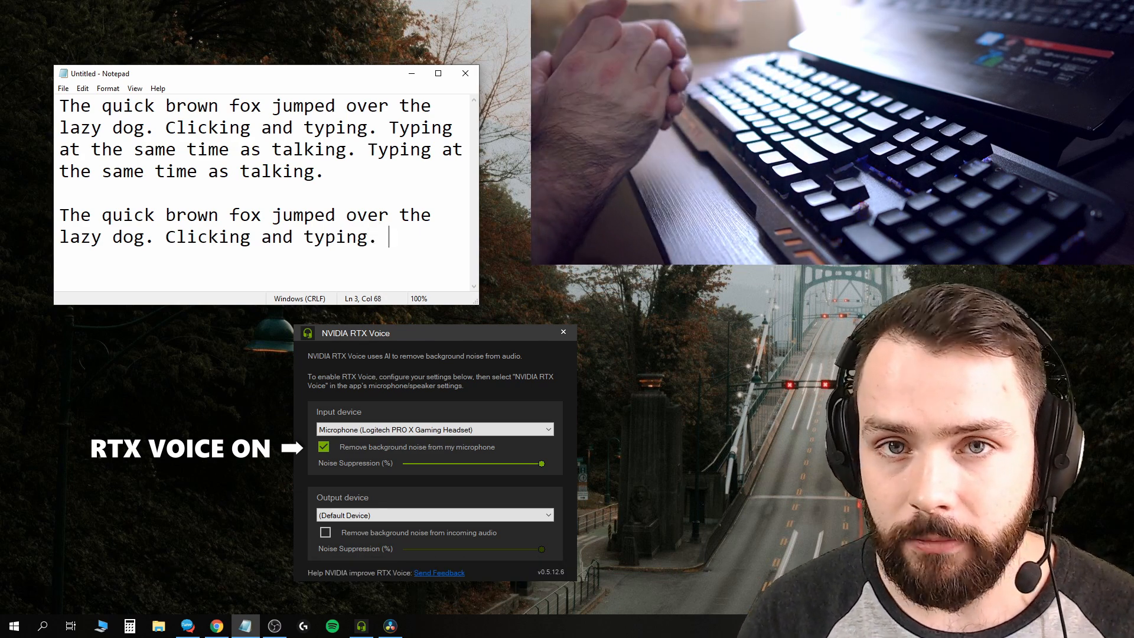
pyautogui.write('Typing at the')
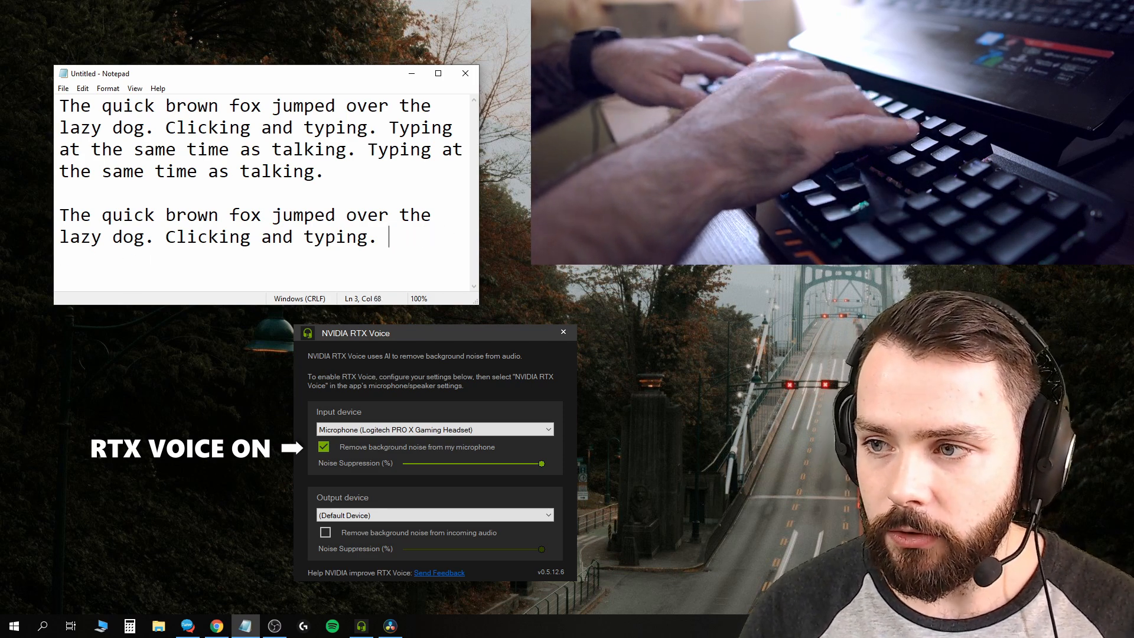
pyautogui.write('Typing at the same time')
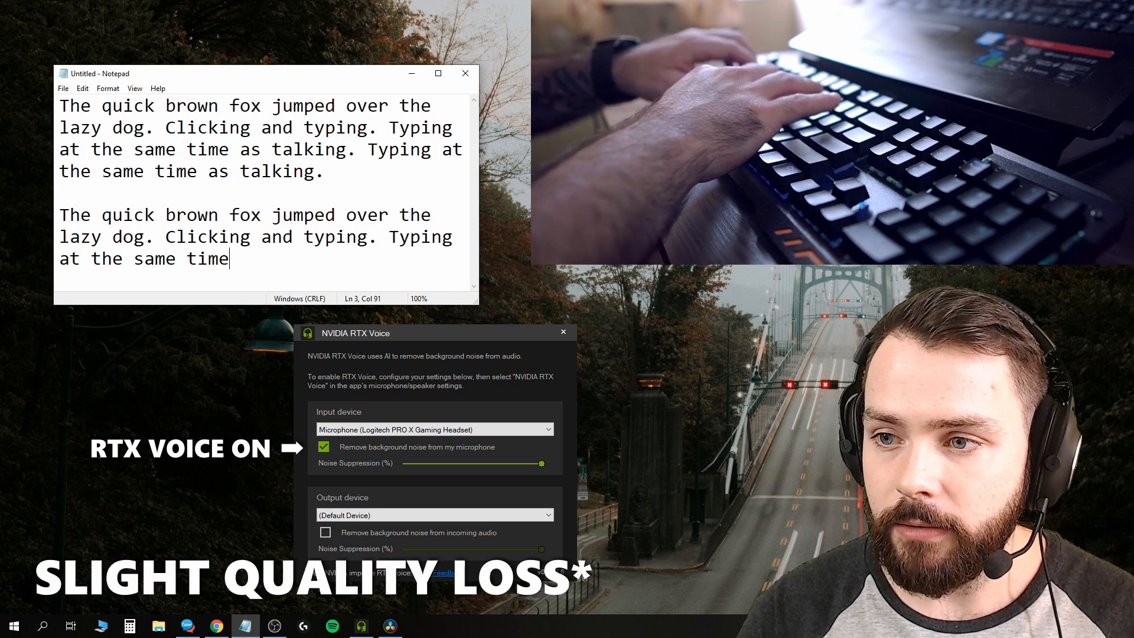
pyautogui.write('as talking.')
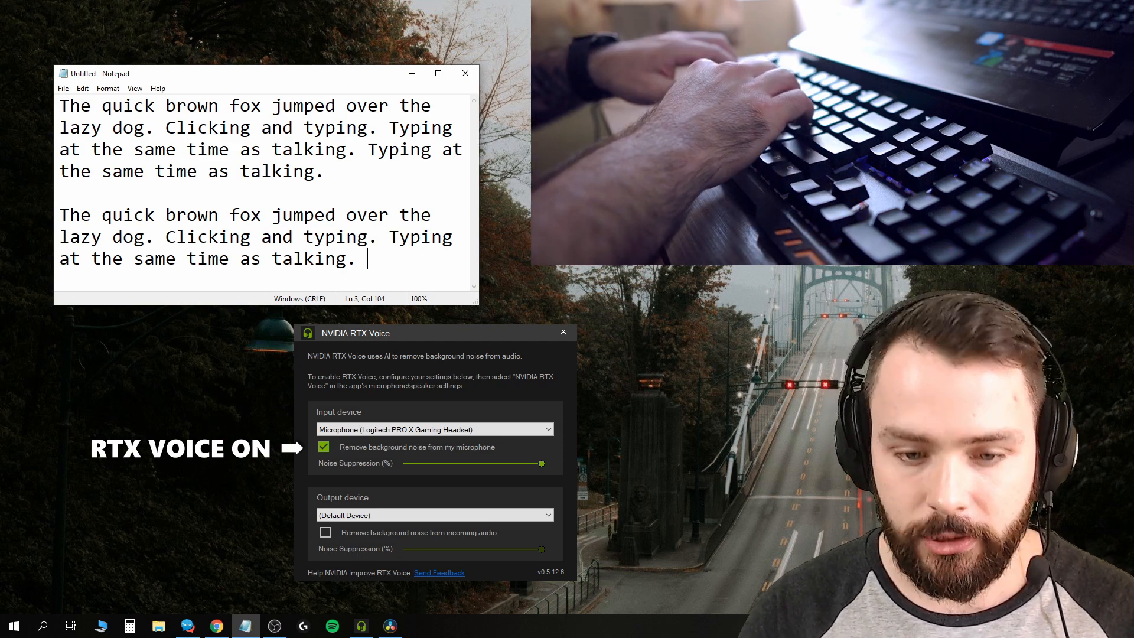
# - Type 'Something else.' four times, then 'This keyboard is obnoxiously loud.'
pyautogui.write('Something else.')
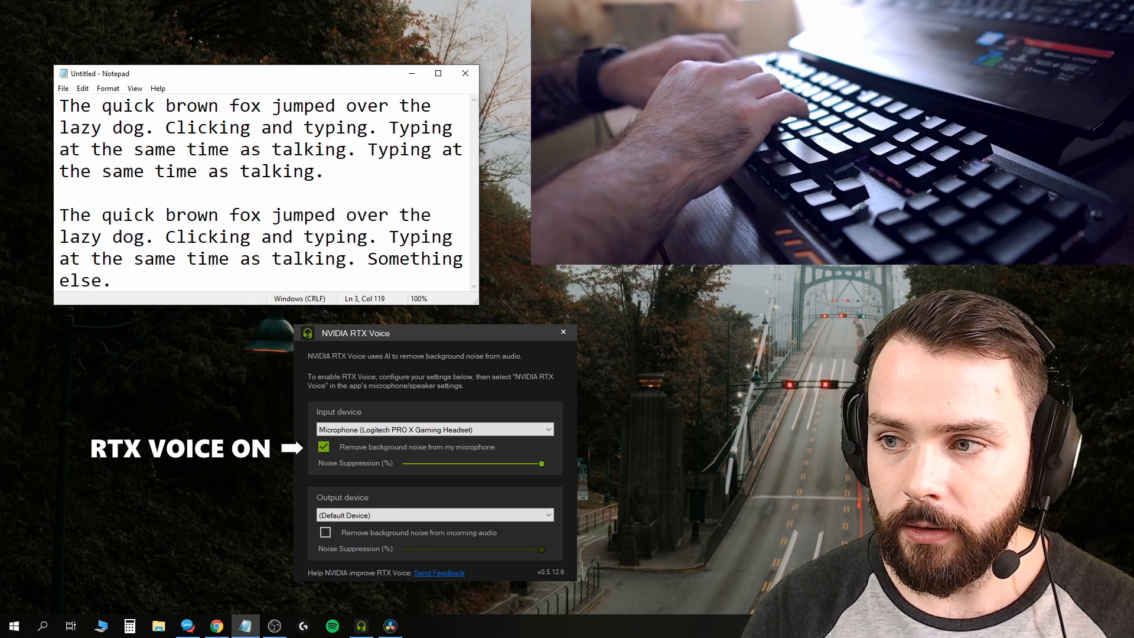
pyautogui.write('S')
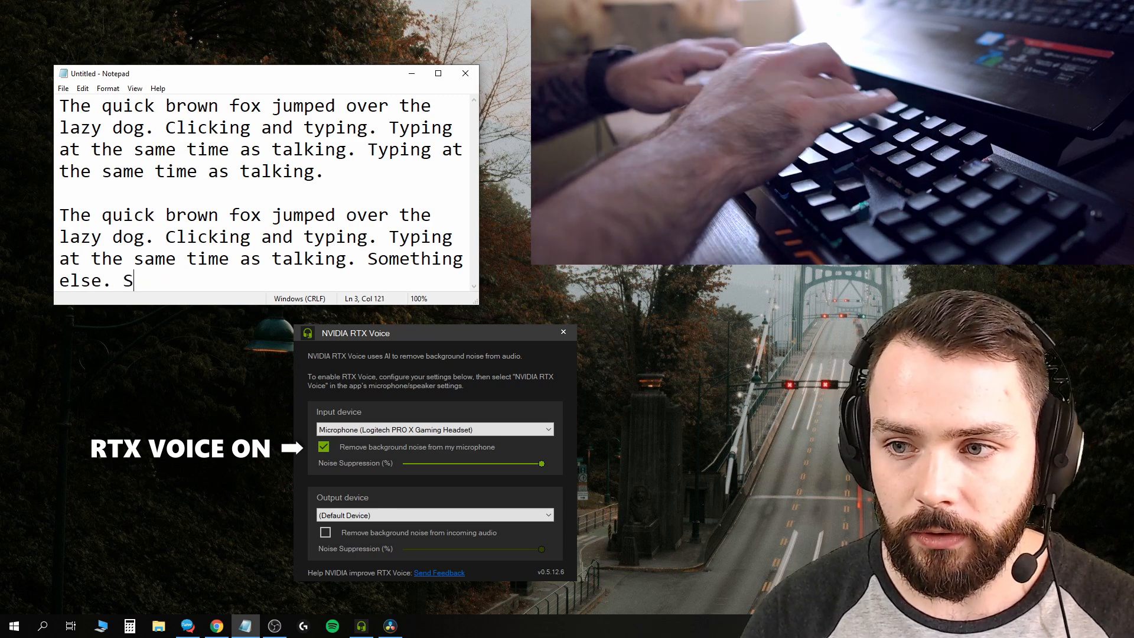
pyautogui.write('omething else.')
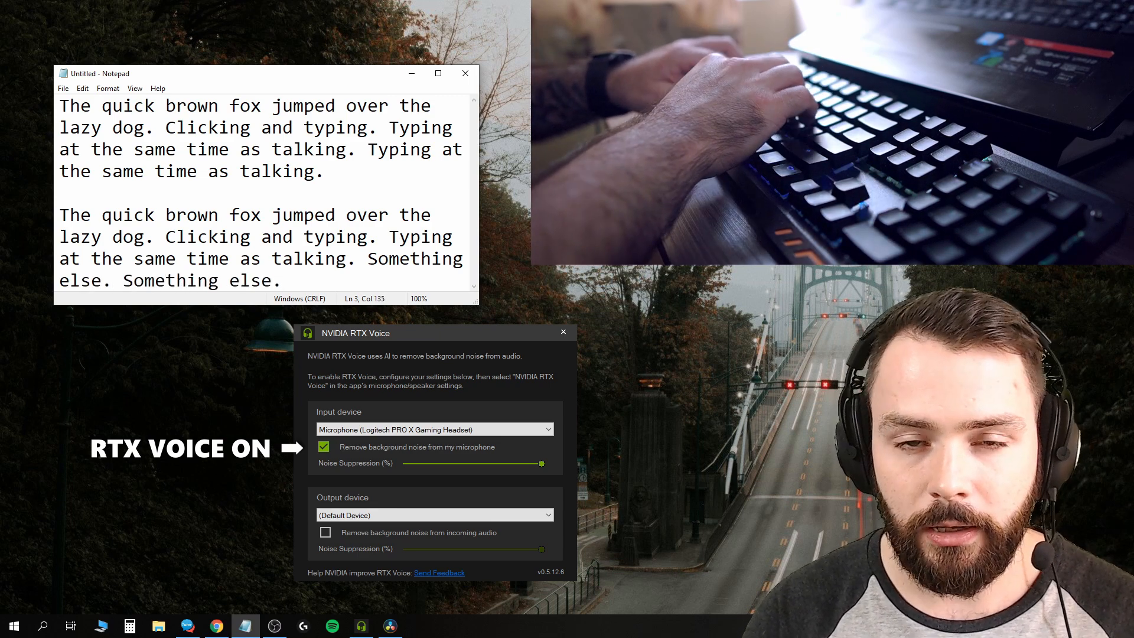
pyautogui.write('Siomething else')
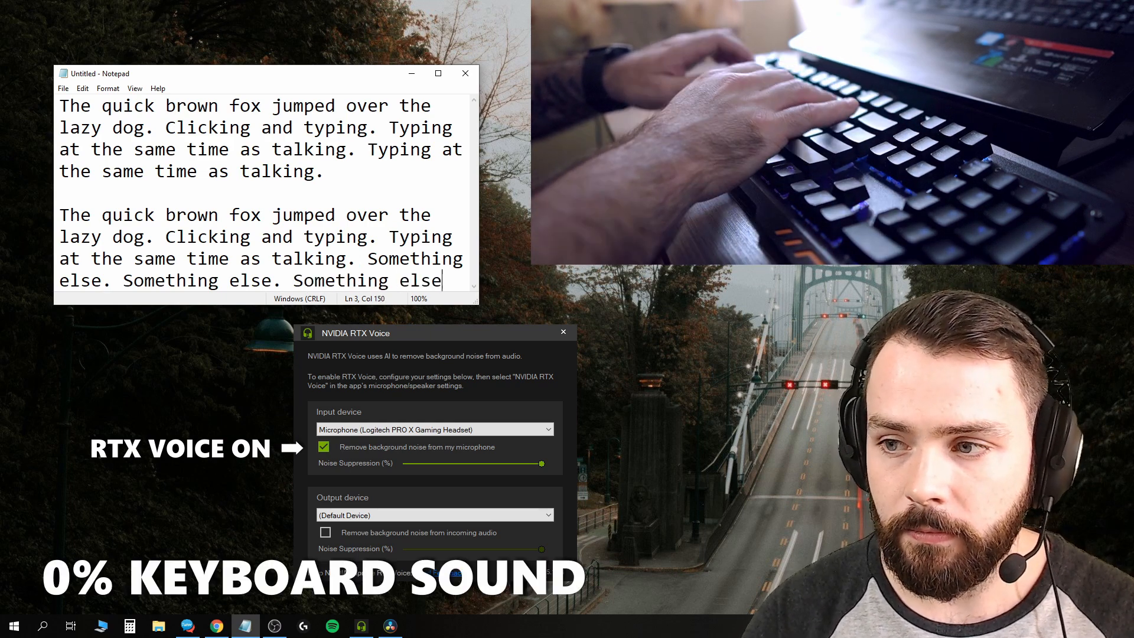
pyautogui.write('Something')
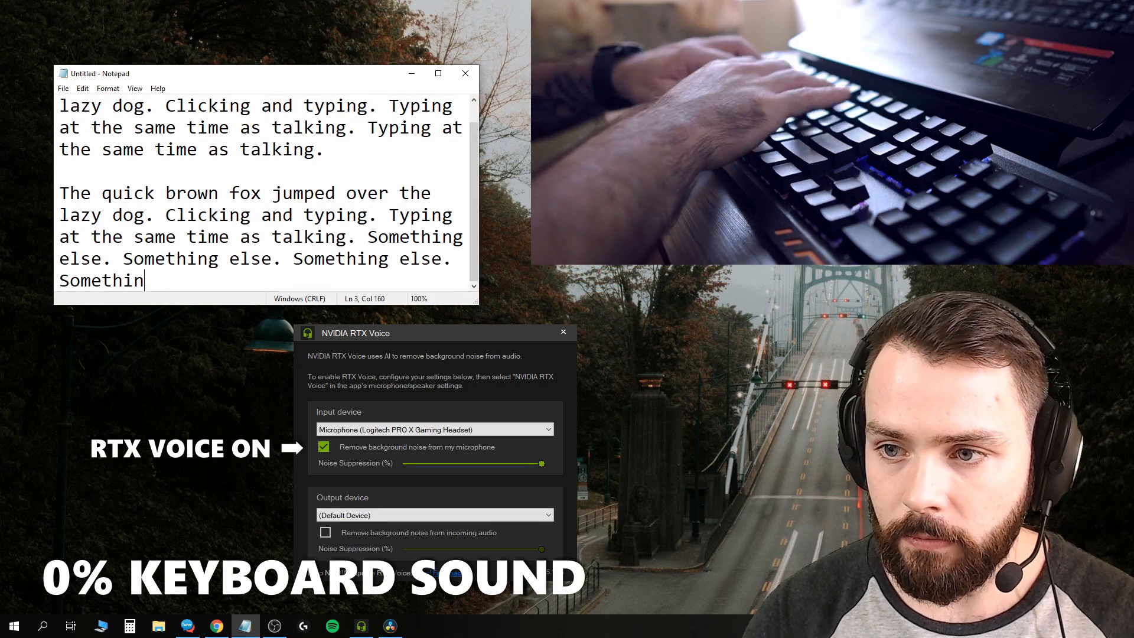
pyautogui.write('g else.')
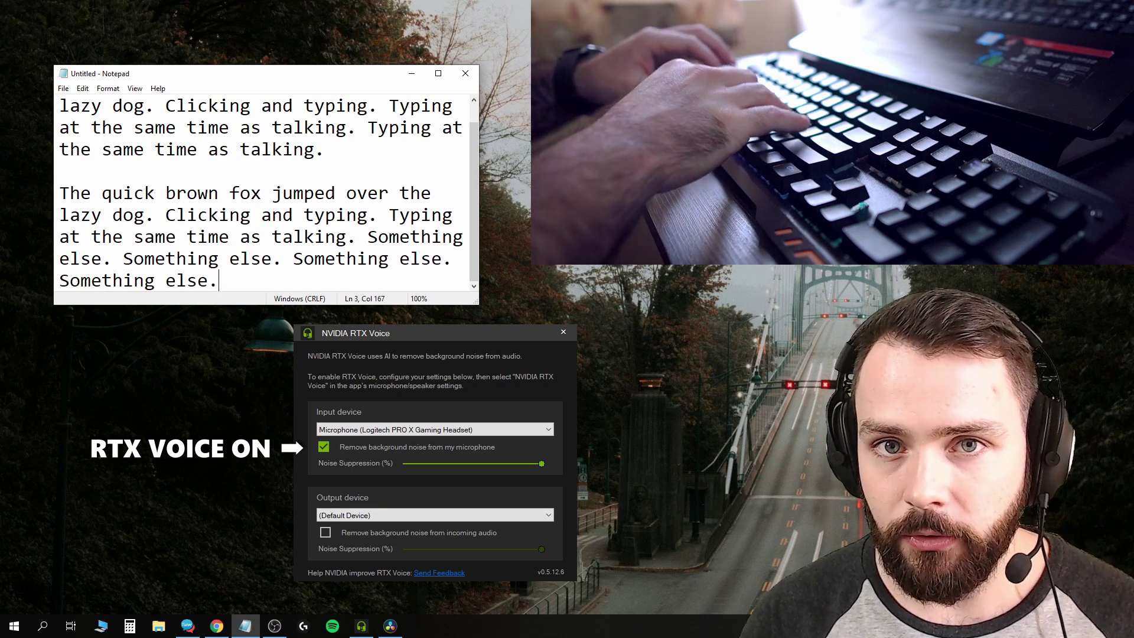
pyautogui.write('This')
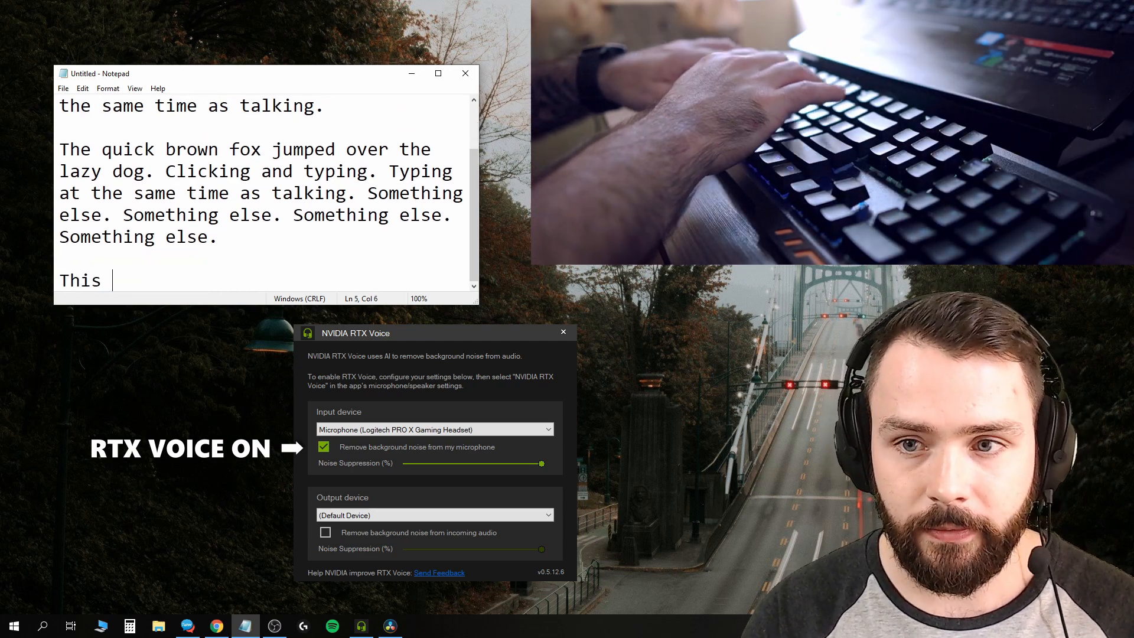
pyautogui.write('keyboard is obx')
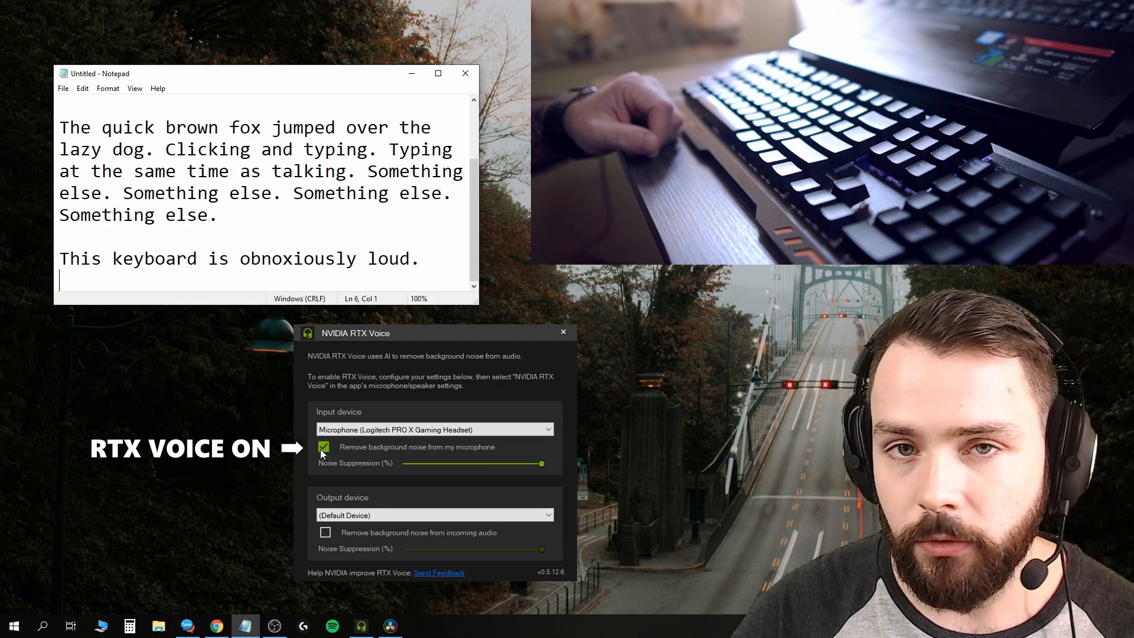
# - Turn off microphone noise removal and retype 'This keyboard is obnoxiously loud.' in Notepad
pyautogui.click(325, 447)
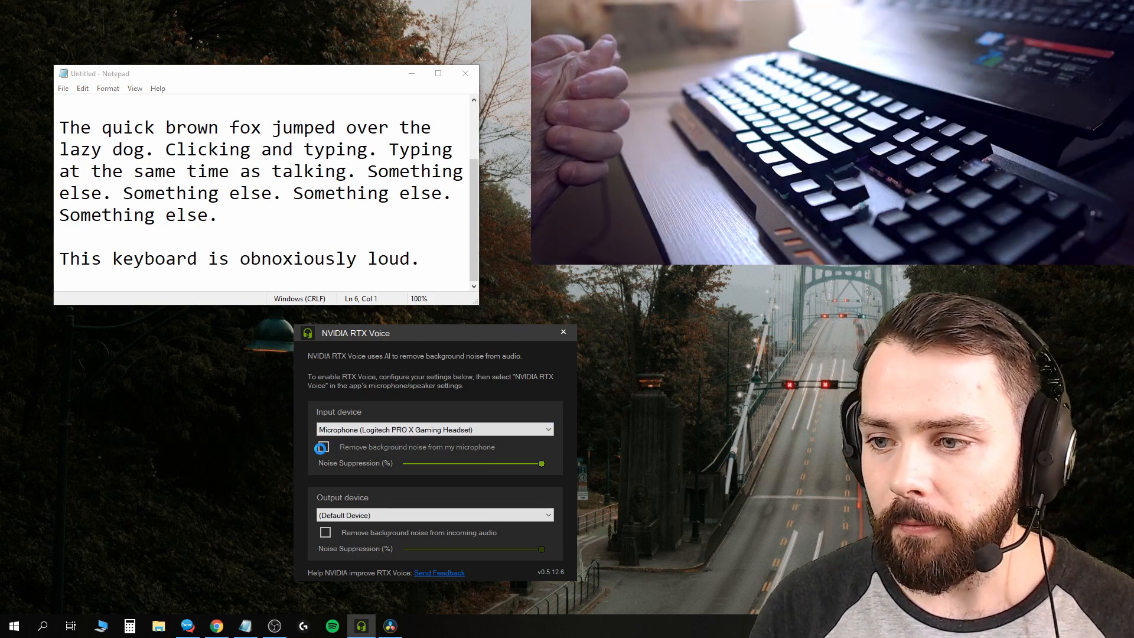
pyautogui.click(324, 447)
pyautogui.write('This keyboar')
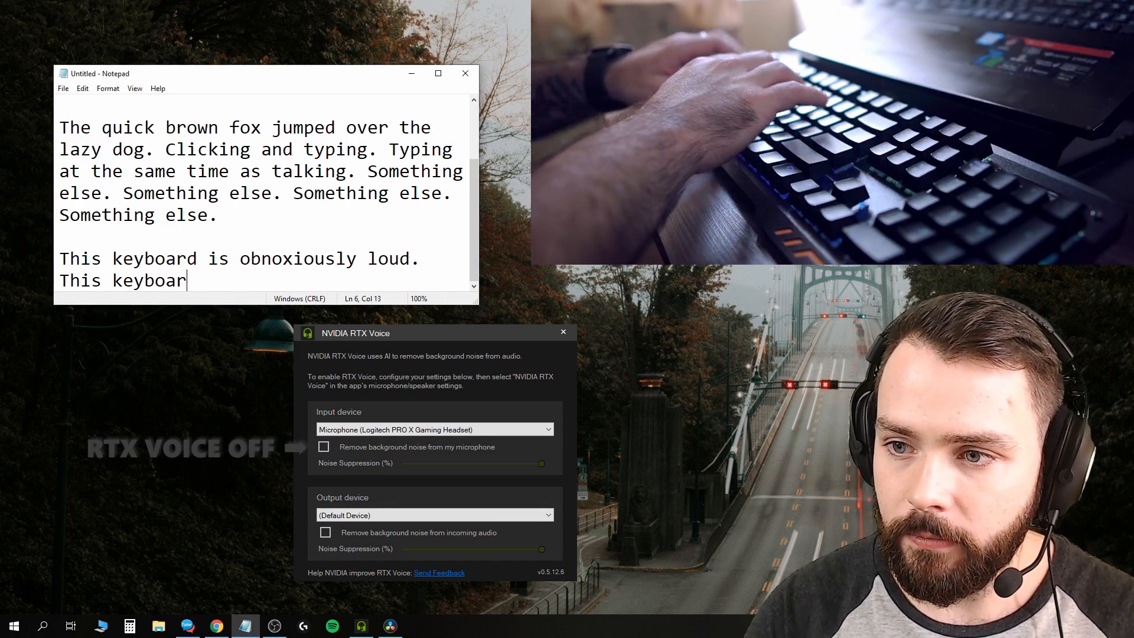
pyautogui.write('d is obnoxi')
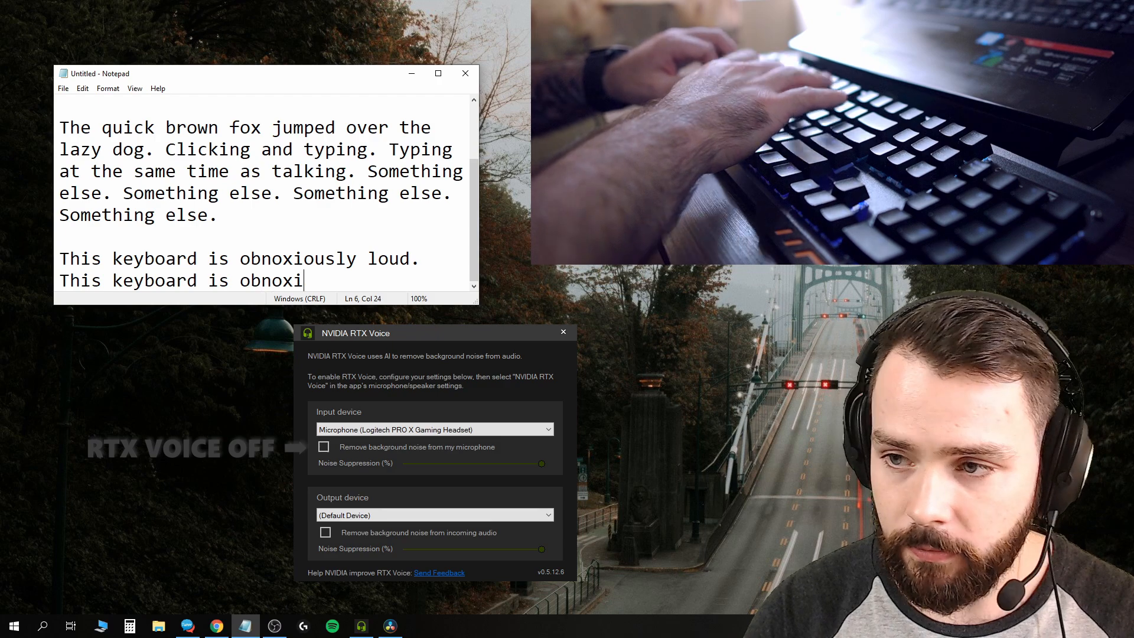
pyautogui.write('ously loud.')
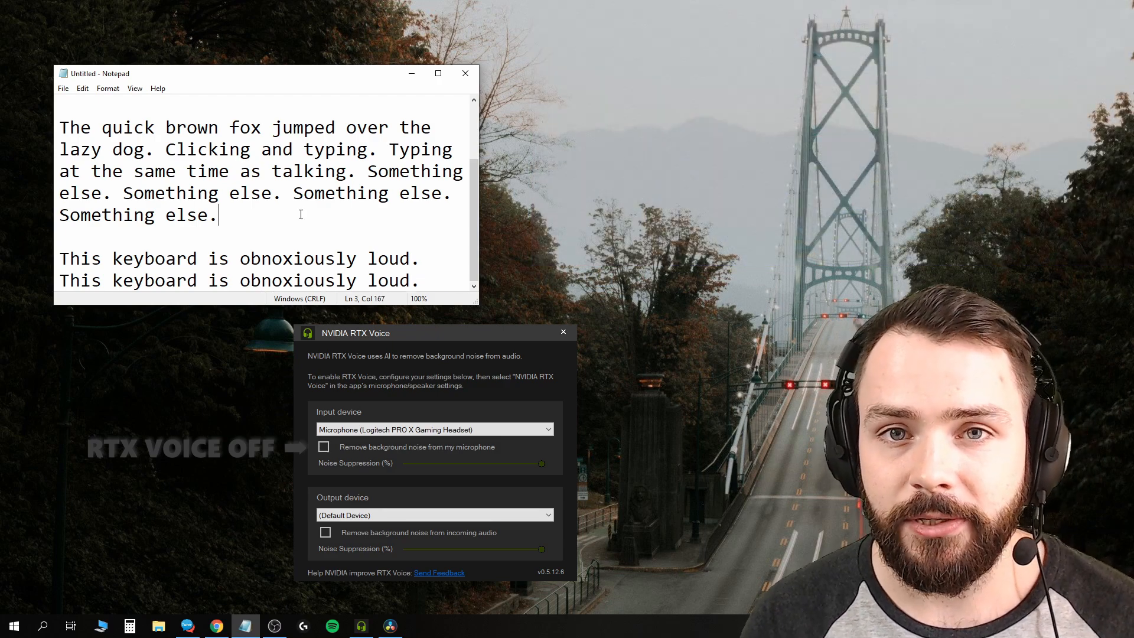
# - Play the barking-dog video and toggle microphone noise removal on, then back off
pyautogui.click(465, 73)
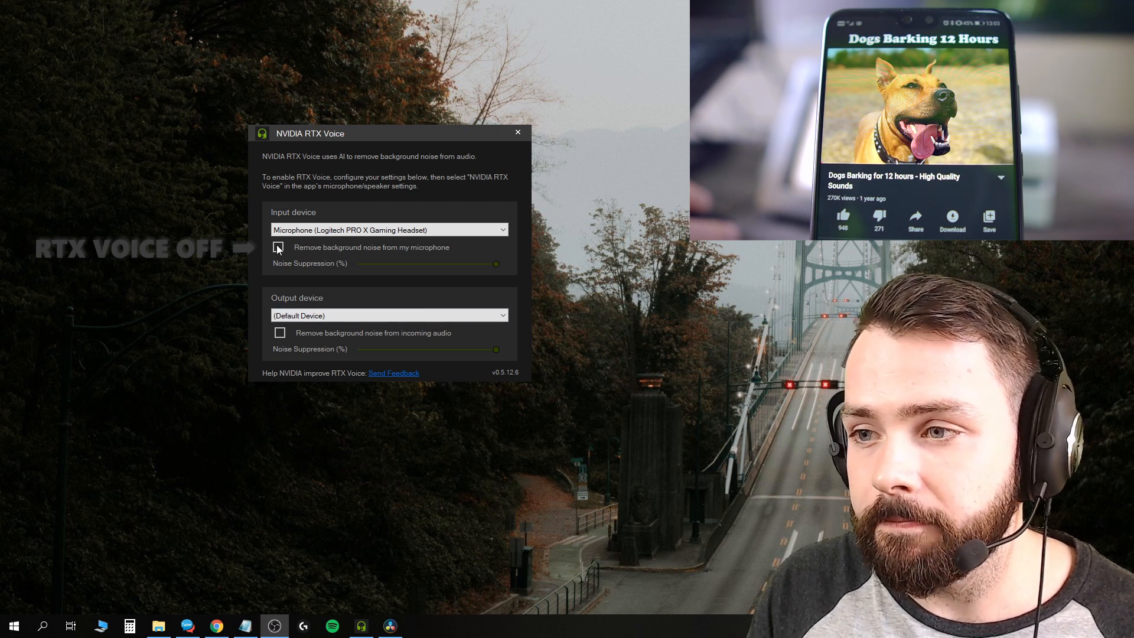
pyautogui.click(280, 247)
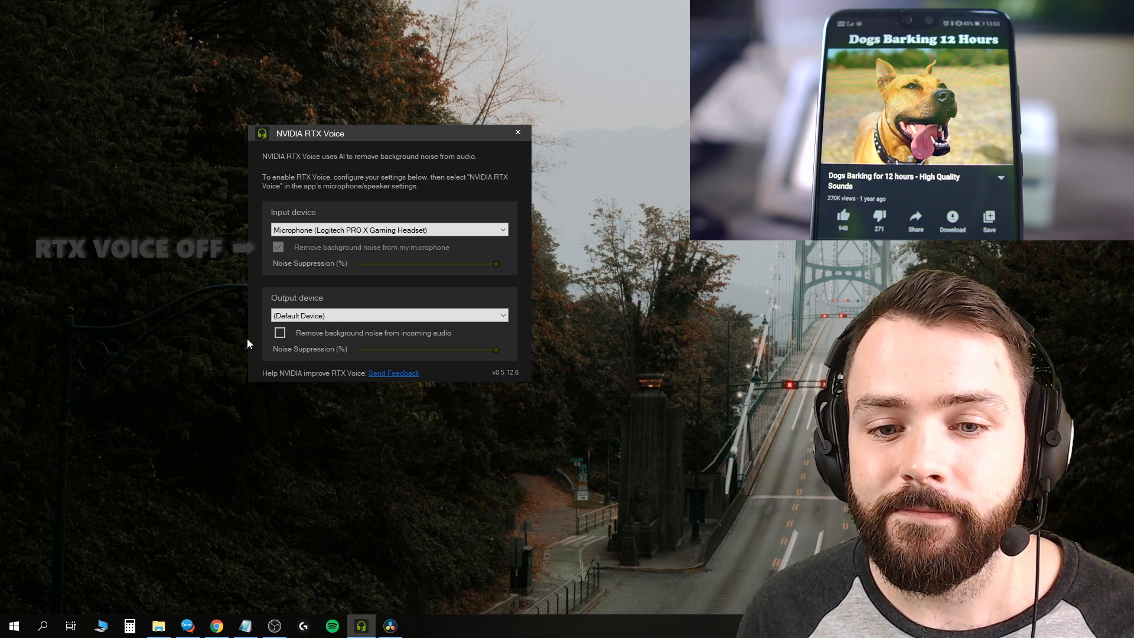
pyautogui.click(279, 247)
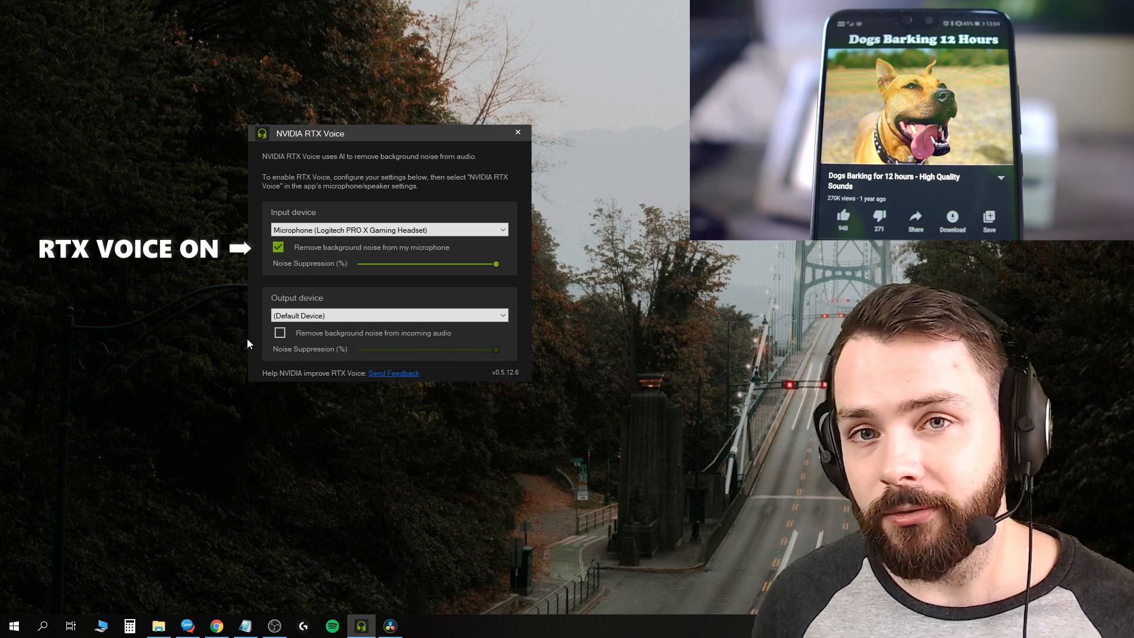
pyautogui.click(277, 247)
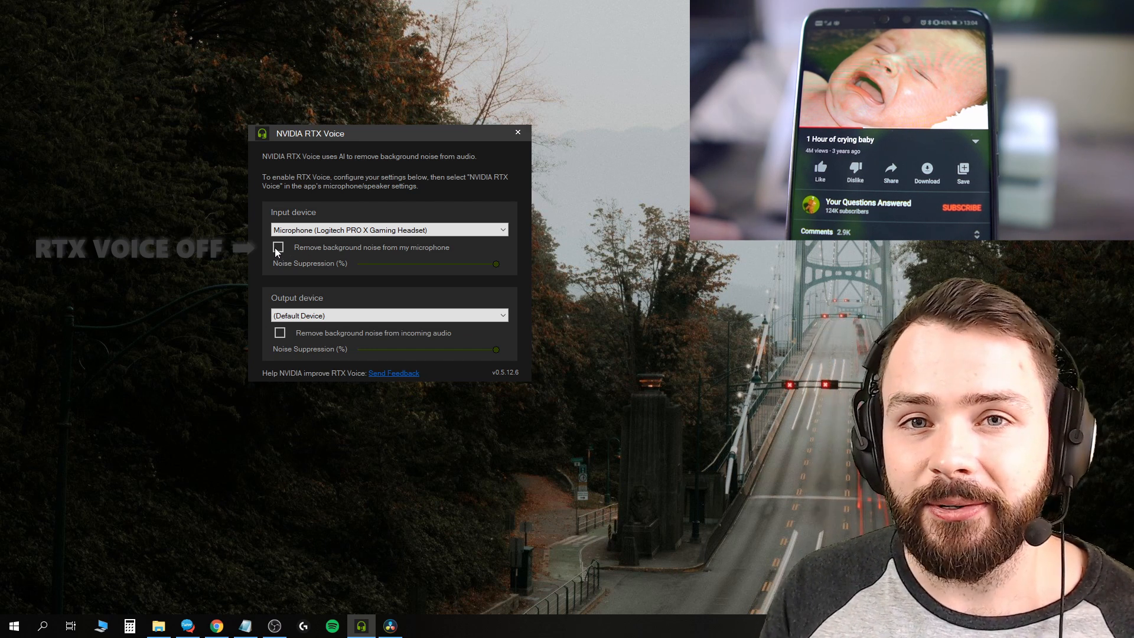
# - During the crying-baby video, toggle microphone noise removal off and on repeatedly, ending on
pyautogui.click(277, 246)
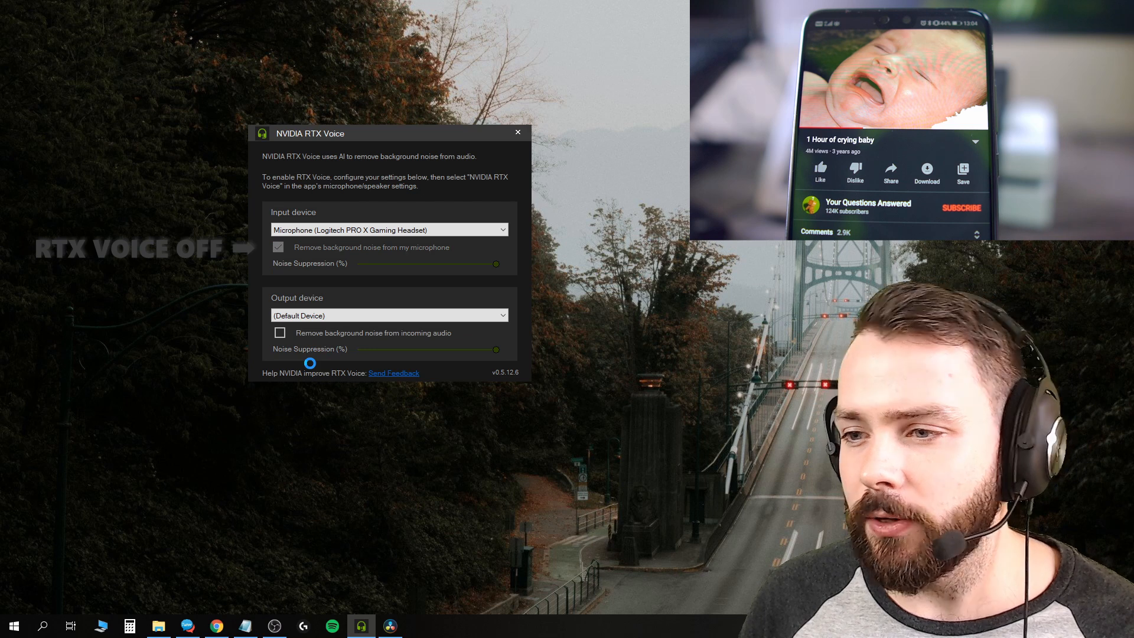
pyautogui.click(278, 247)
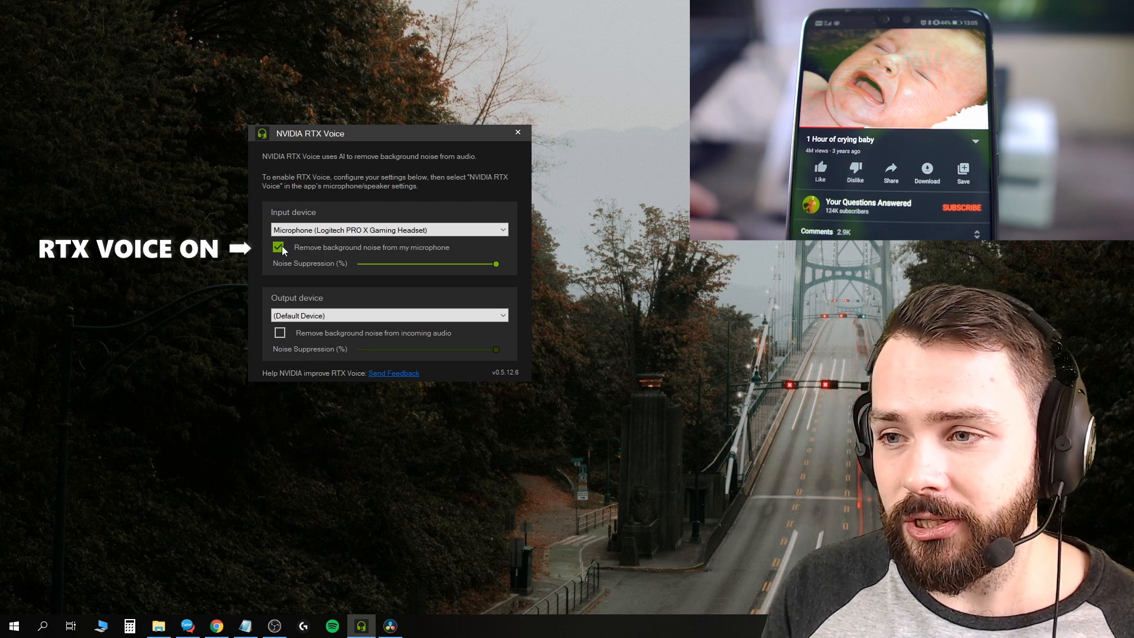
pyautogui.click(278, 247)
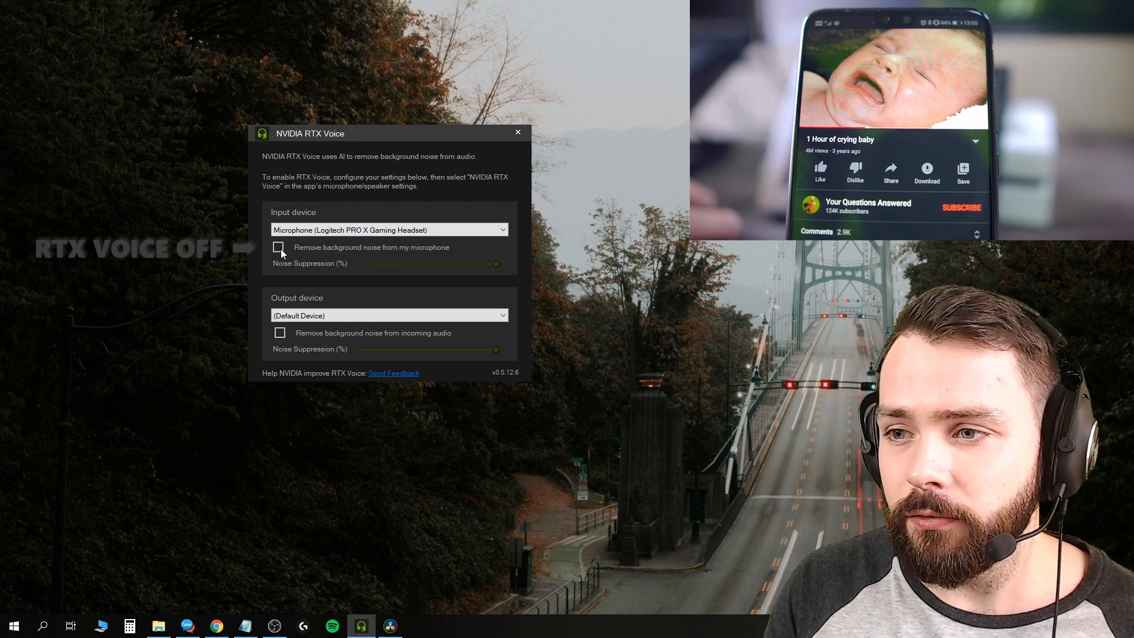
pyautogui.click(280, 247)
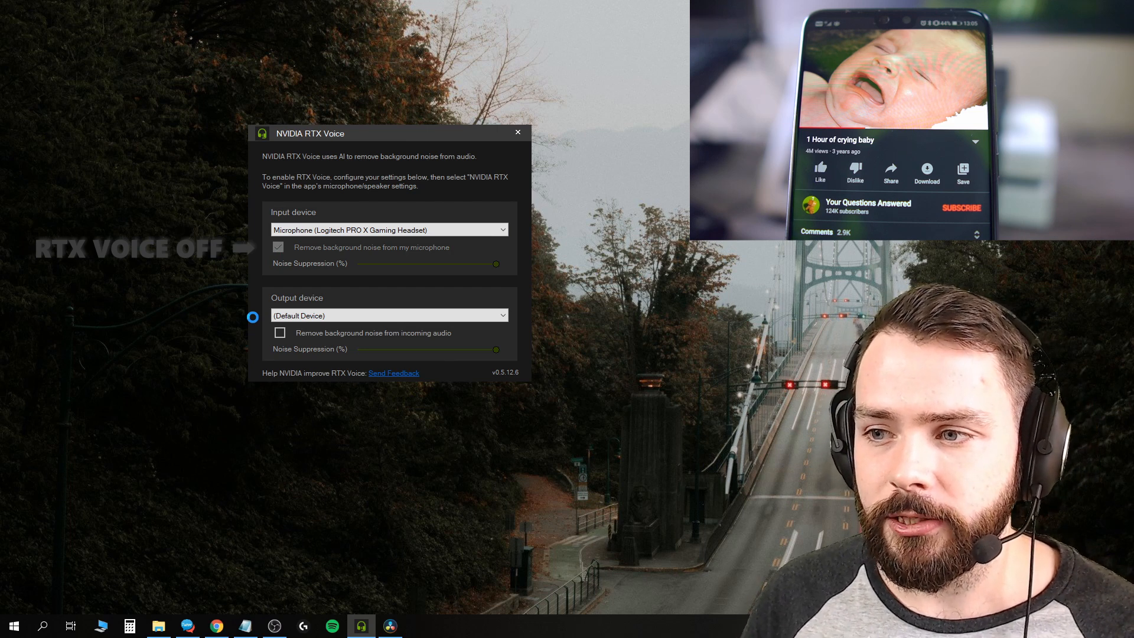
pyautogui.click(278, 247)
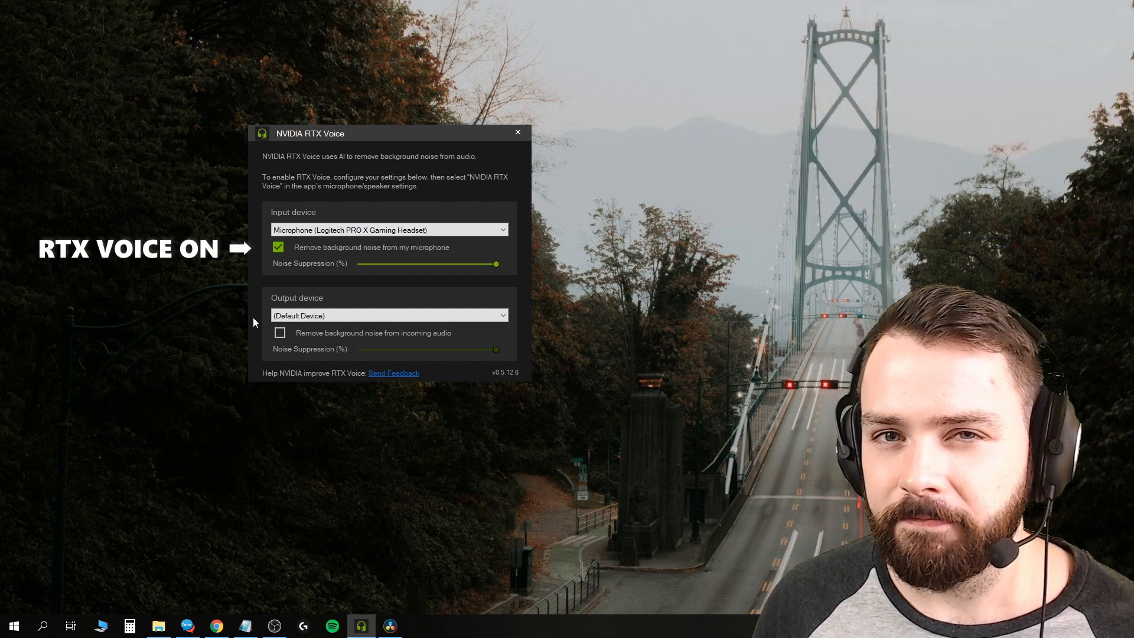
# - Switch microphone noise removal off while eating cereal, then turn it back on
pyautogui.click(278, 247)
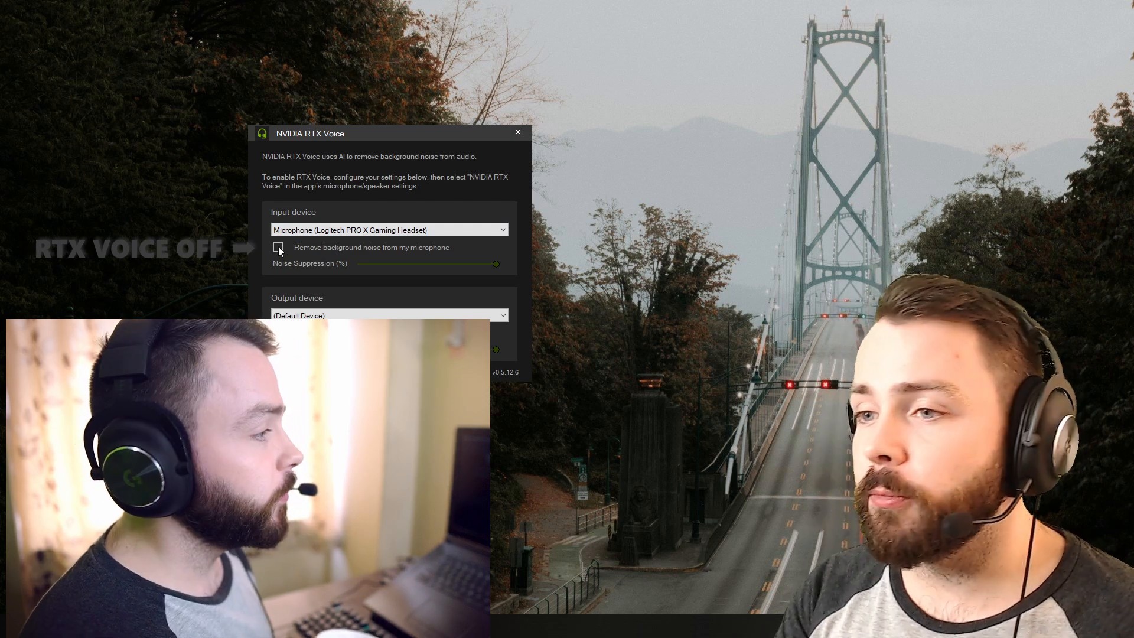
pyautogui.click(278, 247)
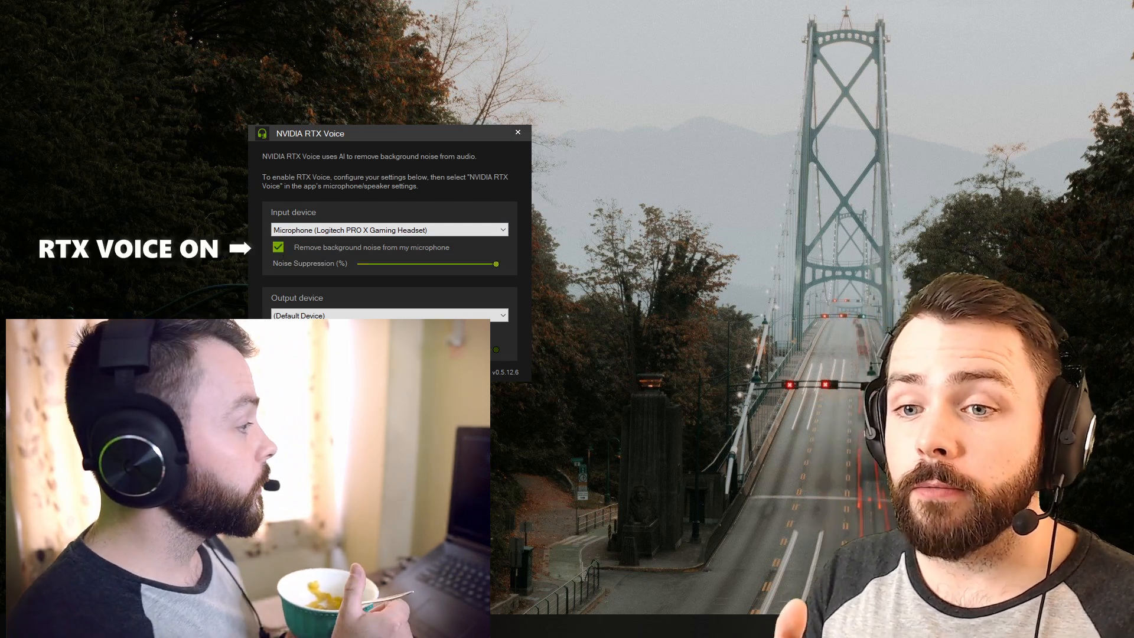